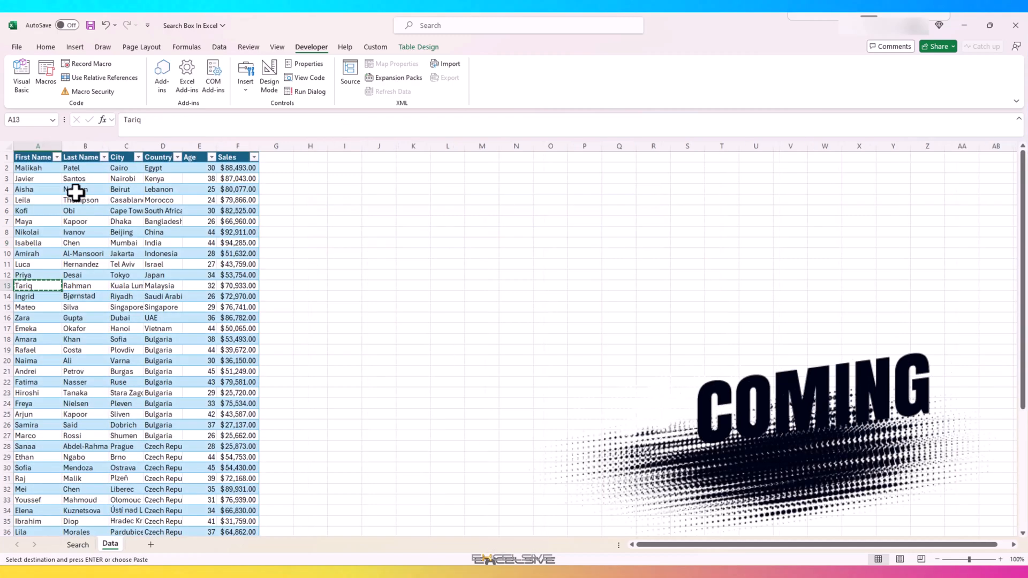
Filter the Search sheet for 43 to preview matching records, then return to the Data sheet
{"action": "left_click", "coordinate": [76, 544]}
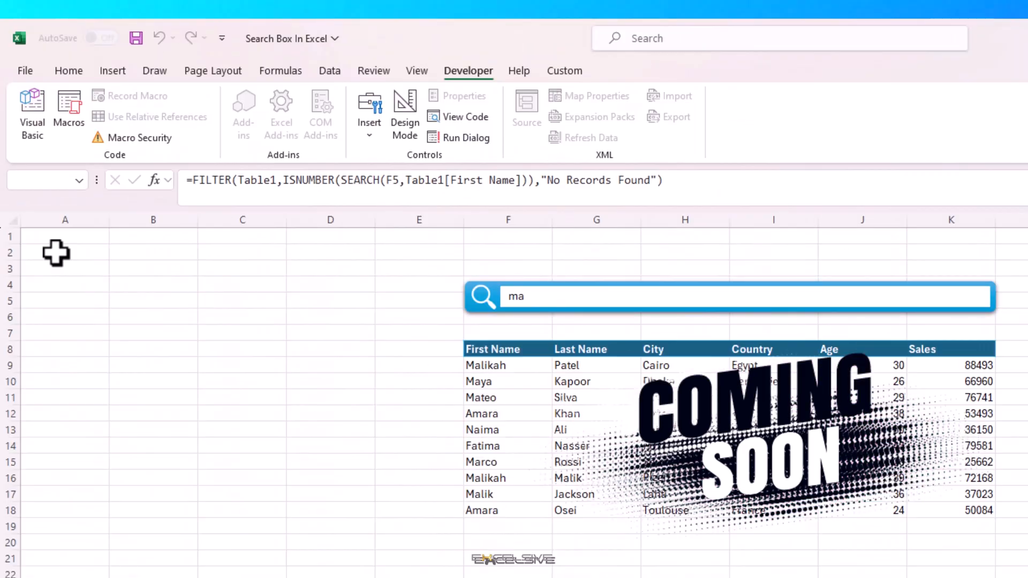
{"action": "type", "text": "43"}
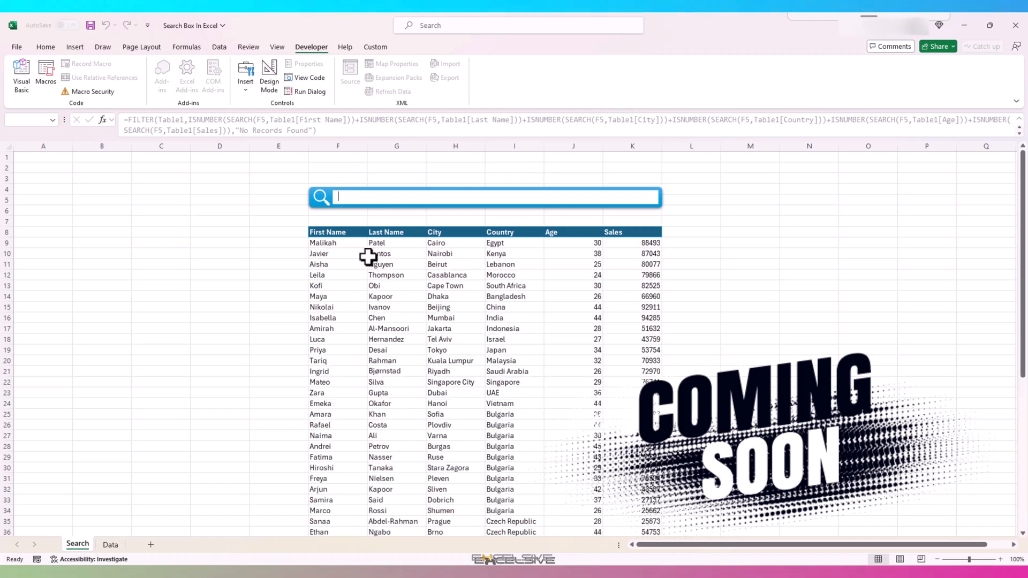
{"action": "type", "text": "43"}
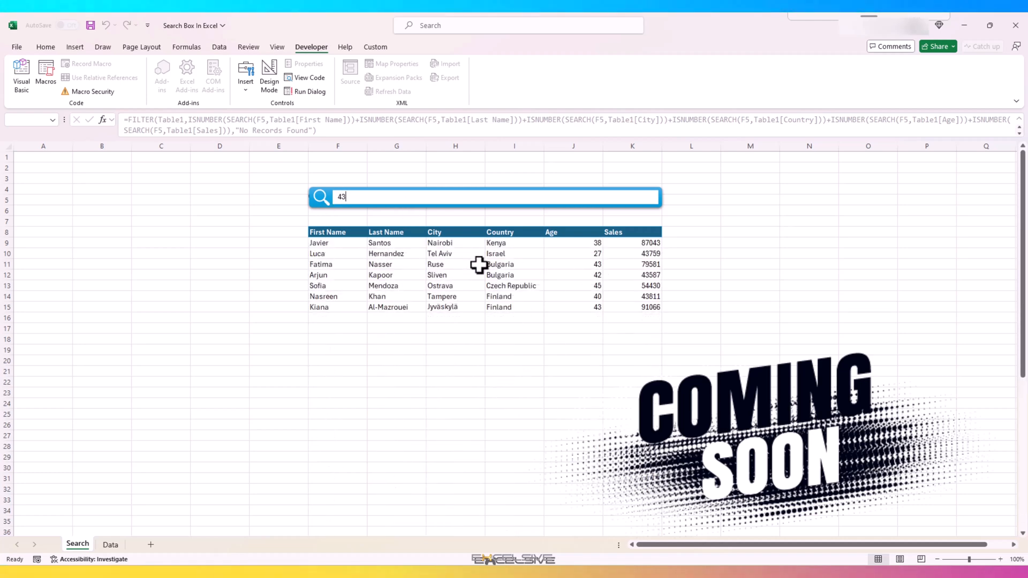
{"action": "left_click", "coordinate": [109, 544]}
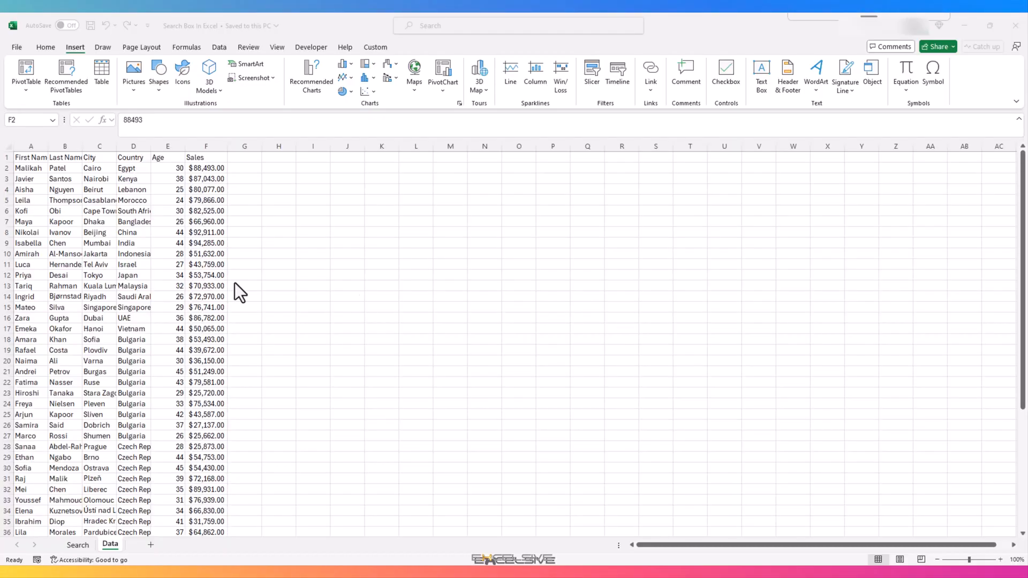
{"action": "left_click", "coordinate": [205, 167]}
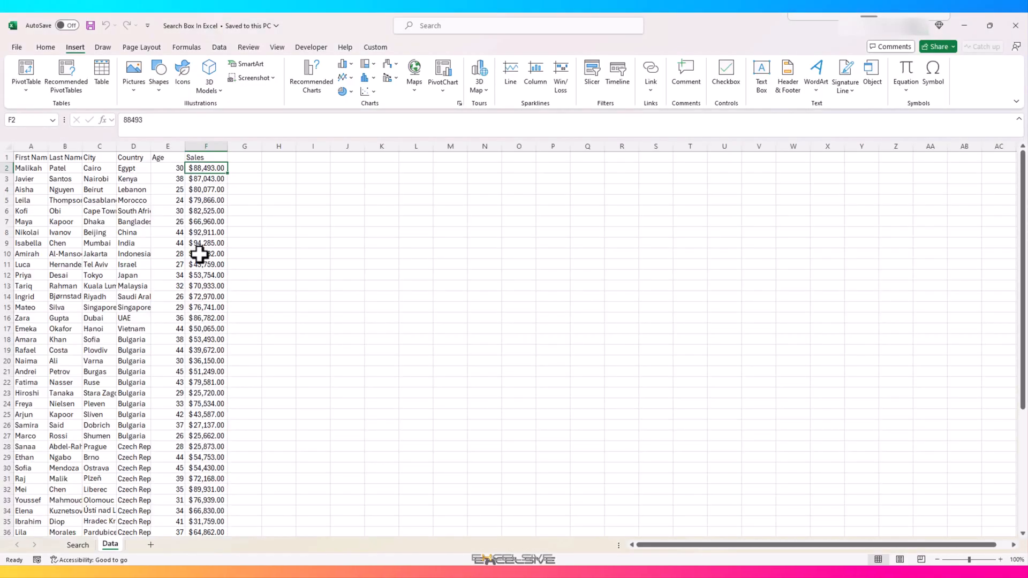
{"action": "scroll", "scroll_direction": "down", "scroll_amount": 3}
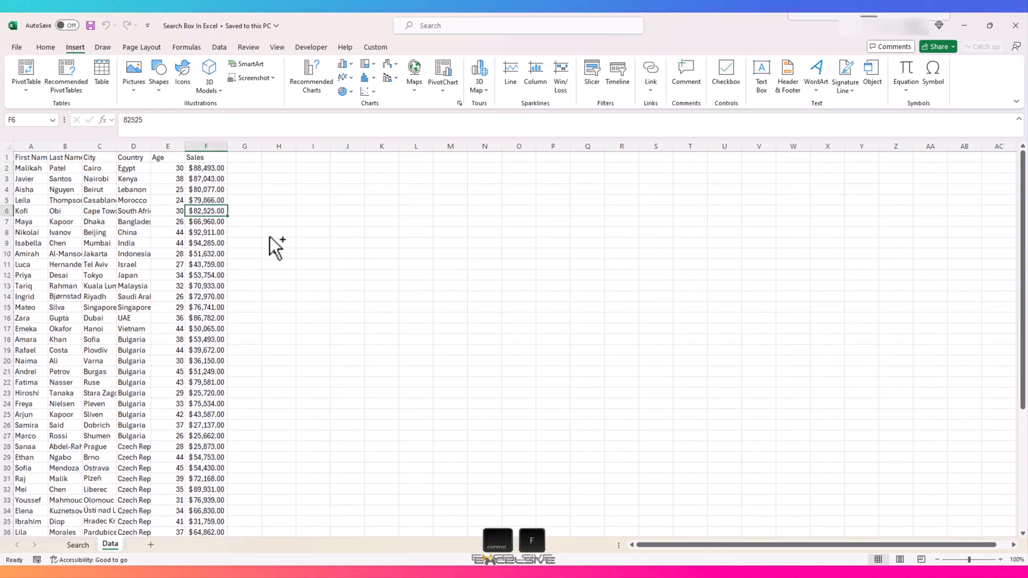
{"action": "key", "text": "ctrl+f"}
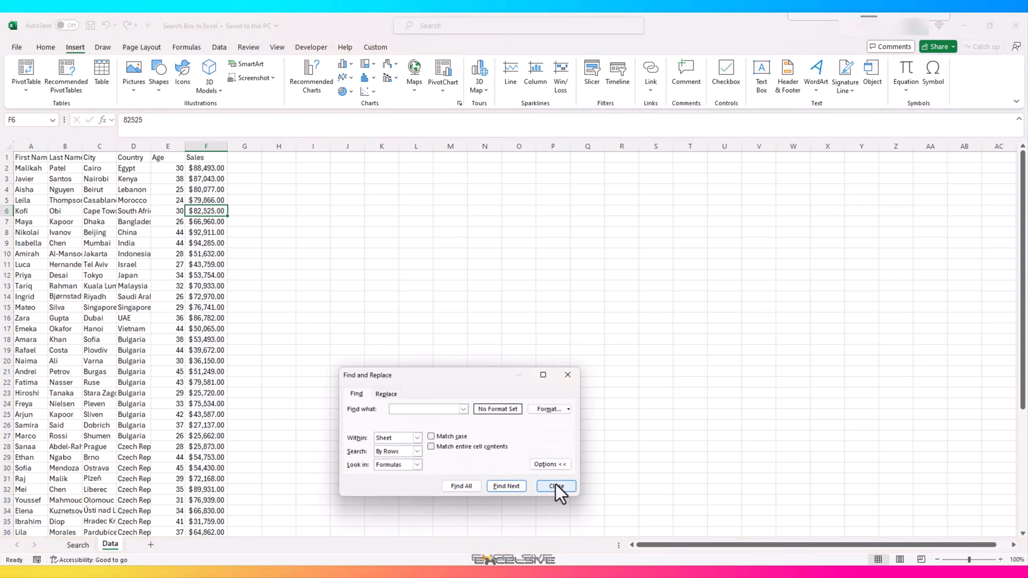
{"action": "left_click", "coordinate": [555, 485]}
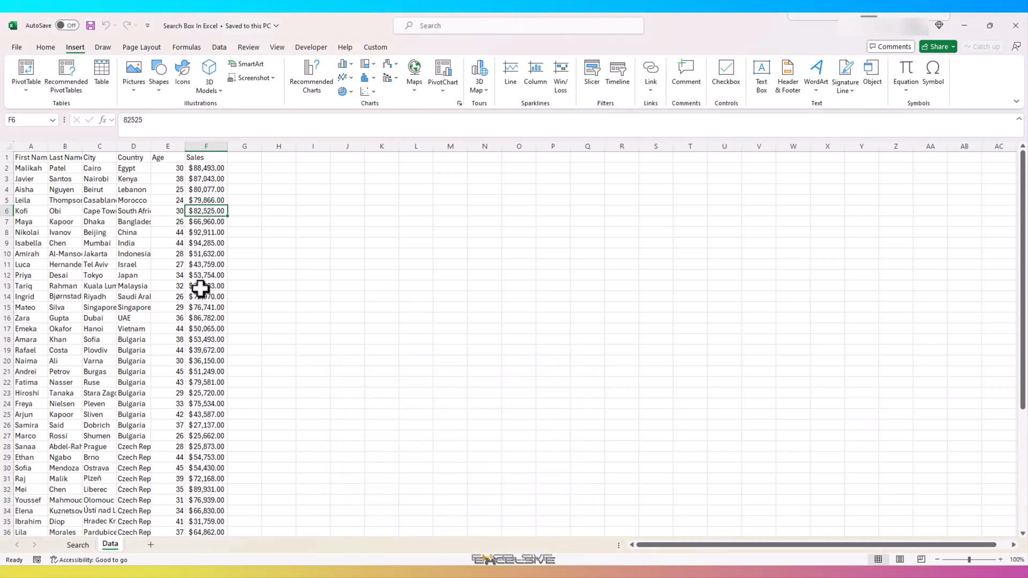
{"action": "left_click", "coordinate": [206, 253]}
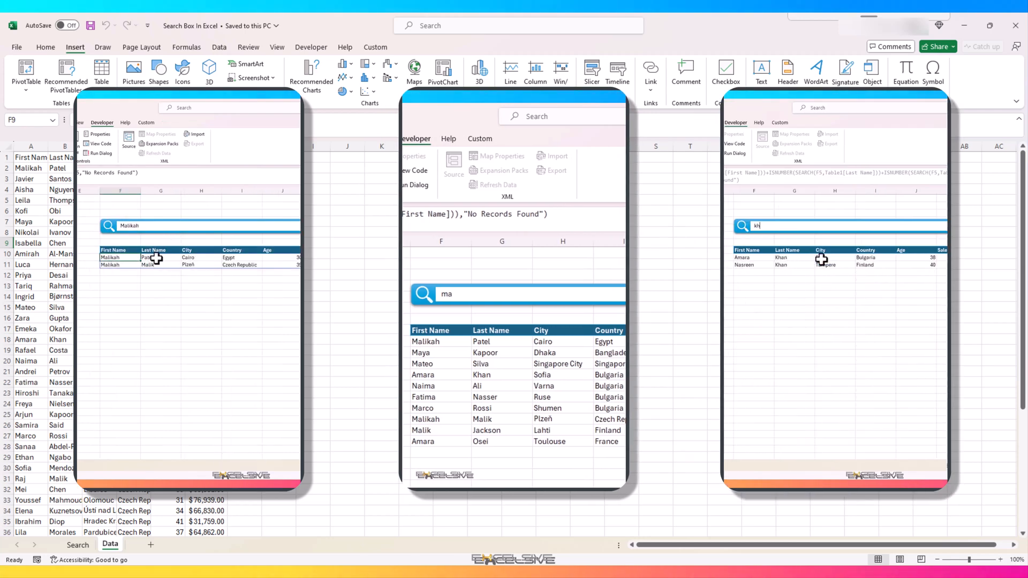
{"action": "left_click", "coordinate": [206, 242]}
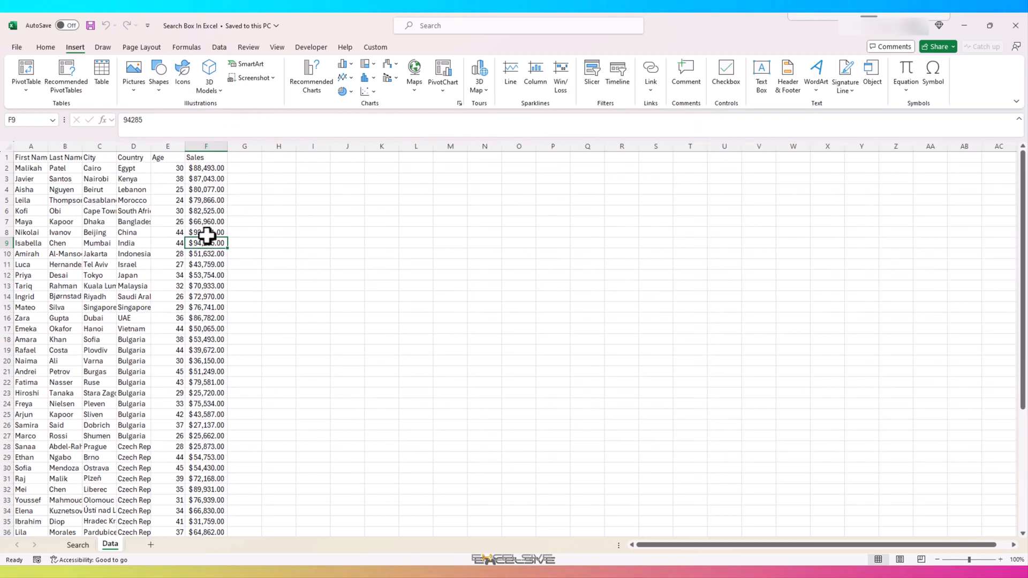
{"action": "left_click", "coordinate": [133, 221]}
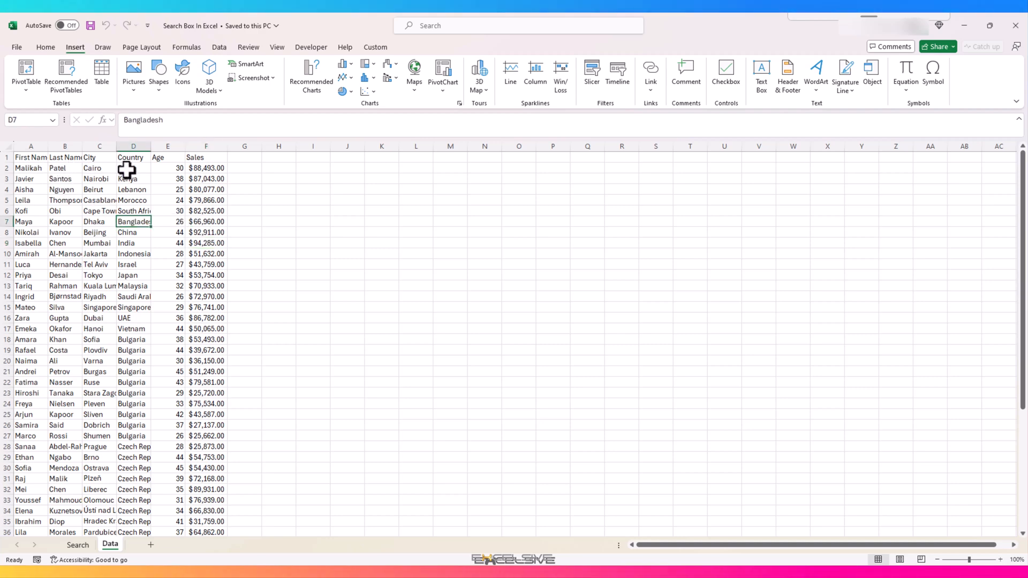
{"action": "left_click", "coordinate": [205, 168]}
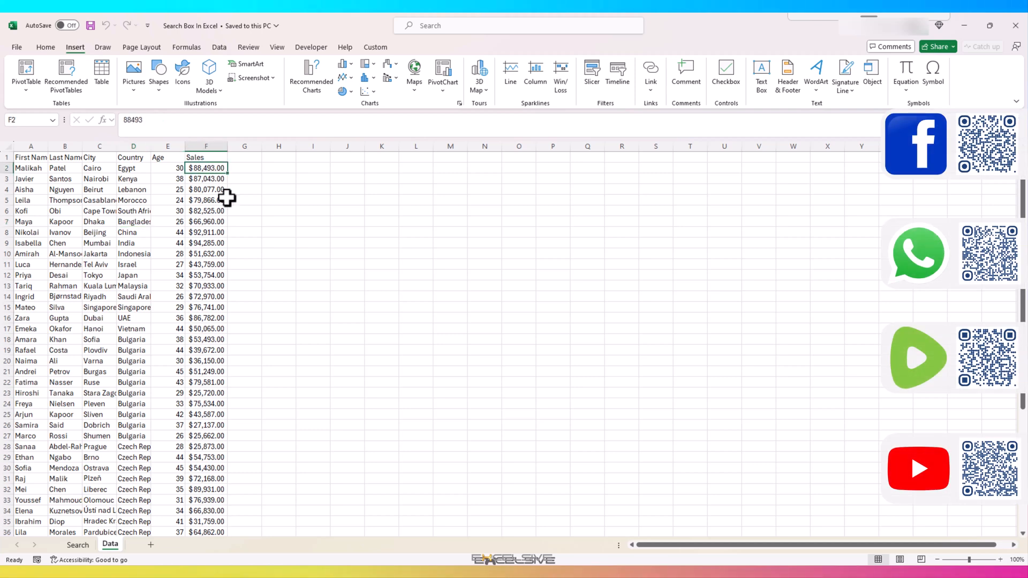
{"action": "mouse_move", "coordinate": [203, 267]}
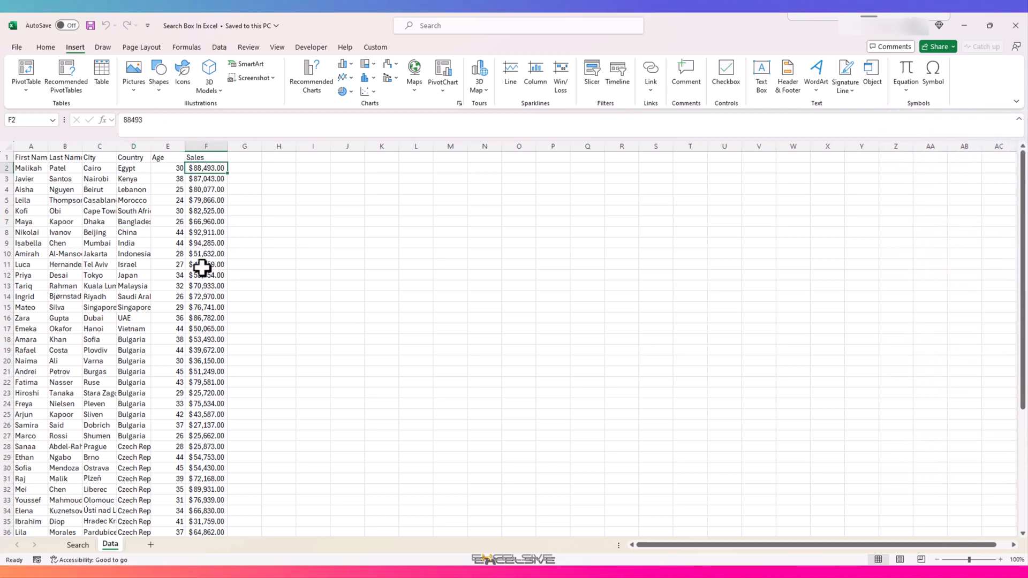
Convert the Data sheet's records into a table with headers (Ctrl+T)
{"action": "left_click", "coordinate": [206, 264]}
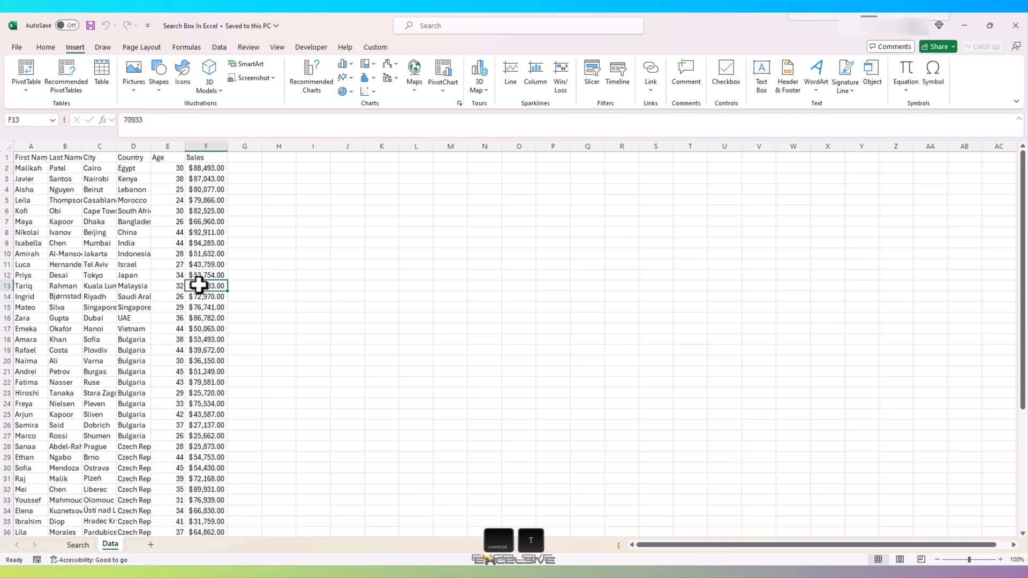
{"action": "left_click", "coordinate": [101, 74]}
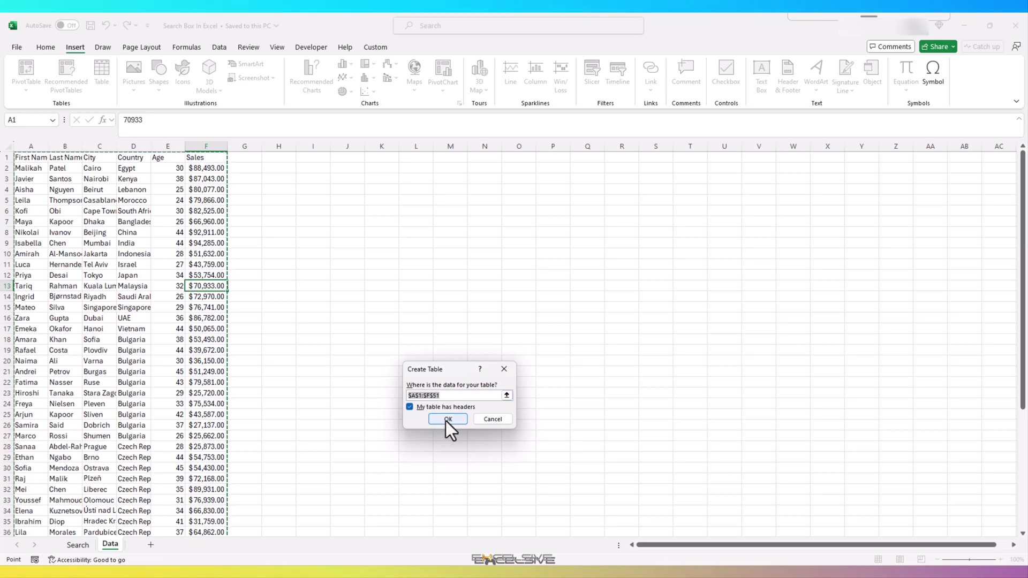
{"action": "mouse_move", "coordinate": [439, 426]}
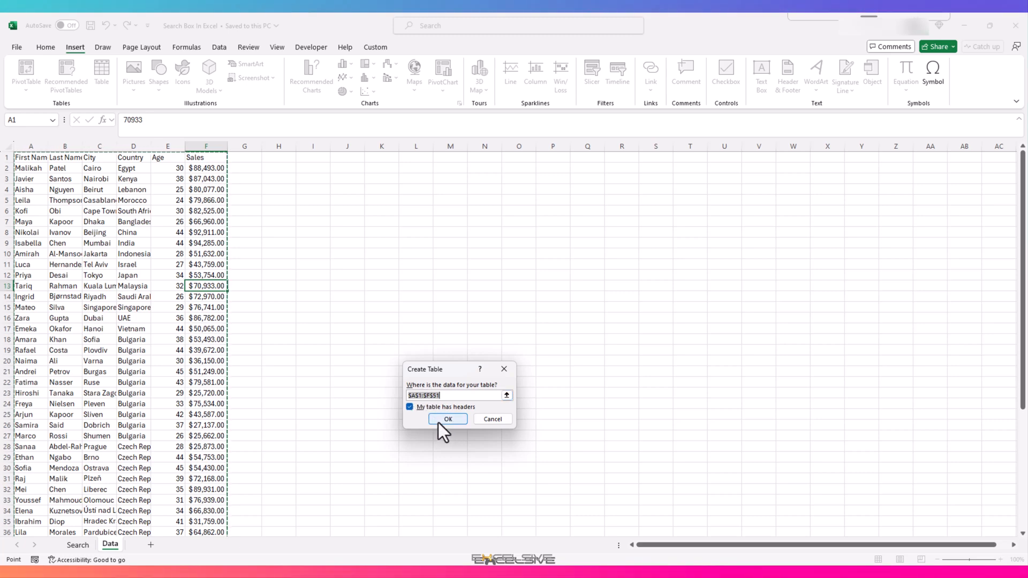
{"action": "left_click", "coordinate": [447, 418]}
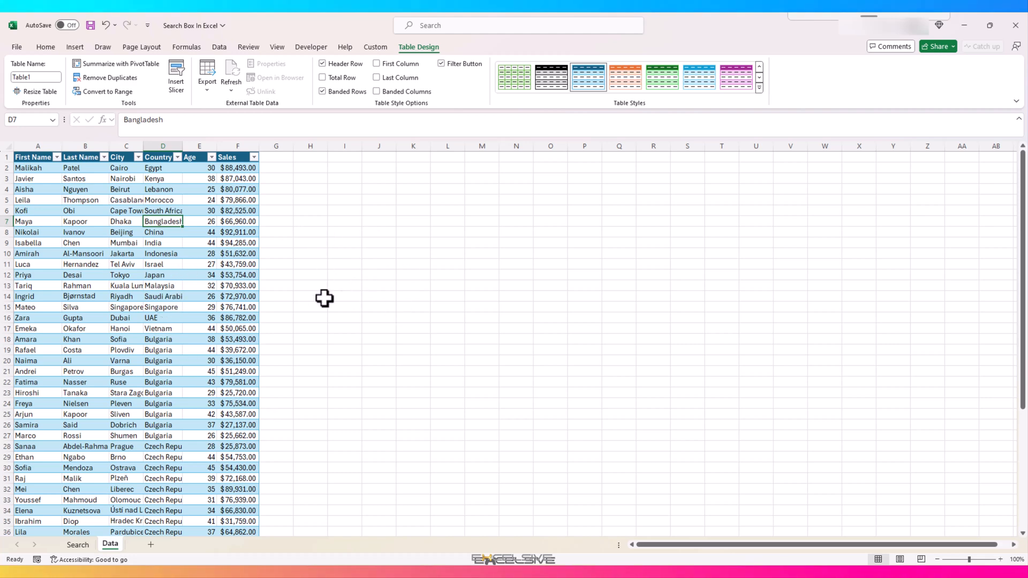
{"action": "mouse_move", "coordinate": [336, 278]}
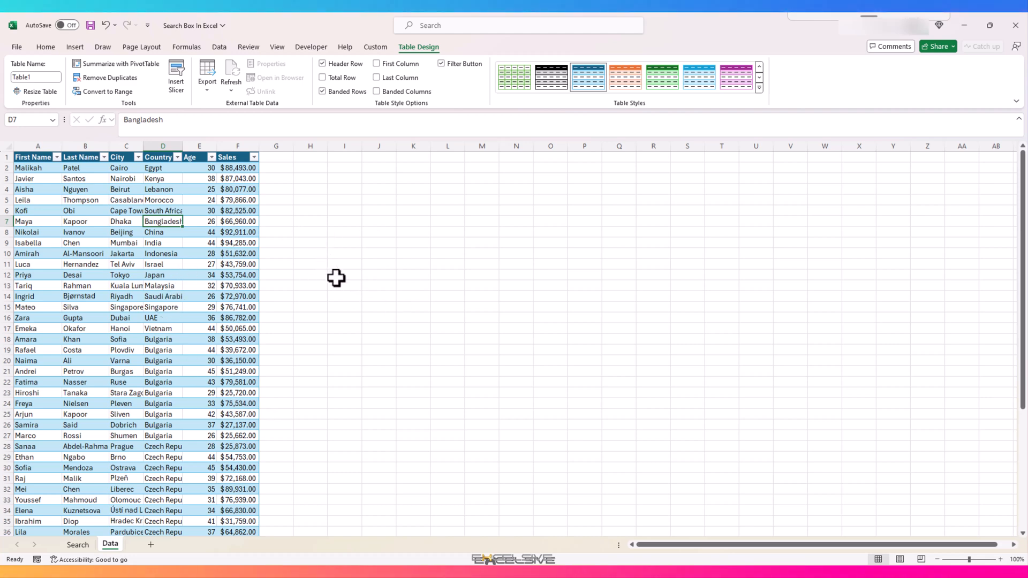
{"action": "mouse_move", "coordinate": [130, 467]}
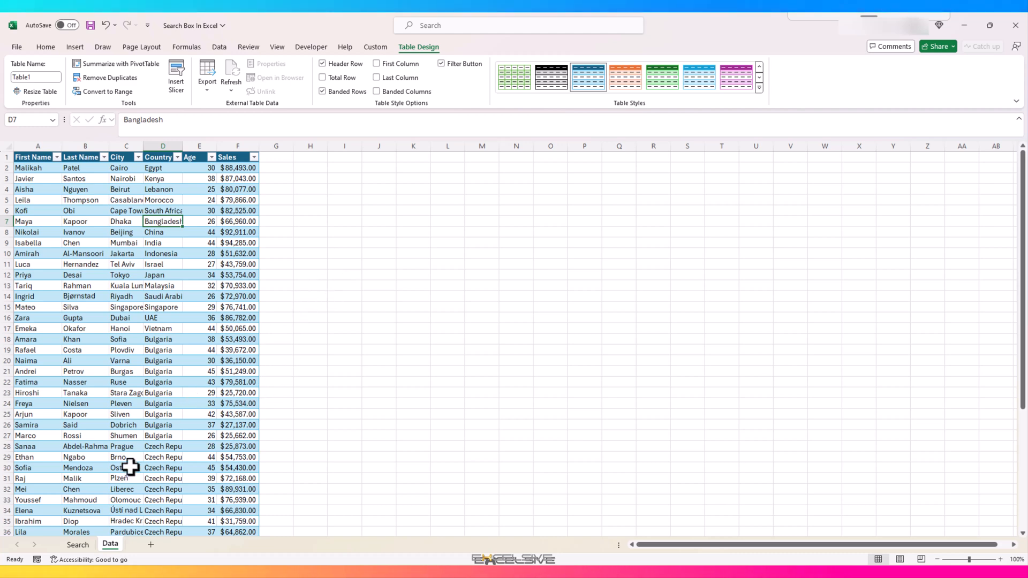
Copy the Table1 header row A1:F1 and bring it to the Search sheet for pasting at F8
{"action": "left_click", "coordinate": [77, 543]}
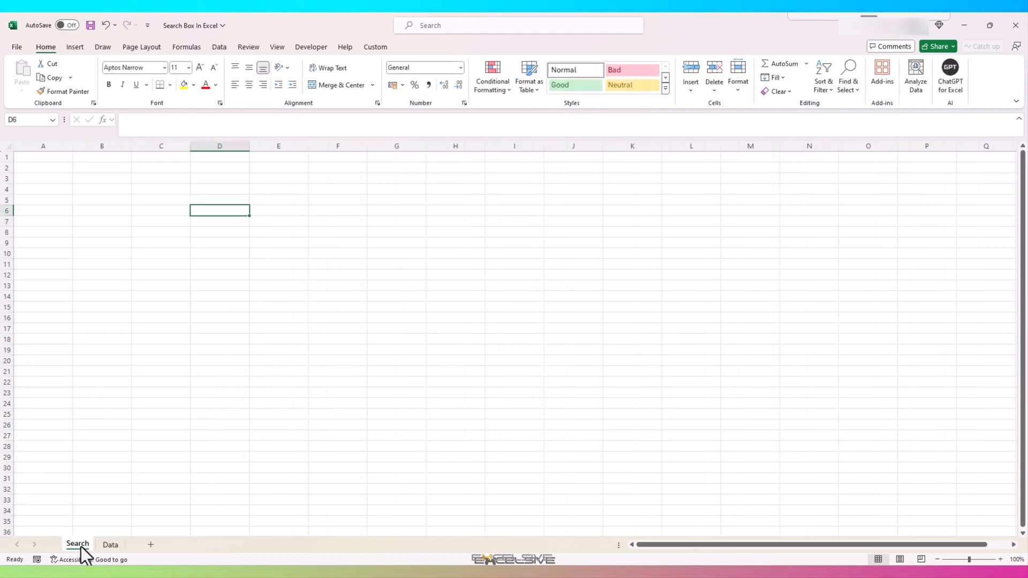
{"action": "left_click", "coordinate": [109, 544]}
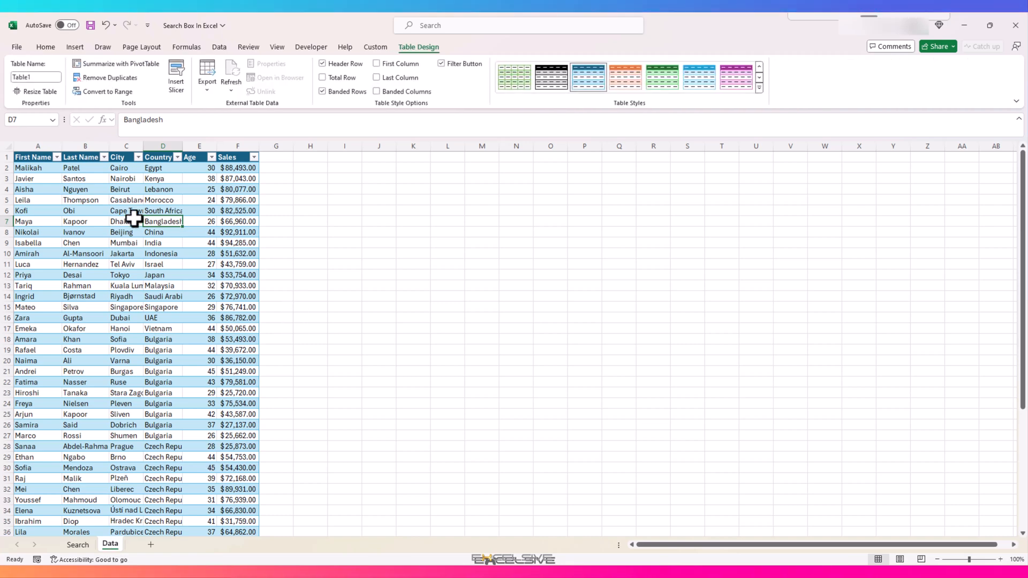
{"action": "left_click", "coordinate": [32, 157]}
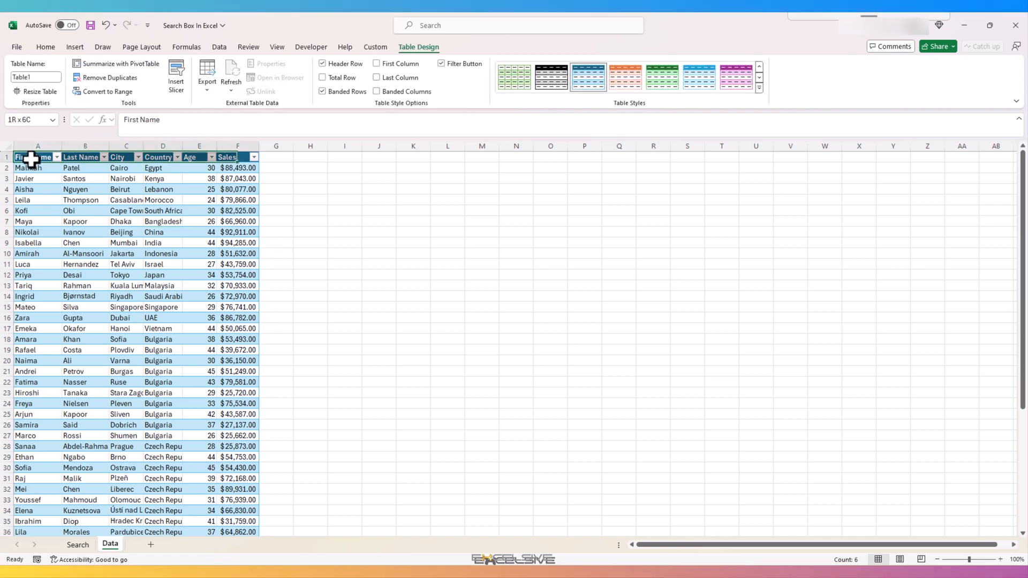
{"action": "left_click", "coordinate": [77, 544]}
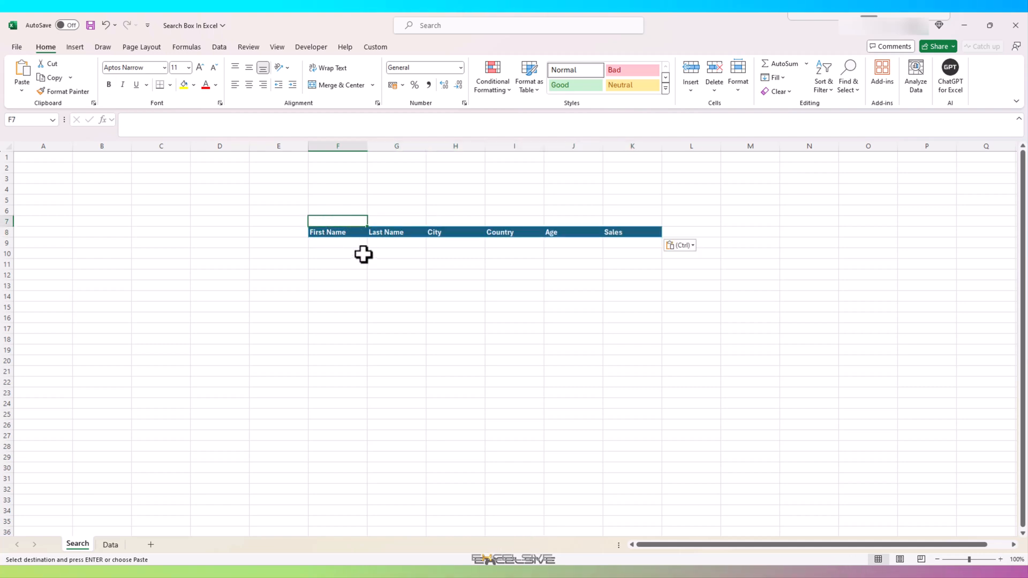
{"action": "mouse_move", "coordinate": [340, 207]}
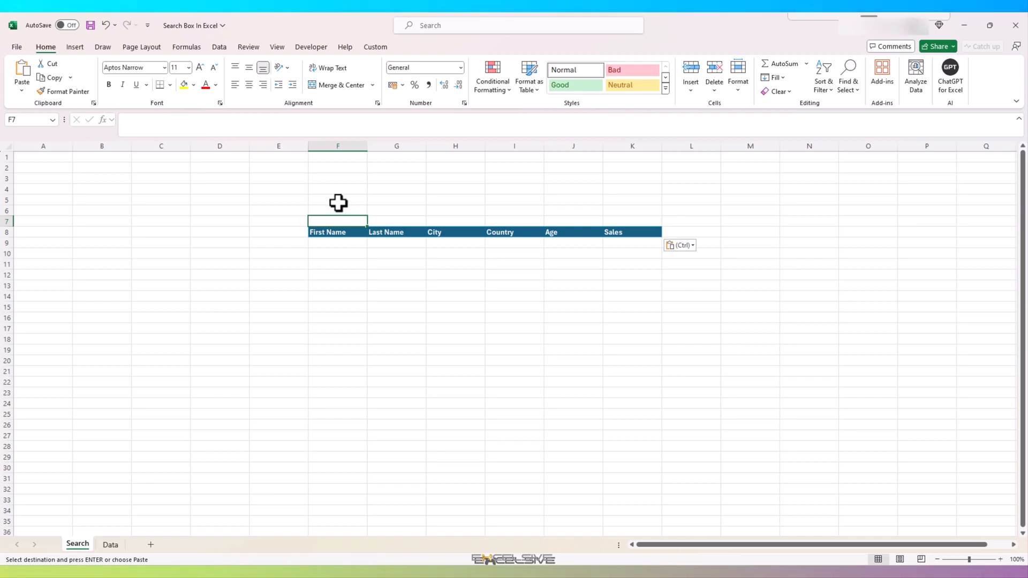
Draw a rectangle across F4:K6 above the headings and give it a bright blue shape style
{"action": "left_click", "coordinate": [74, 47]}
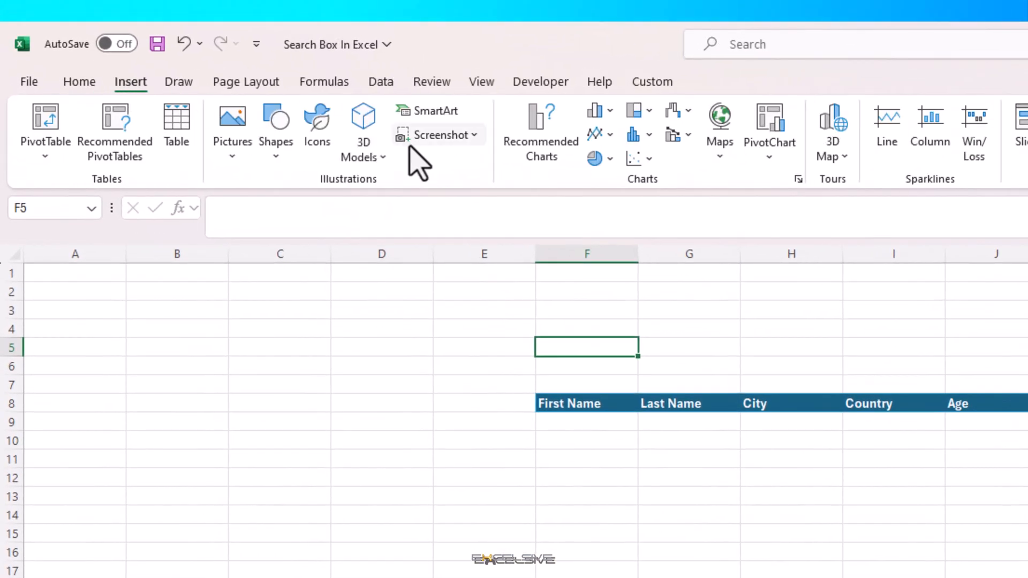
{"action": "left_click", "coordinate": [275, 131]}
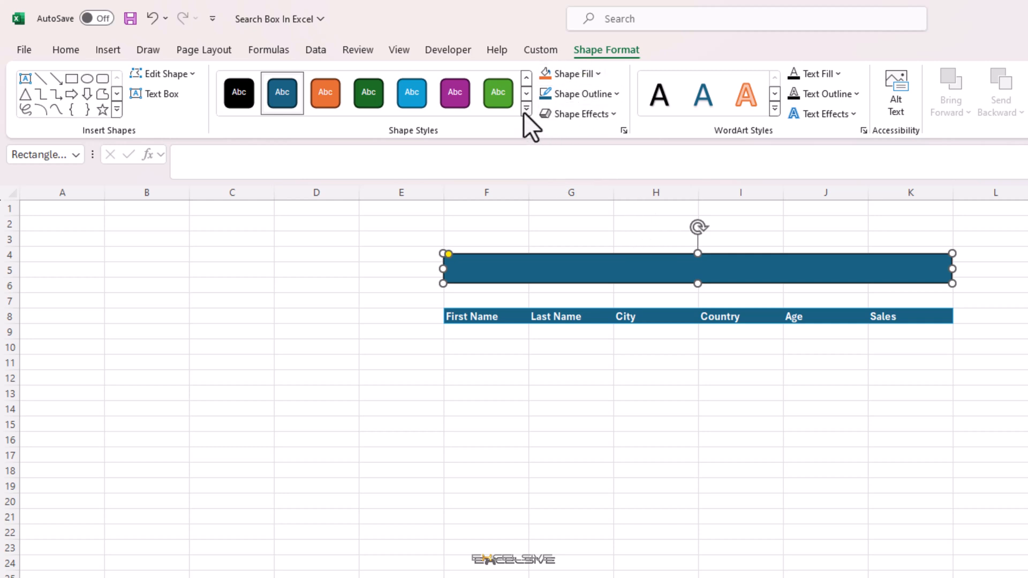
{"action": "left_click", "coordinate": [526, 109]}
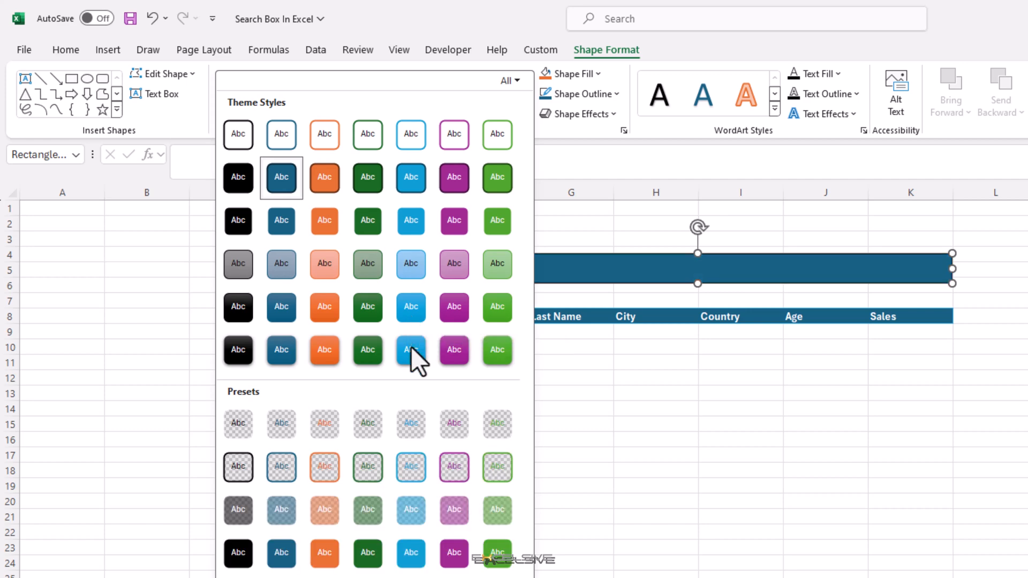
{"action": "left_click", "coordinate": [410, 350]}
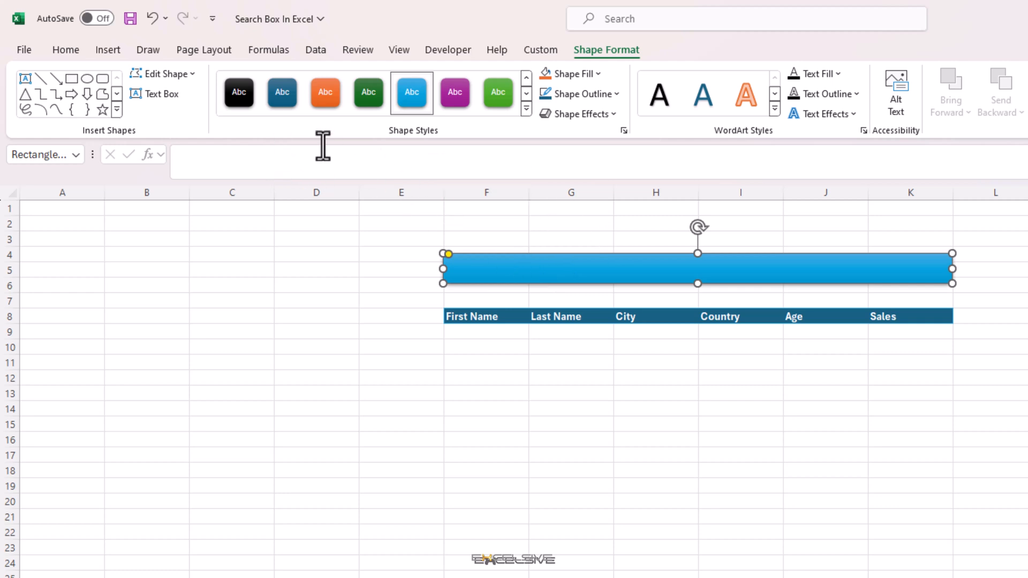
{"action": "left_click", "coordinate": [107, 50]}
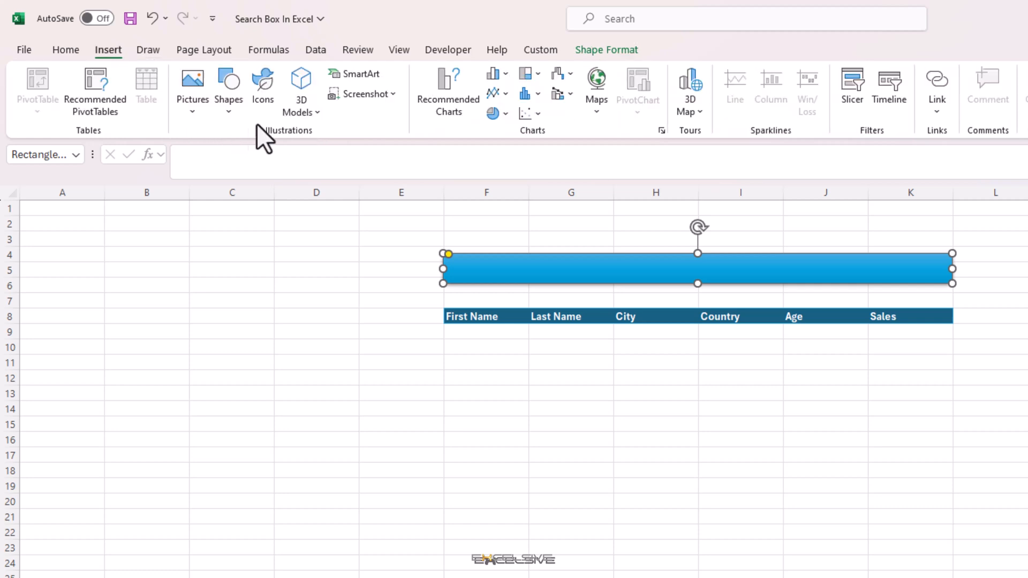
Insert the magnifying-glass icon found by searching 'search' in the stock icon library
{"action": "left_click", "coordinate": [262, 88]}
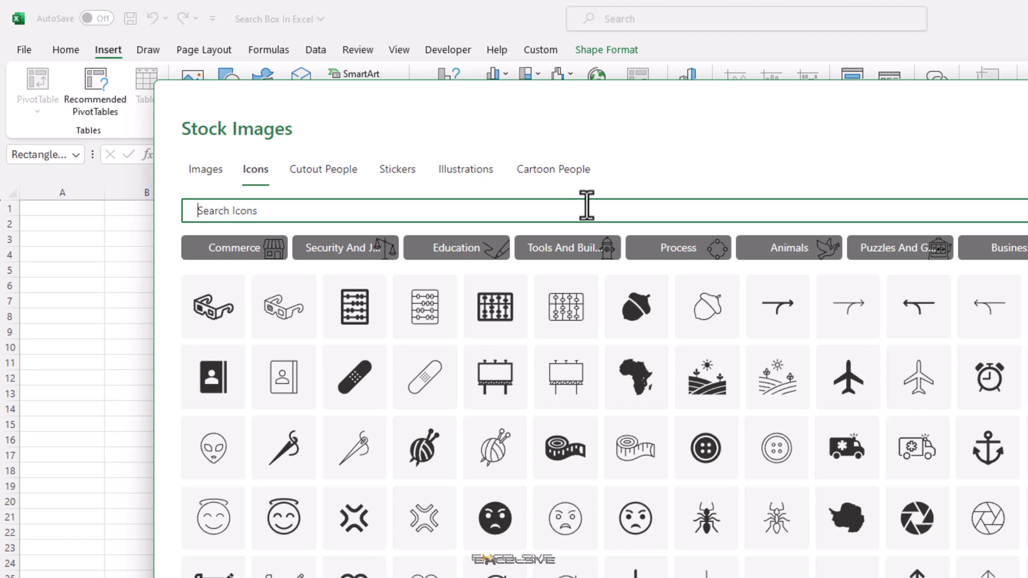
{"action": "type", "text": "search"}
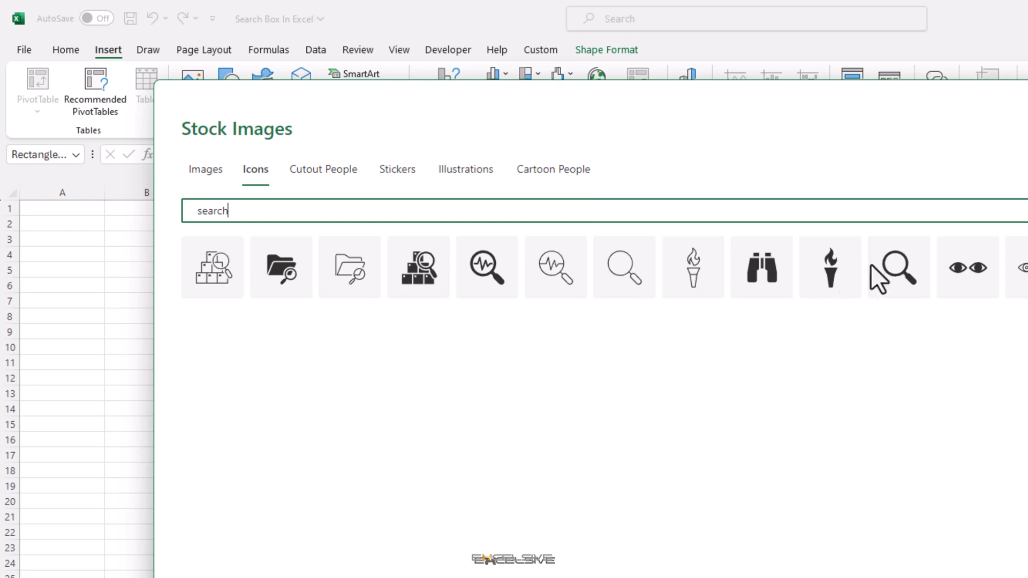
{"action": "left_click", "coordinate": [897, 266]}
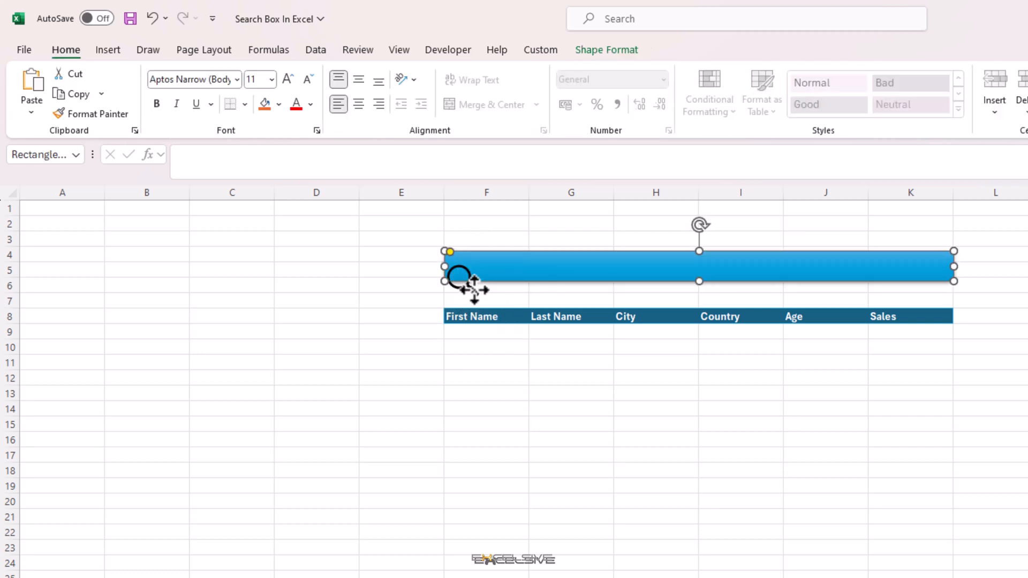
Shrink the icon, make it white and fit it at the blue bar's left end
{"action": "left_click", "coordinate": [459, 275]}
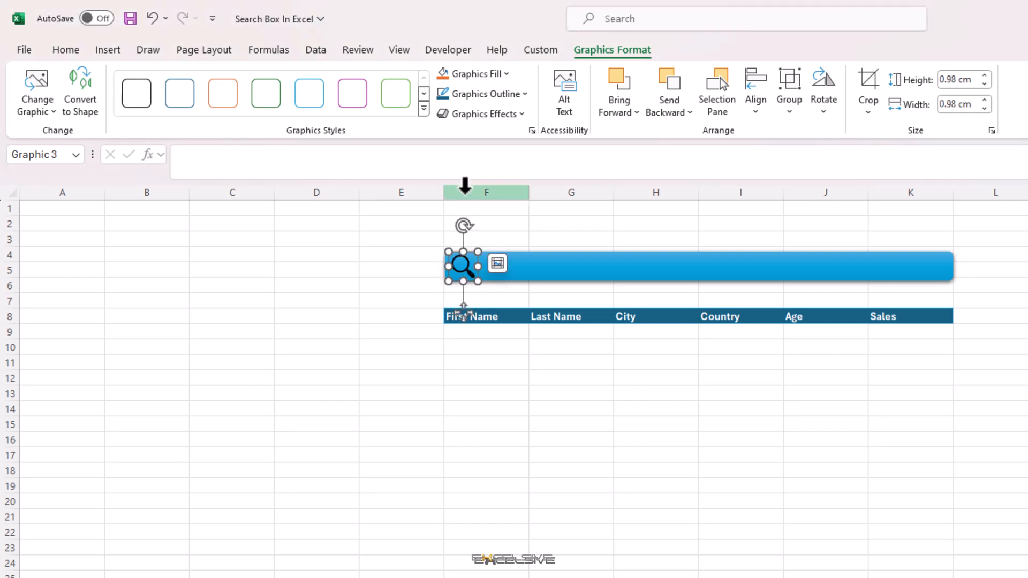
{"action": "mouse_move", "coordinate": [550, 210]}
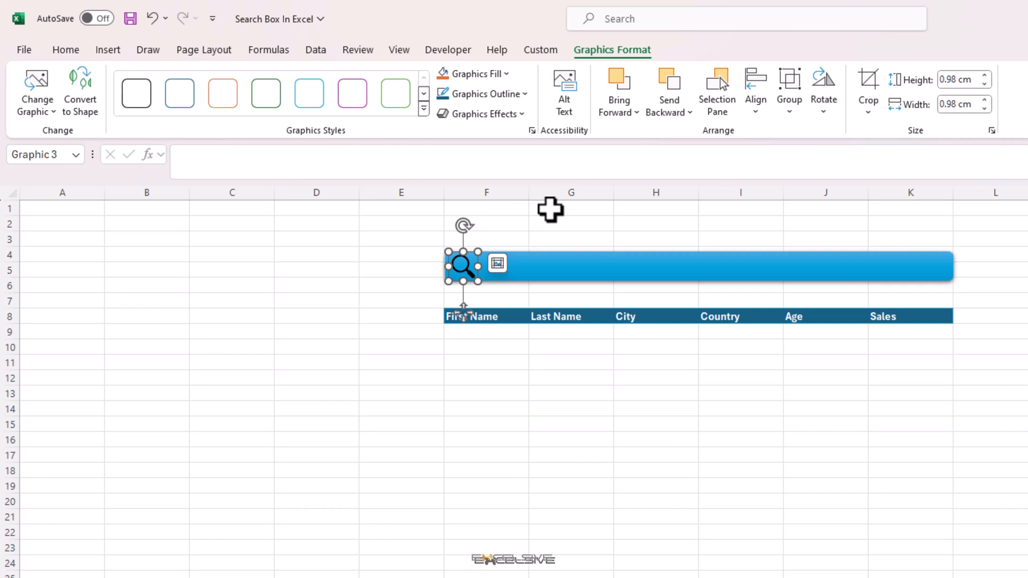
{"action": "mouse_move", "coordinate": [485, 94]}
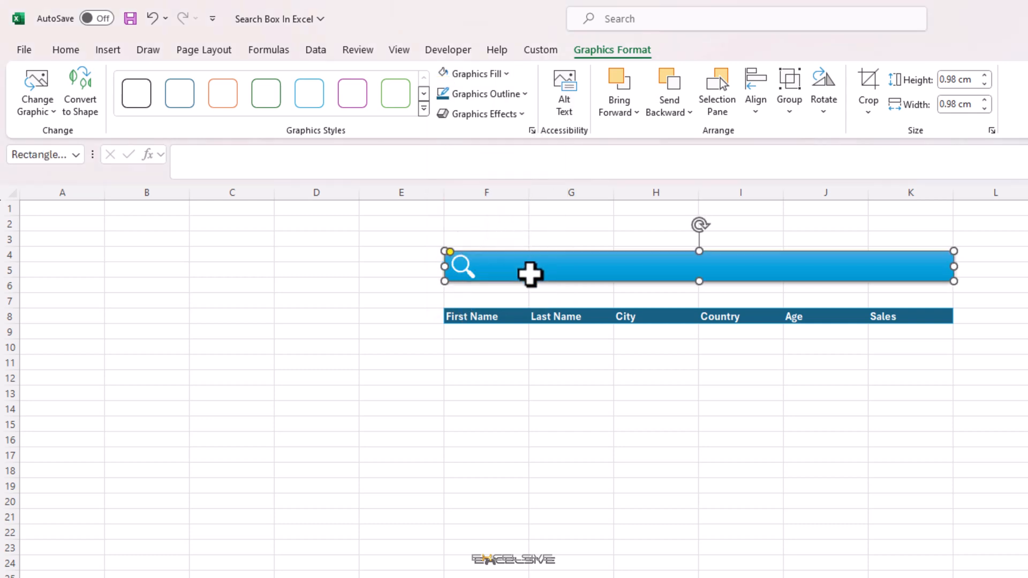
{"action": "left_click", "coordinate": [64, 49]}
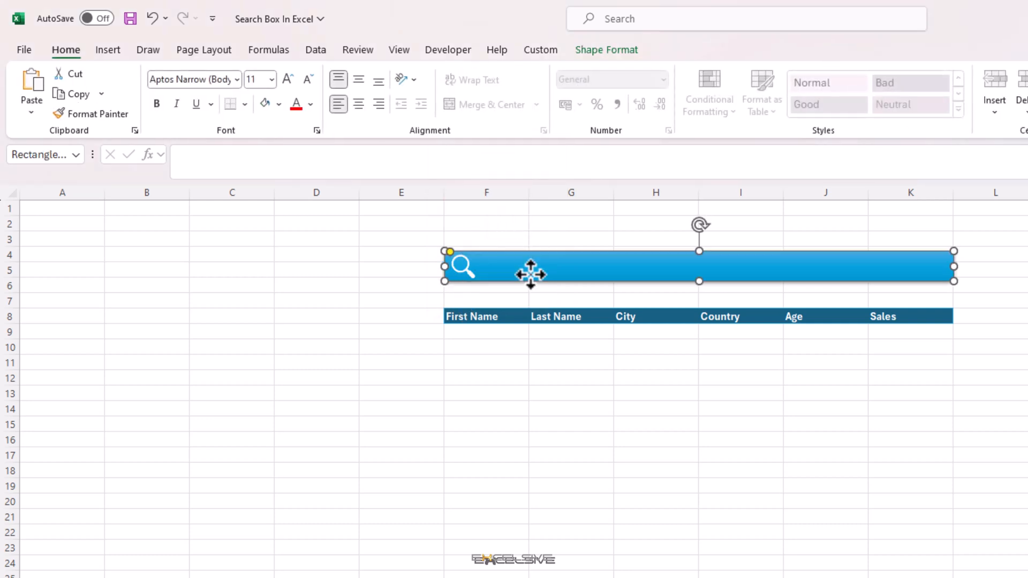
{"action": "left_click", "coordinate": [485, 377]}
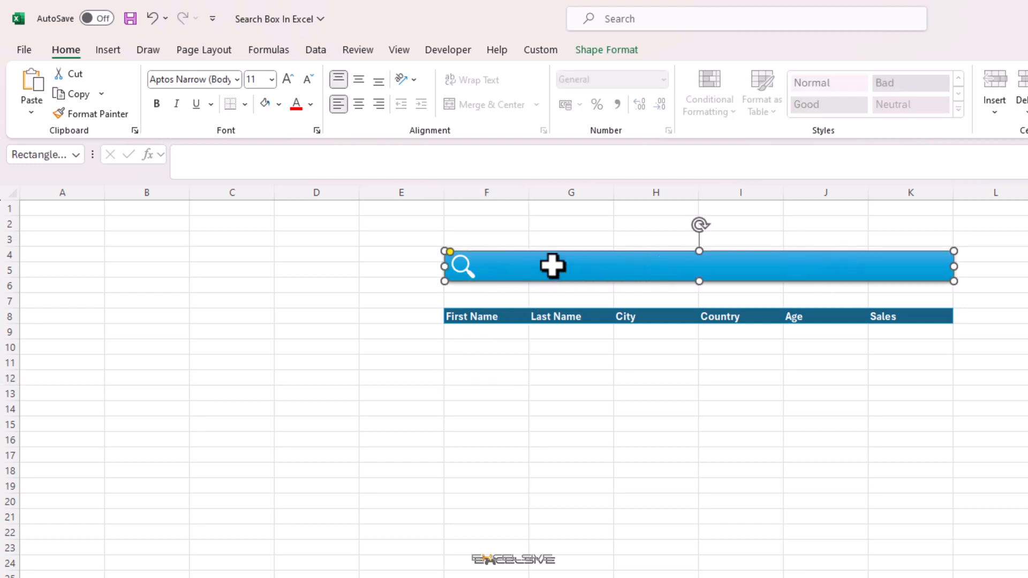
{"action": "left_click", "coordinate": [569, 361]}
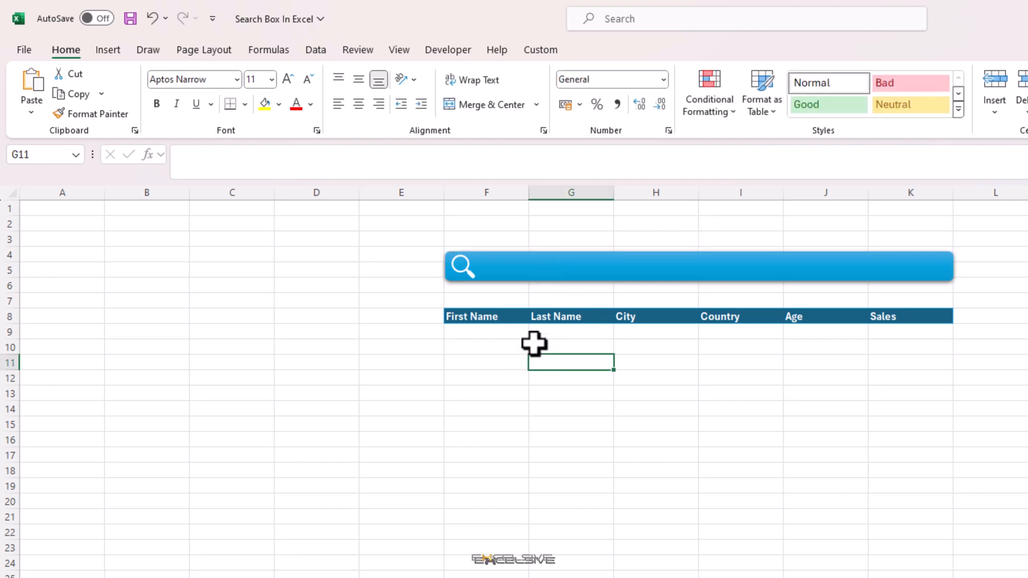
{"action": "mouse_move", "coordinate": [514, 276]}
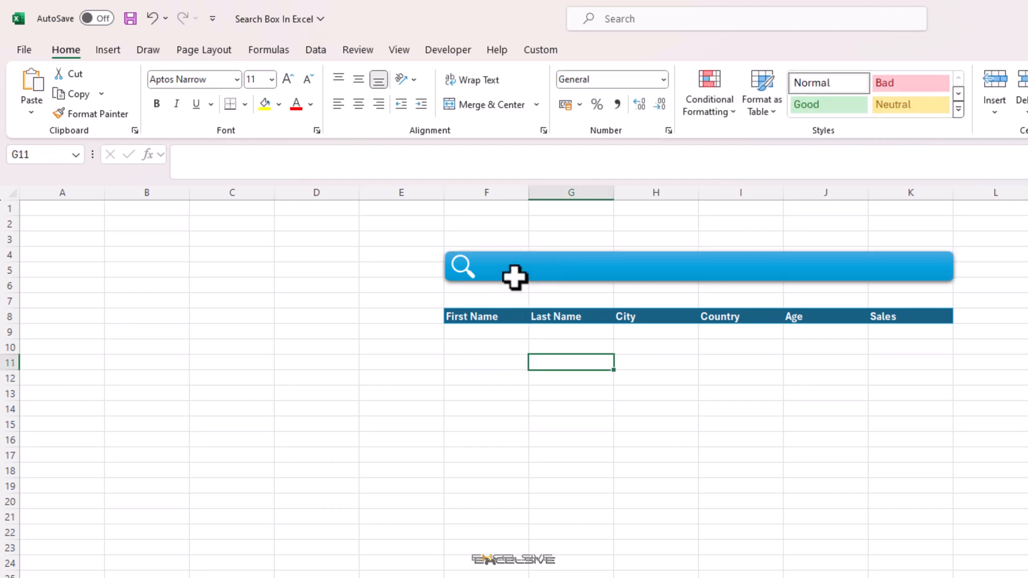
{"action": "left_click", "coordinate": [655, 266]}
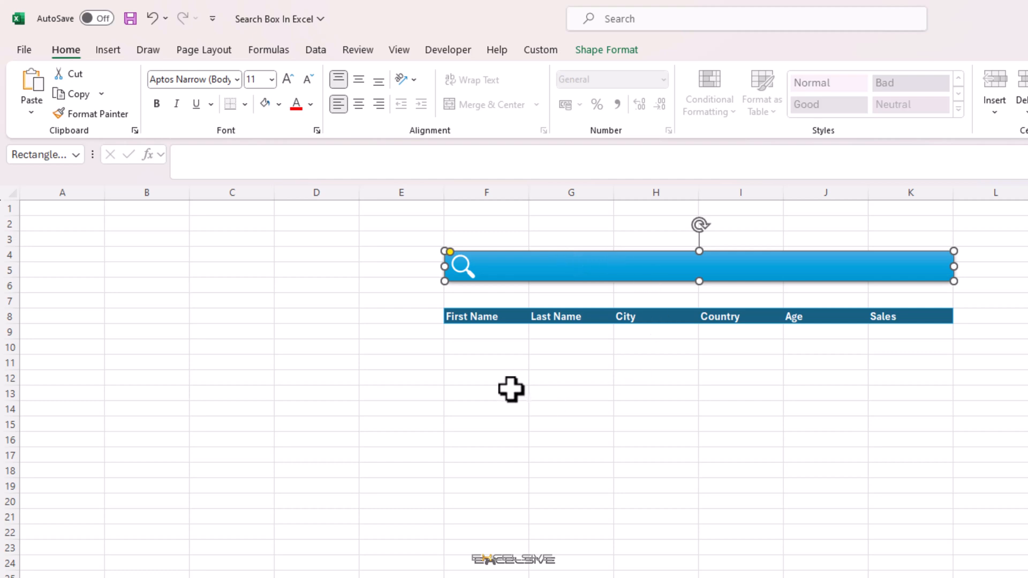
{"action": "left_click", "coordinate": [486, 377]}
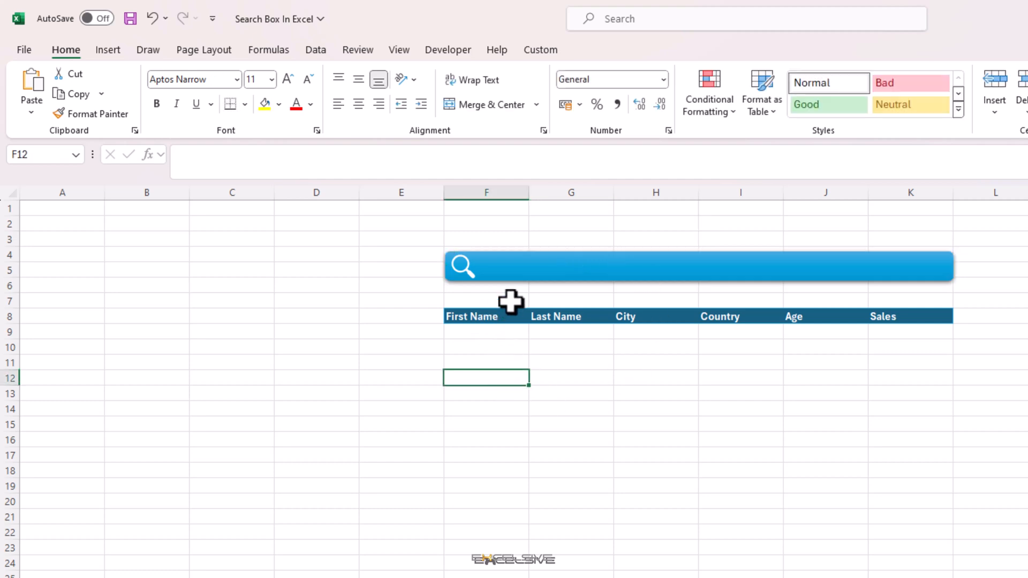
{"action": "left_click", "coordinate": [448, 50]}
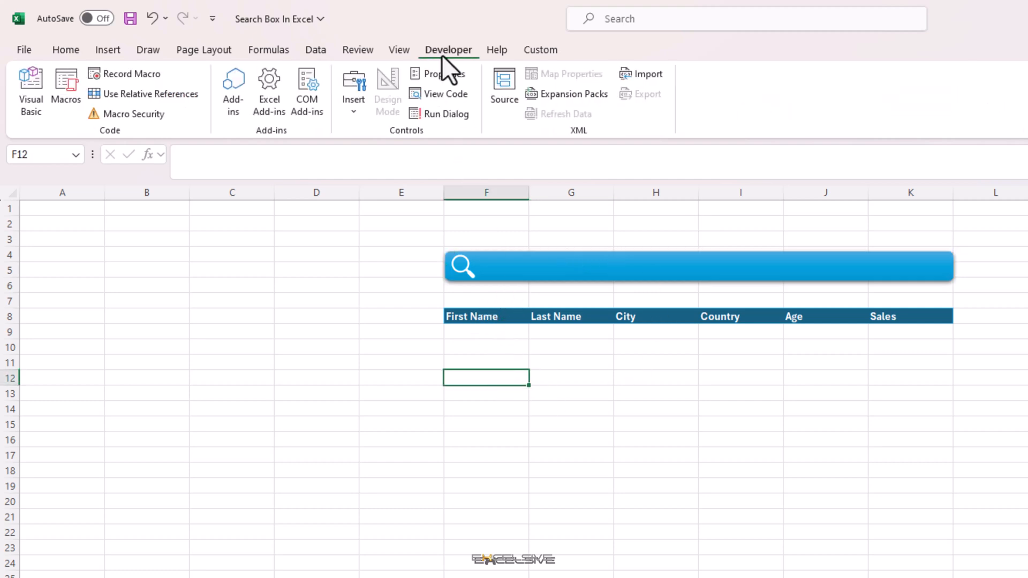
{"action": "mouse_move", "coordinate": [736, 91]}
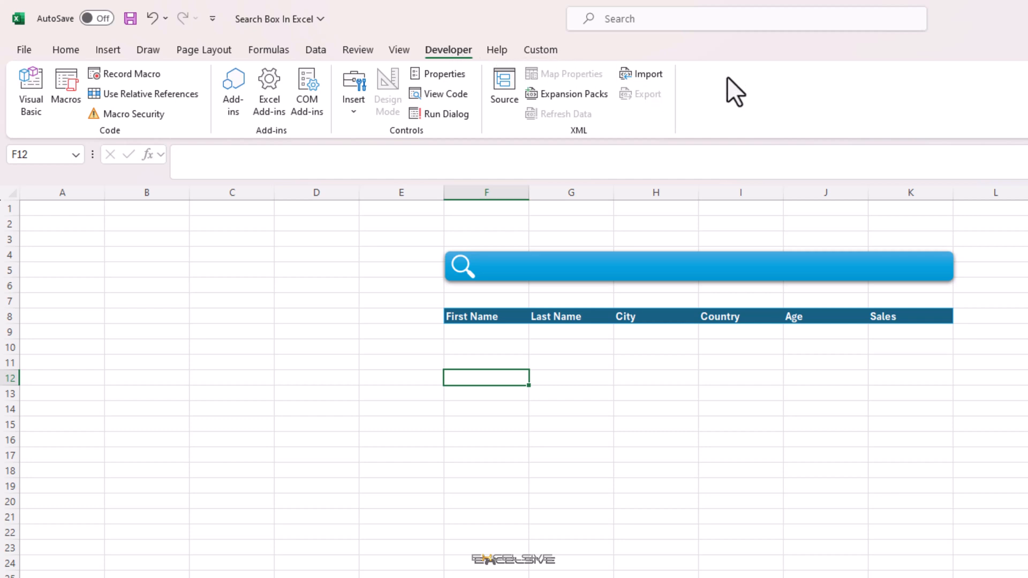
{"action": "mouse_move", "coordinate": [816, 131]}
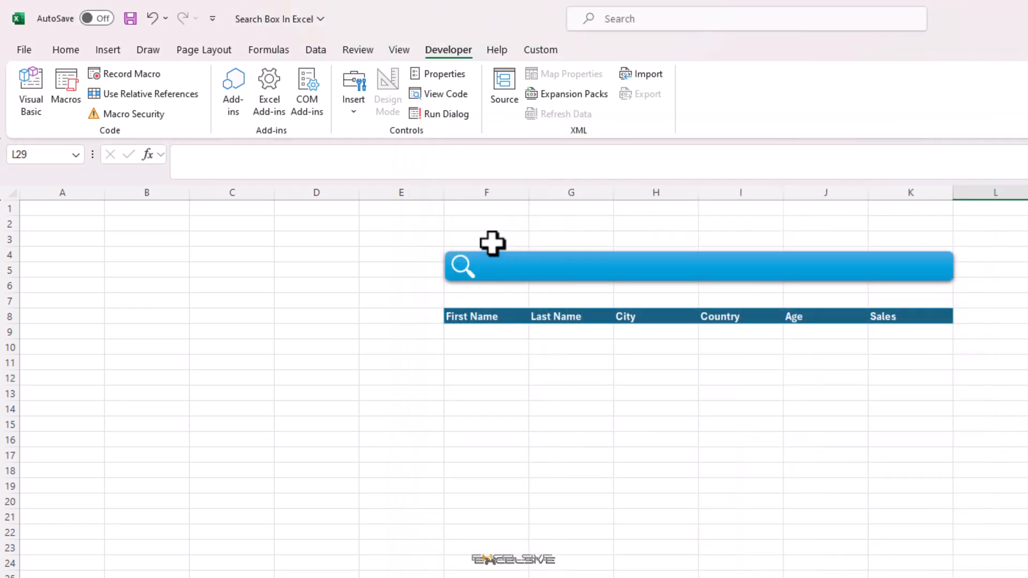
Select the blue bar and bring up the Developer insert controls list for a text box
{"action": "left_click", "coordinate": [655, 265]}
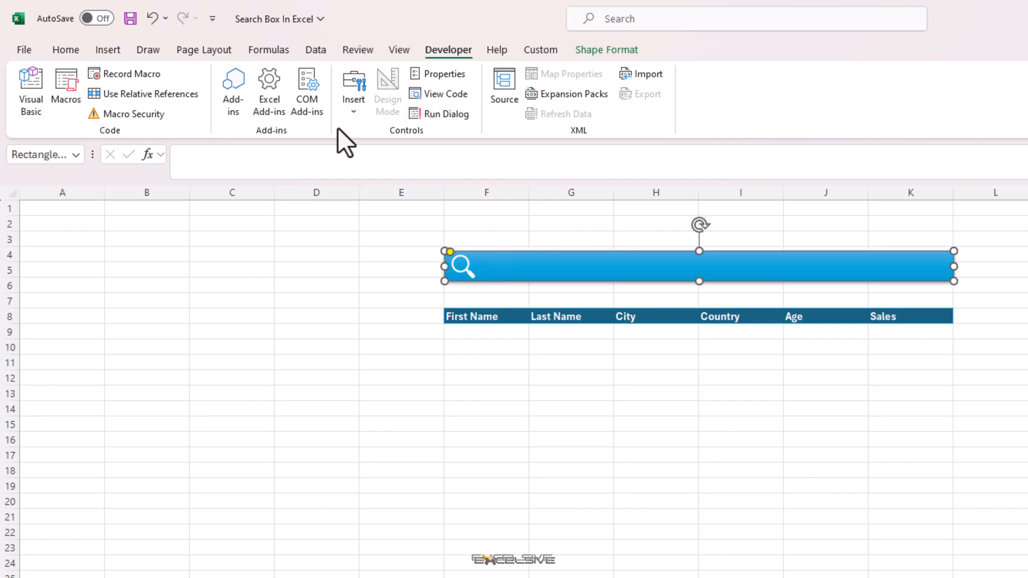
{"action": "left_click", "coordinate": [353, 88]}
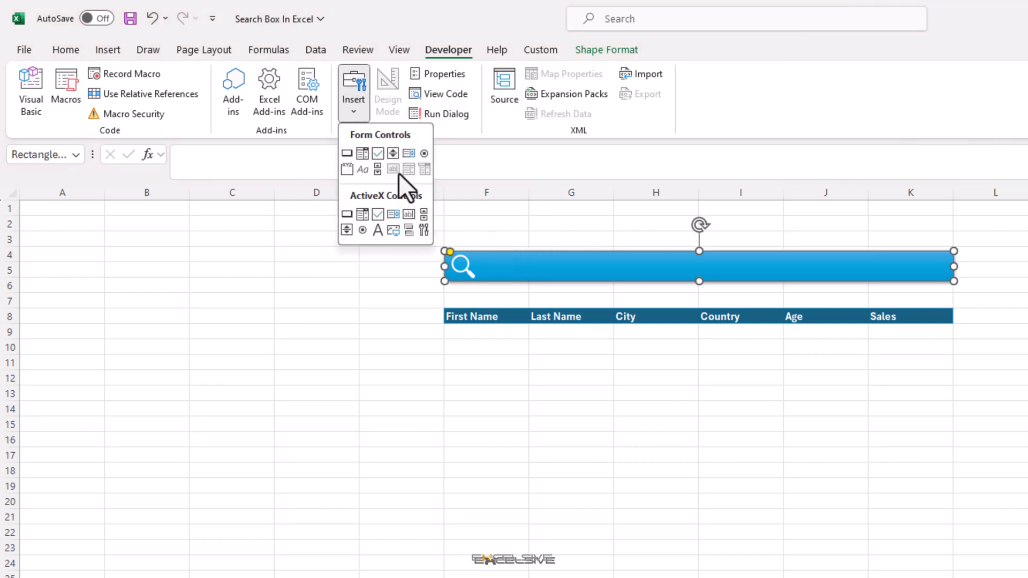
{"action": "mouse_move", "coordinate": [410, 213]}
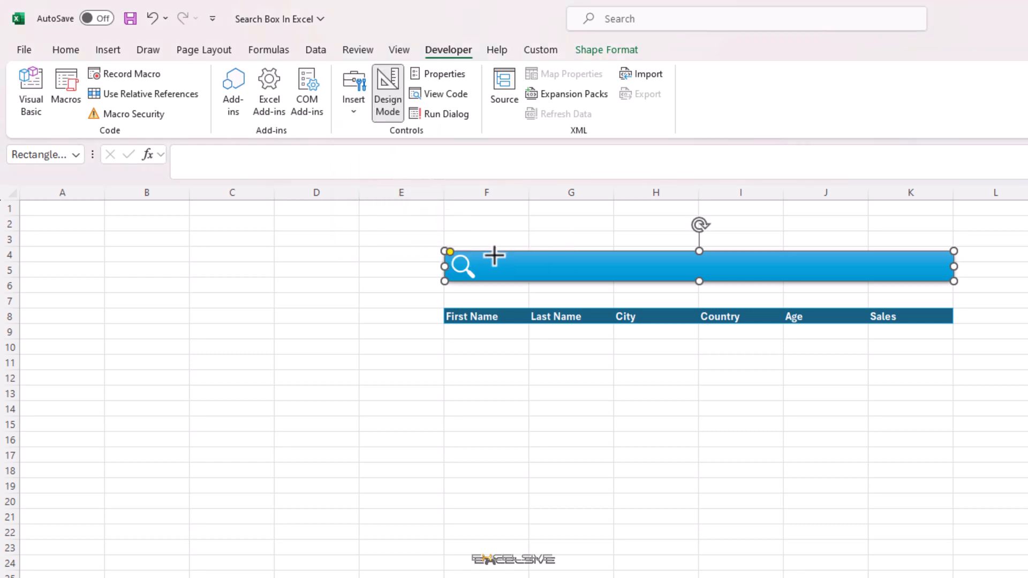
{"action": "mouse_move", "coordinate": [485, 257]}
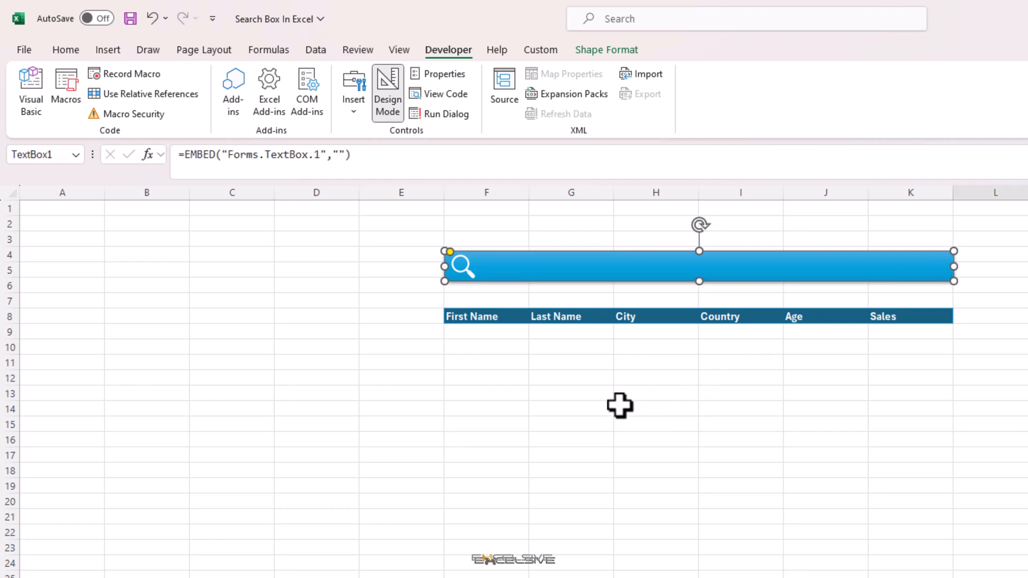
Set the text box's LinkedCell property to F5
{"action": "right_click", "coordinate": [524, 274]}
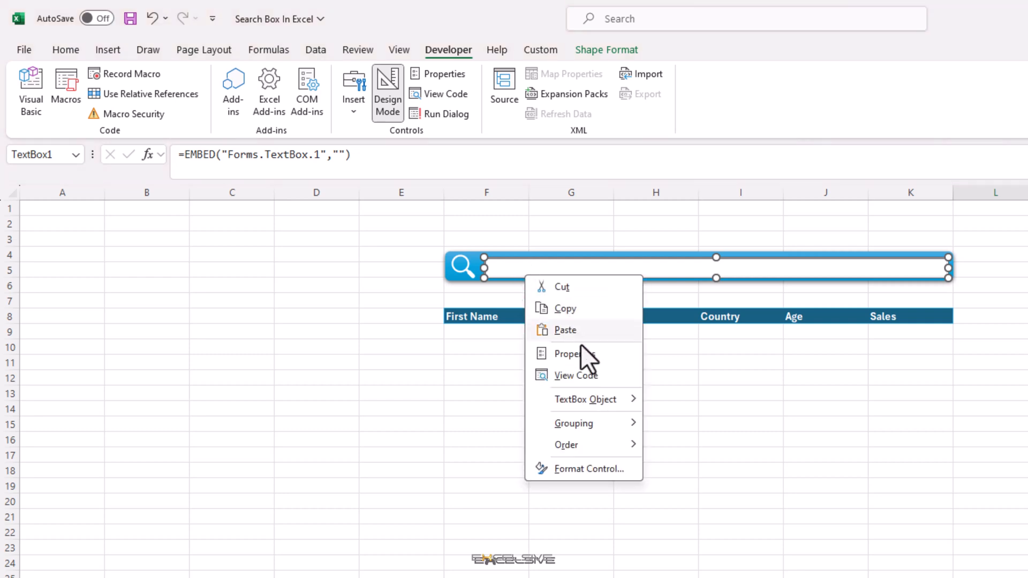
{"action": "left_click", "coordinate": [569, 353]}
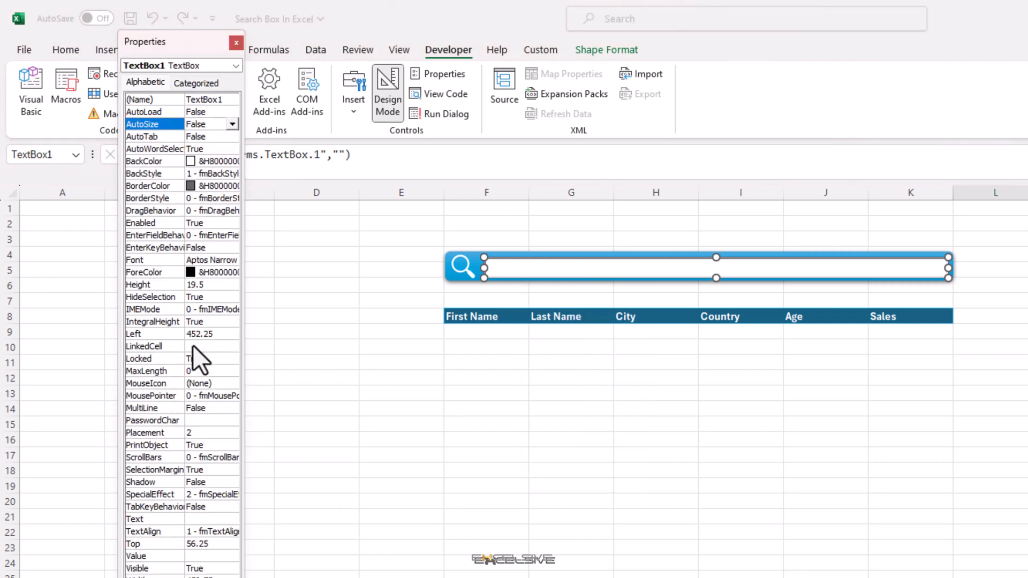
{"action": "left_click", "coordinate": [154, 346]}
{"action": "type", "text": "F5"}
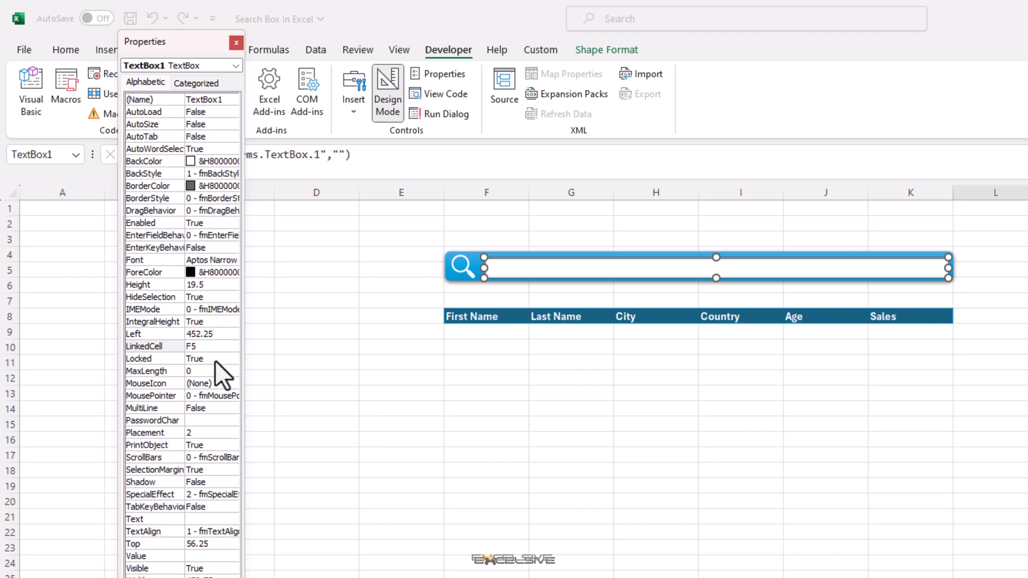
{"action": "left_click", "coordinate": [204, 346]}
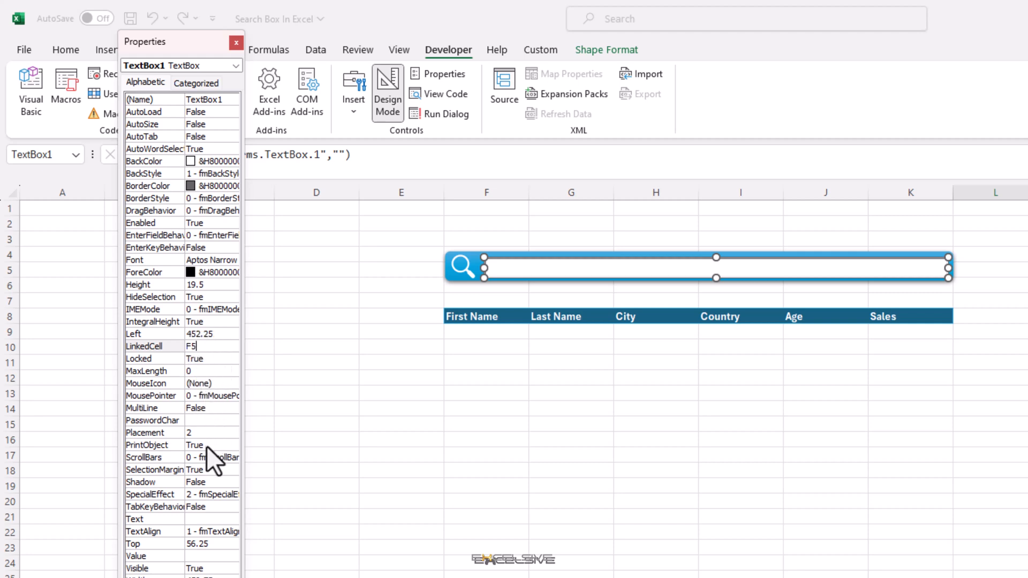
Set SpecialEffect to 0 - fmSpecialEffectFlat and close the Properties window
{"action": "left_click", "coordinate": [150, 494]}
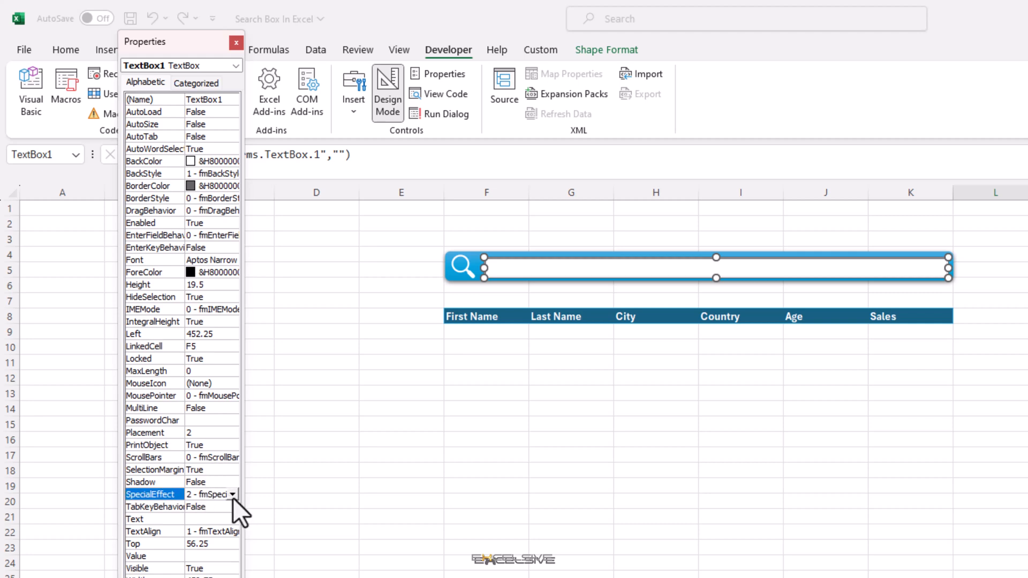
{"action": "left_click", "coordinate": [233, 494]}
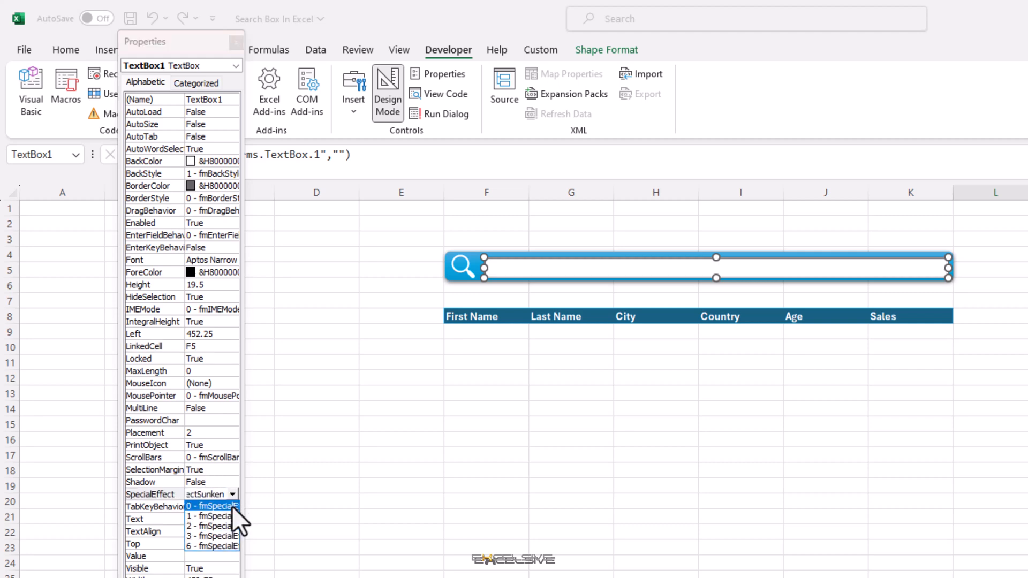
{"action": "left_click", "coordinate": [212, 504]}
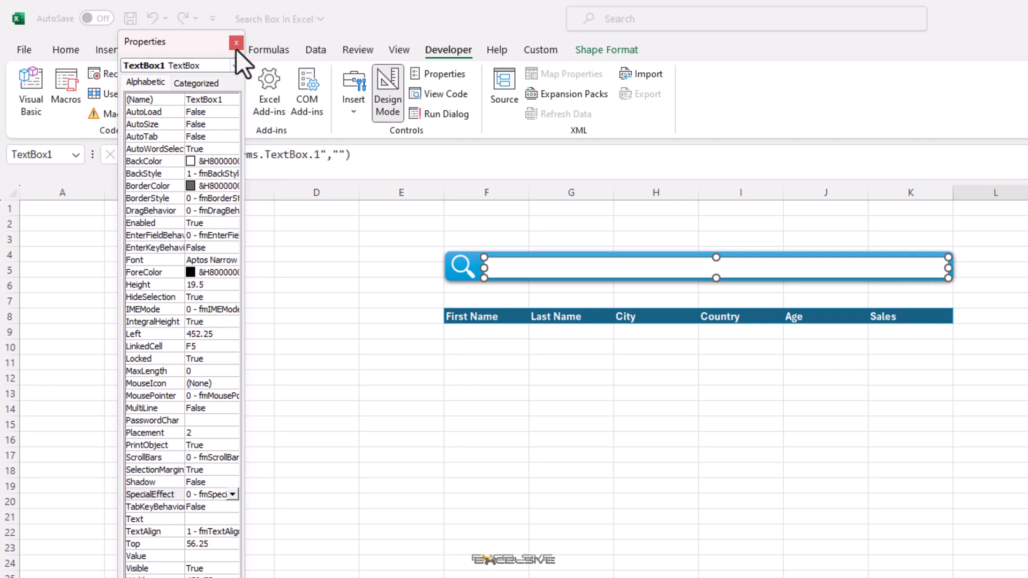
{"action": "left_click", "coordinate": [236, 41]}
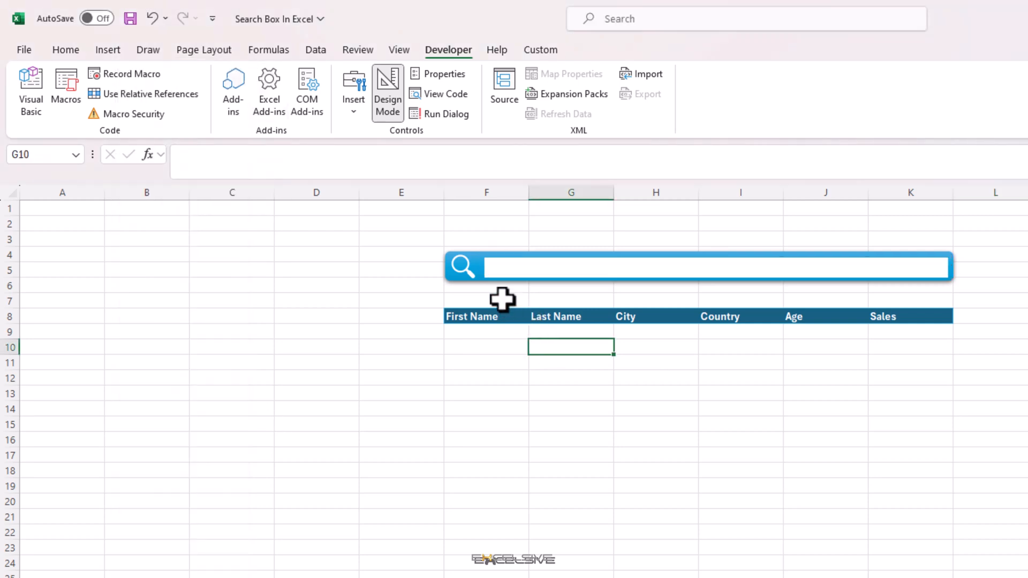
{"action": "mouse_move", "coordinate": [497, 275]}
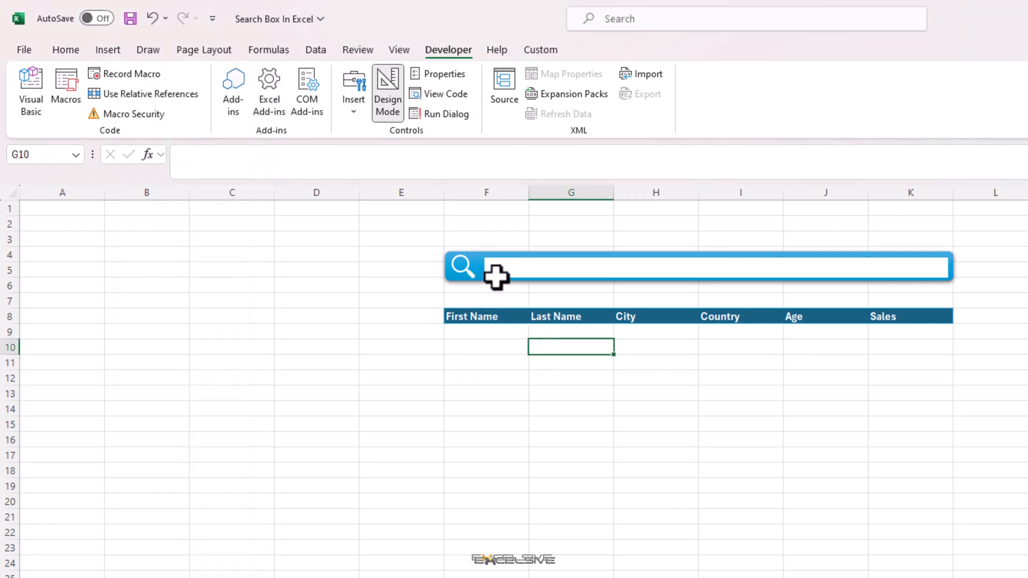
Turn off Design Mode so the text box works, then select F9 for the results formula
{"action": "left_click", "coordinate": [698, 266]}
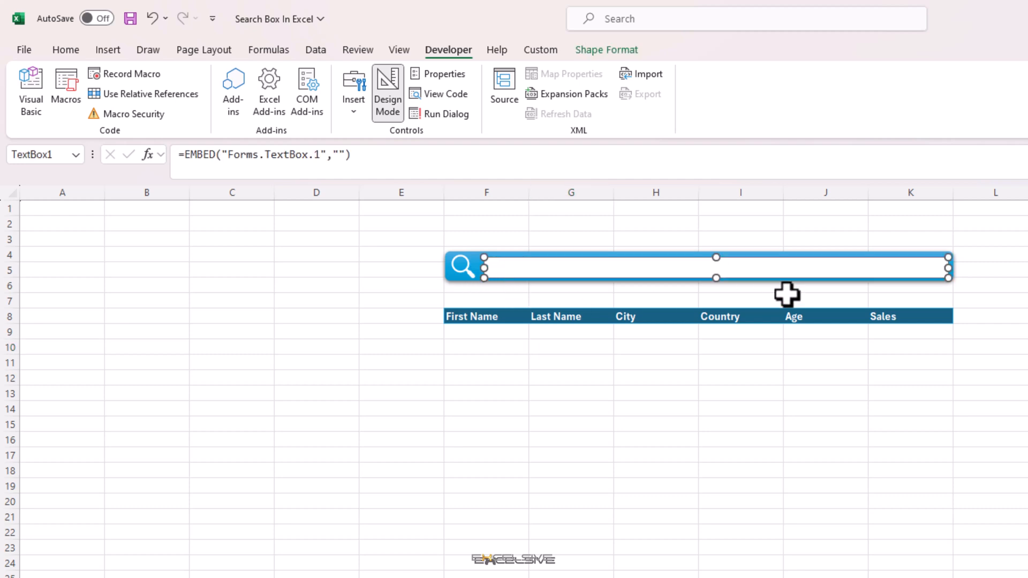
{"action": "left_click", "coordinate": [485, 346]}
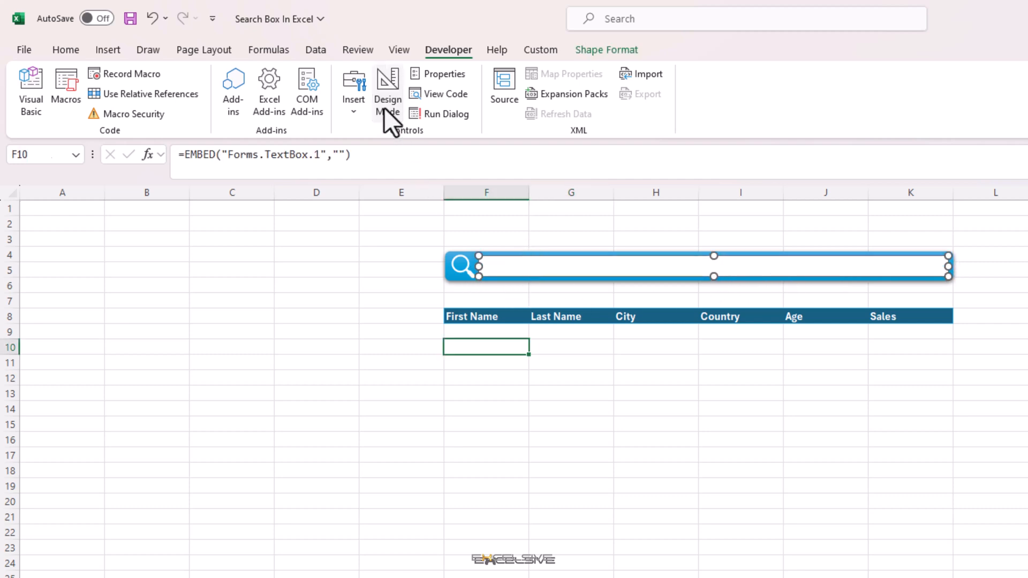
{"action": "left_click", "coordinate": [387, 91]}
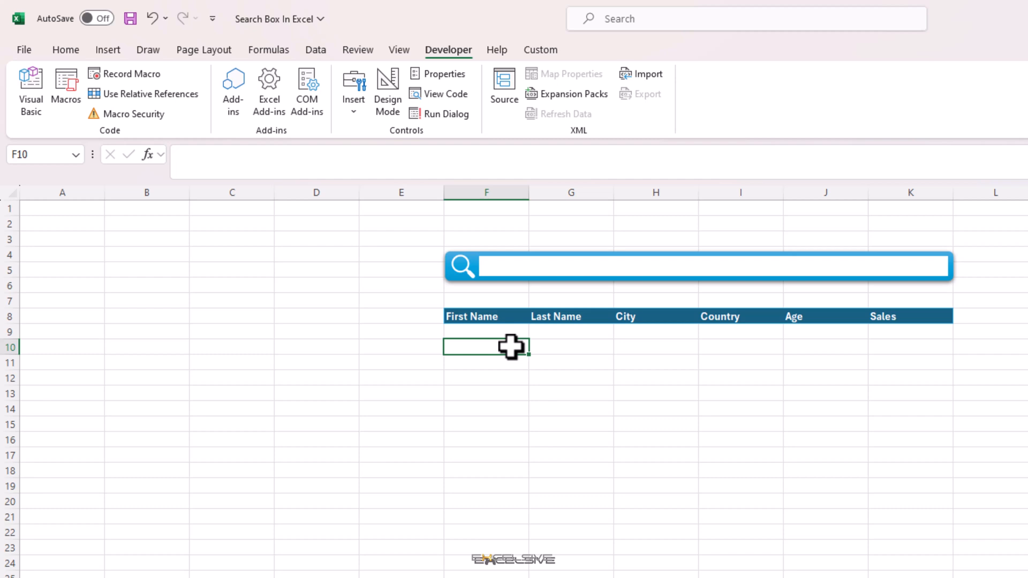
{"action": "left_click", "coordinate": [485, 331]}
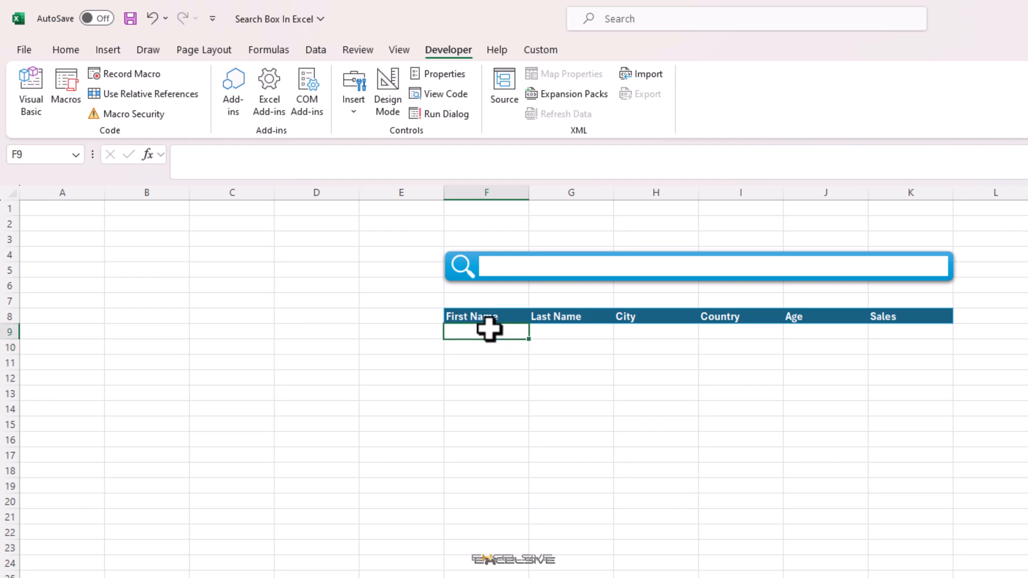
{"action": "mouse_move", "coordinate": [521, 349]}
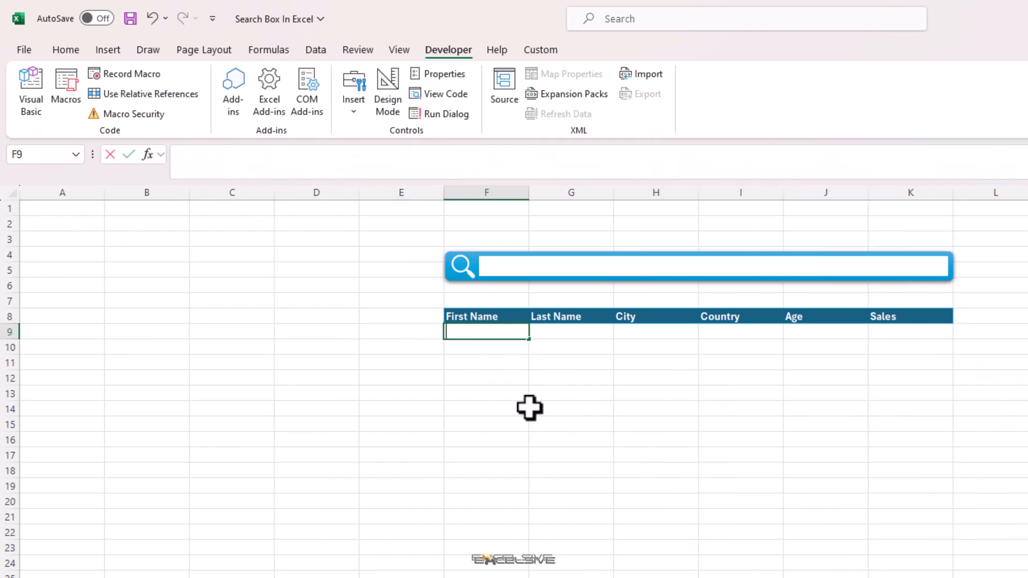
Enter =FILTER(Table1,Table1[First Name]=F5,"No Records Found") in F9
{"action": "type", "text": "=FILTER("}
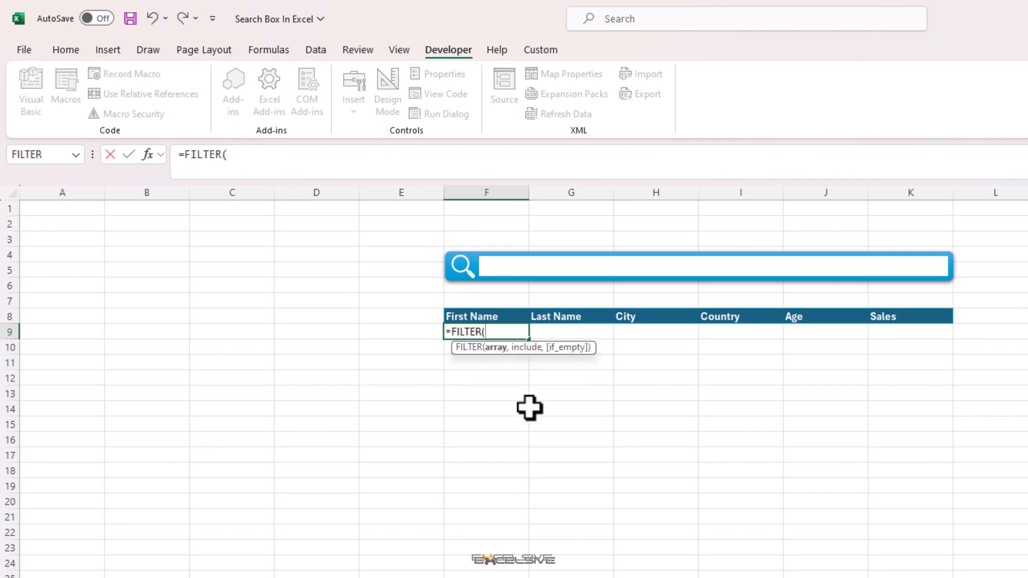
{"action": "type", "text": "Table1"}
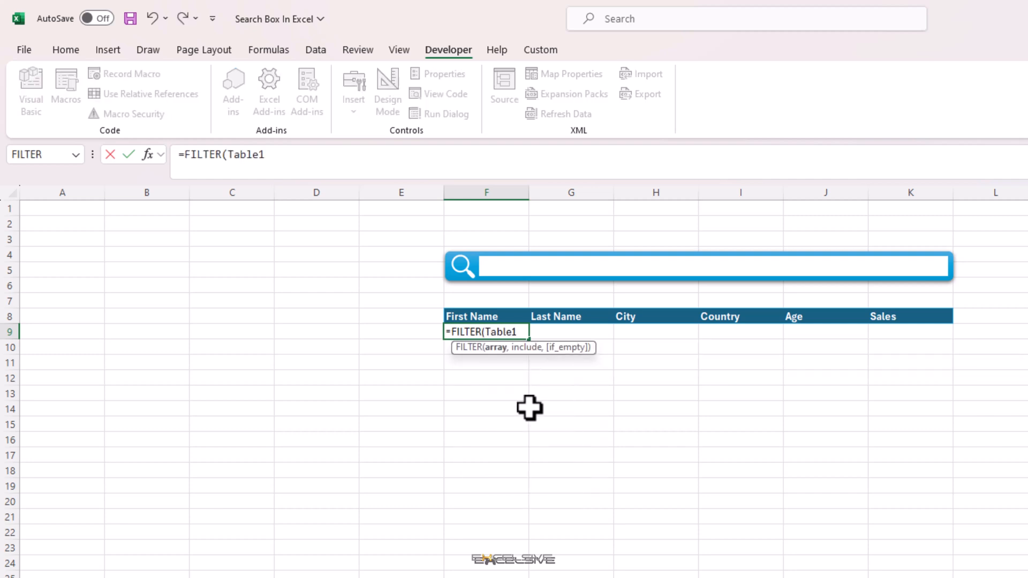
{"action": "type", "text": ","}
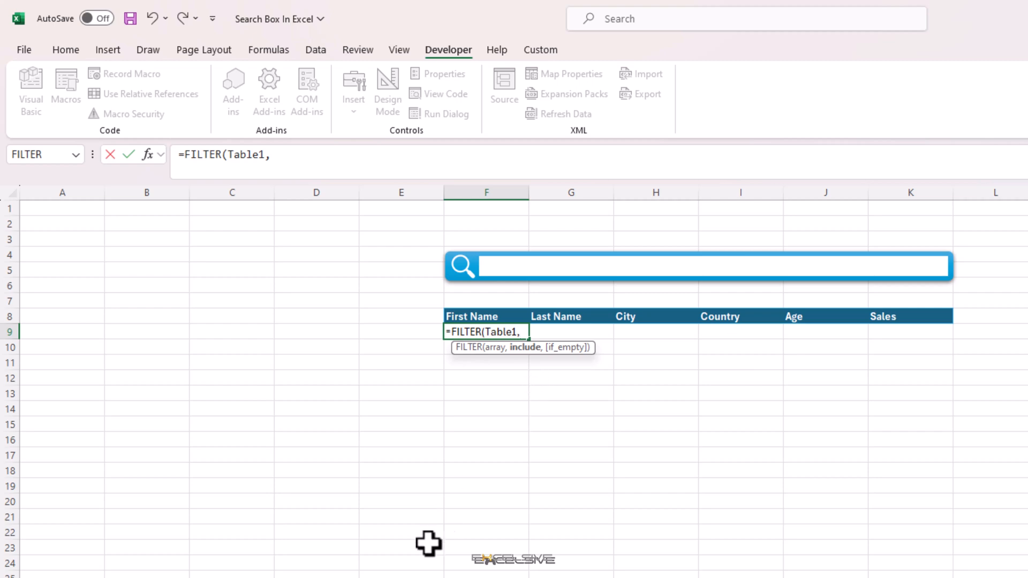
{"action": "mouse_move", "coordinate": [487, 291]}
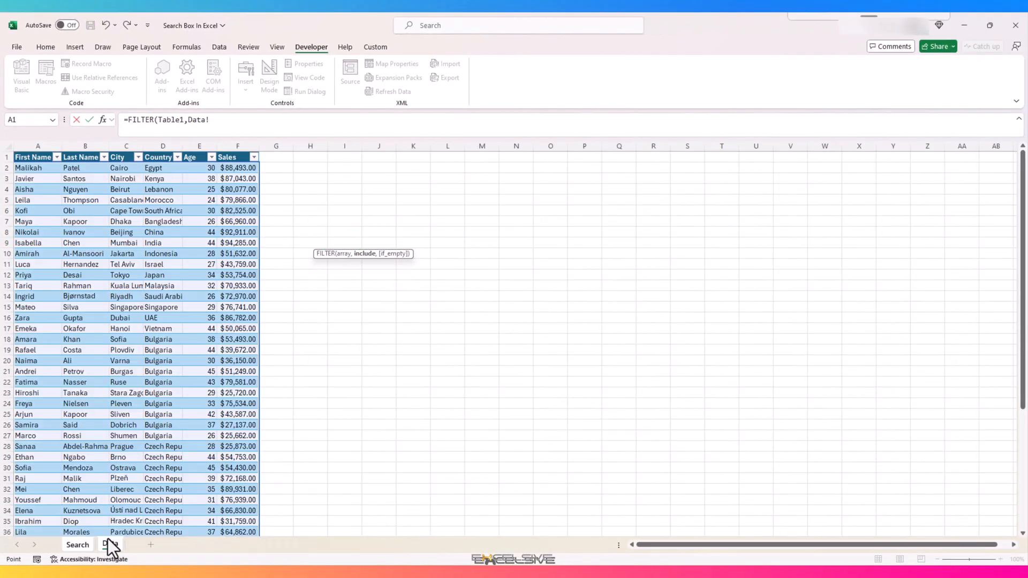
{"action": "left_click", "coordinate": [37, 167]}
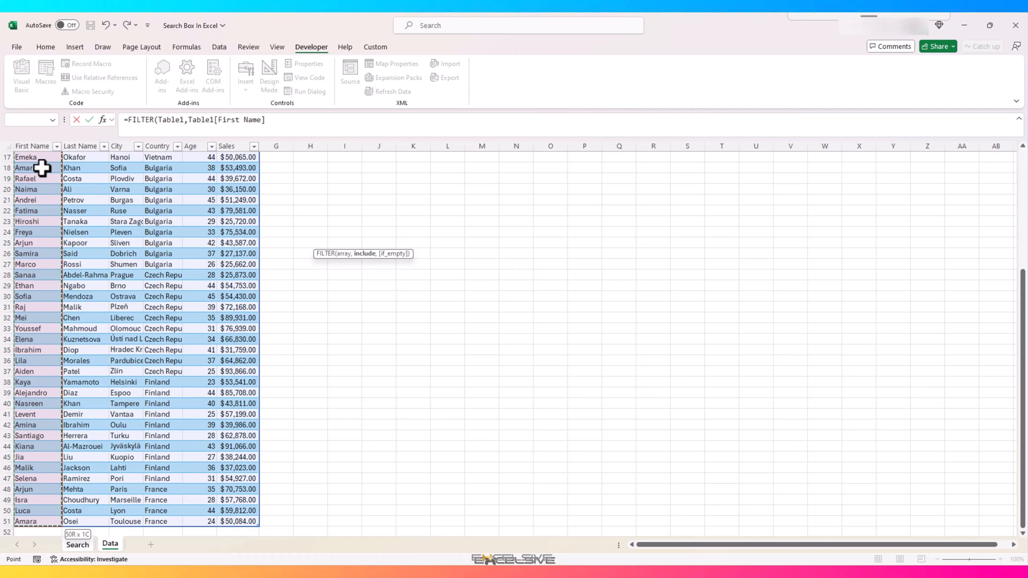
{"action": "type", "text": "=f5"}
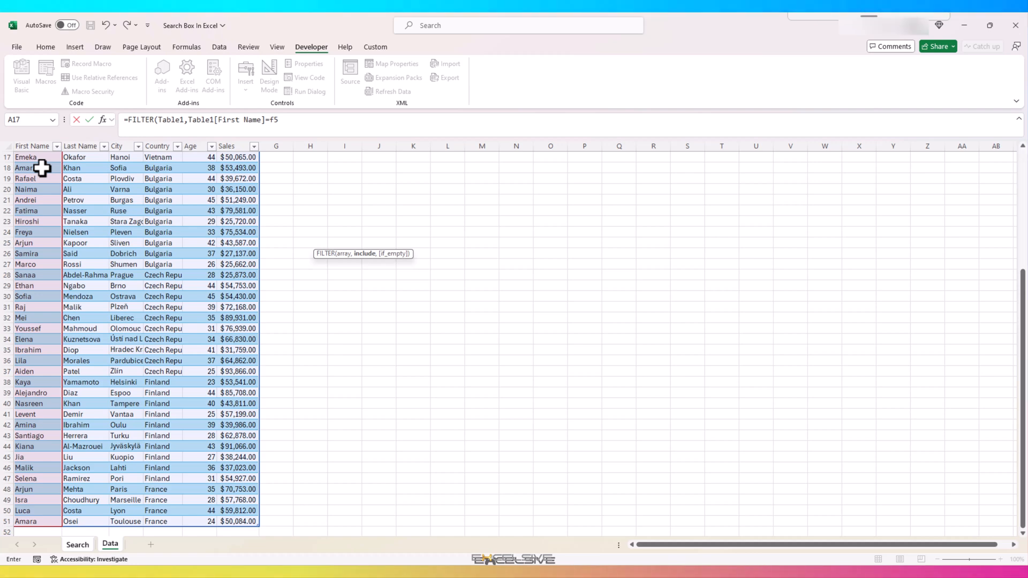
{"action": "type", "text": ","}
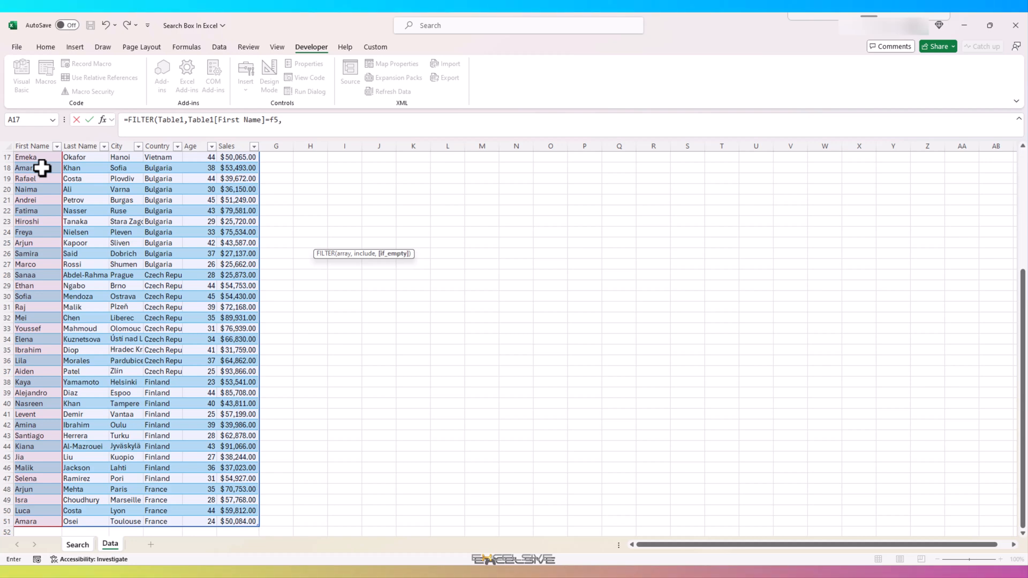
{"action": "type", "text": ",\"No R"}
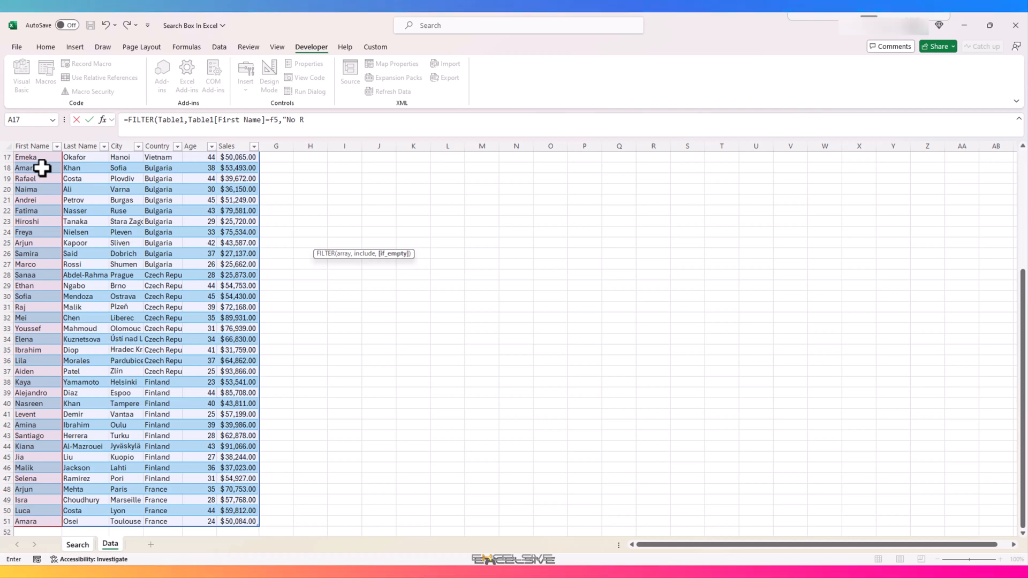
{"action": "type", "text": "ecords Found"}
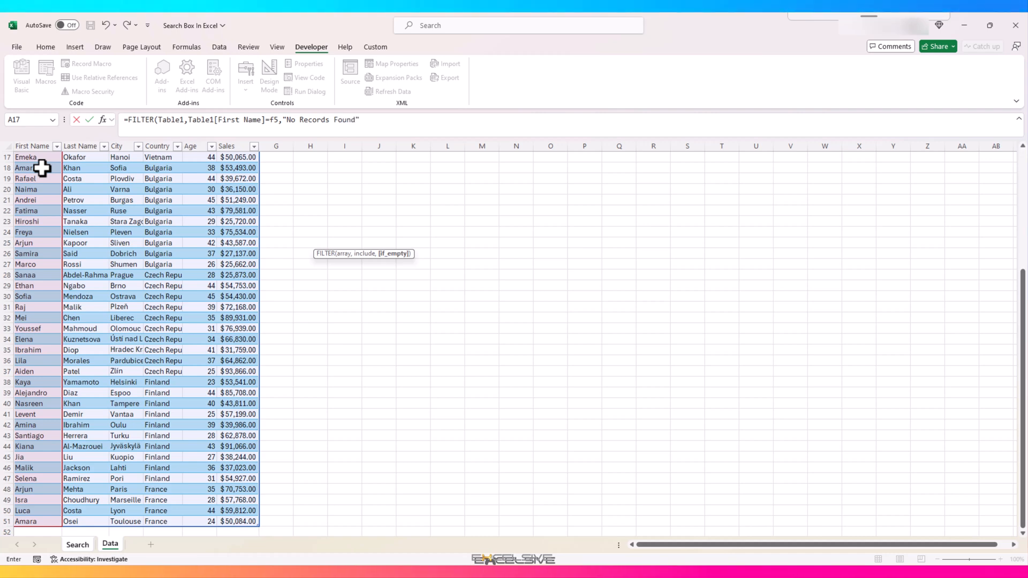
{"action": "left_click", "coordinate": [77, 544]}
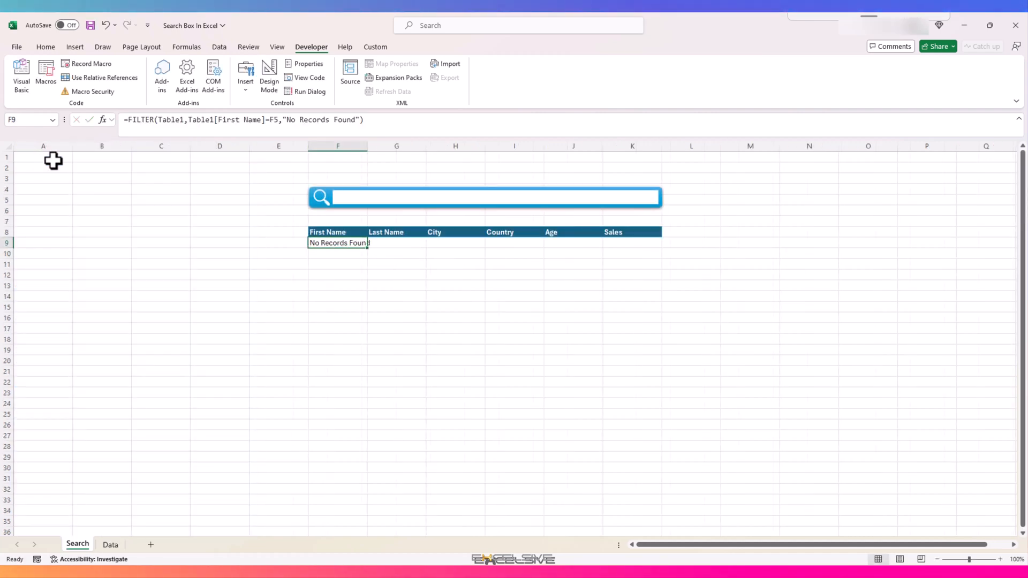
Search for the first names Tariq and Malikah copied from the Data sheet to confirm their records appear
{"action": "left_click", "coordinate": [109, 544]}
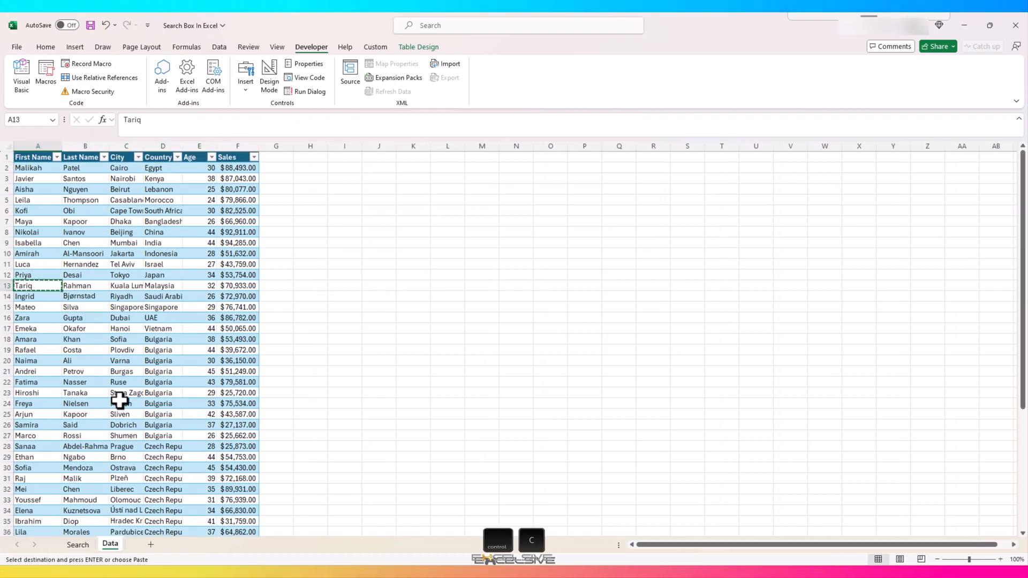
{"action": "left_click", "coordinate": [77, 544]}
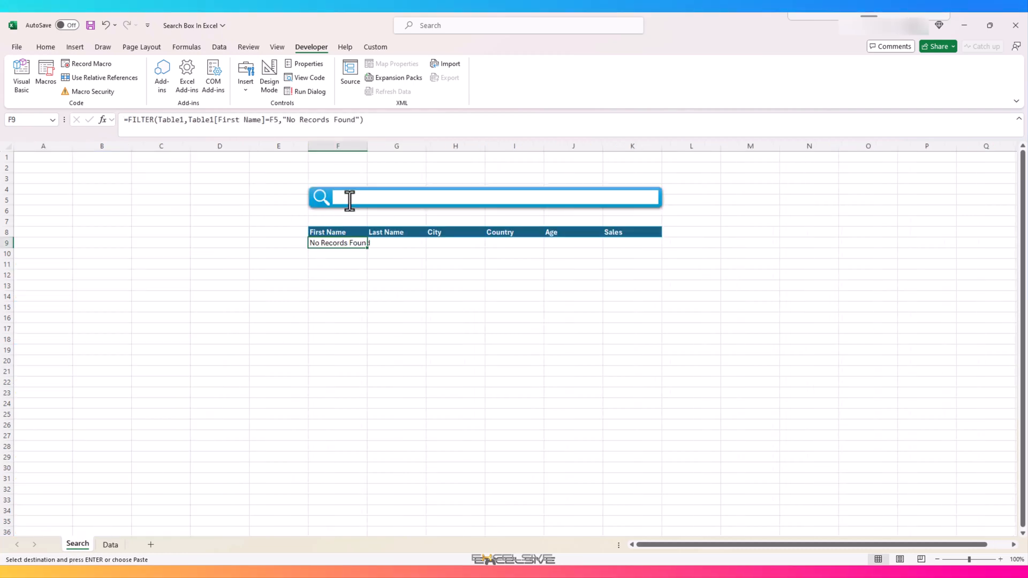
{"action": "type", "text": "Tariq"}
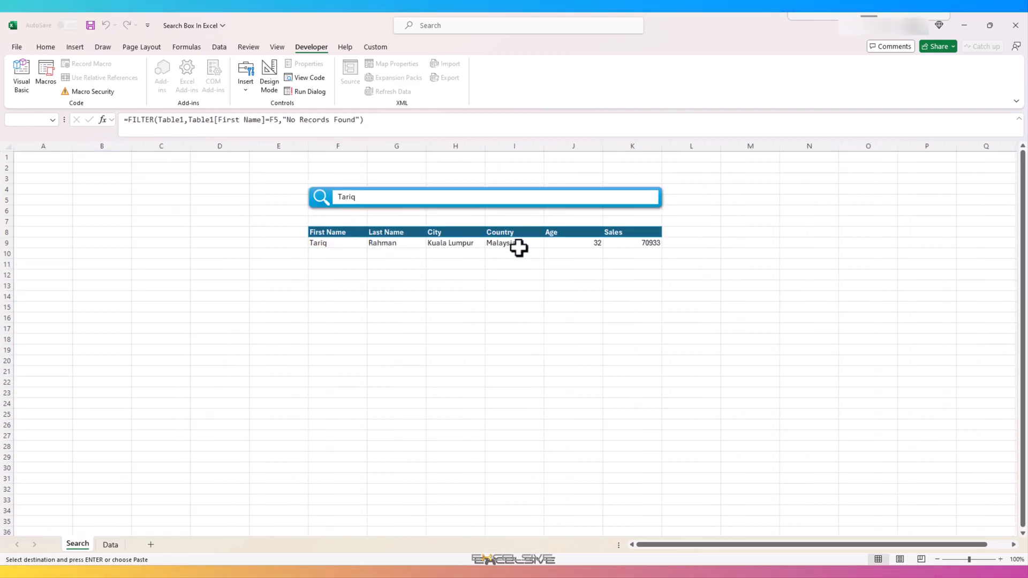
{"action": "left_click", "coordinate": [110, 544]}
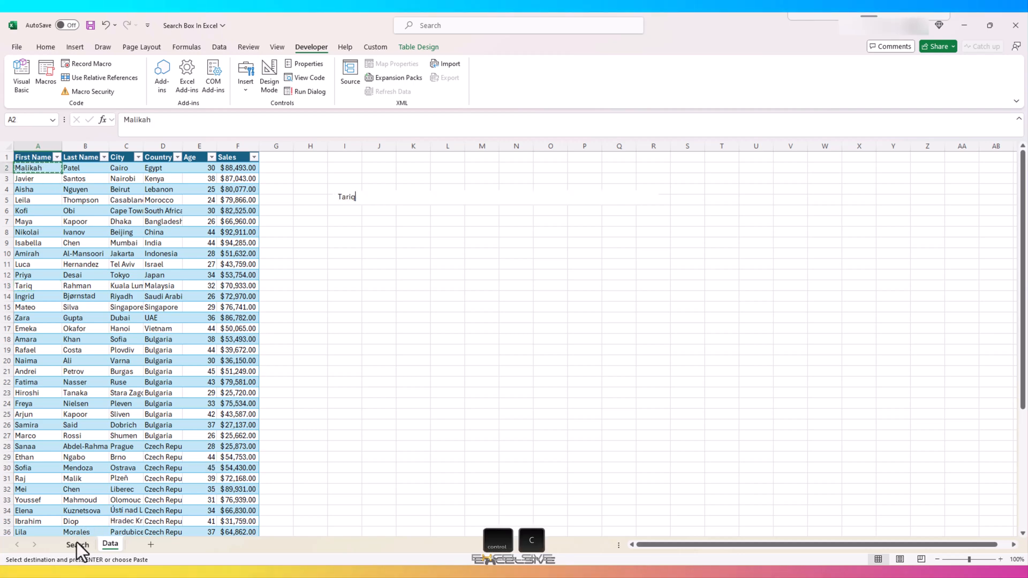
{"action": "left_click", "coordinate": [77, 544]}
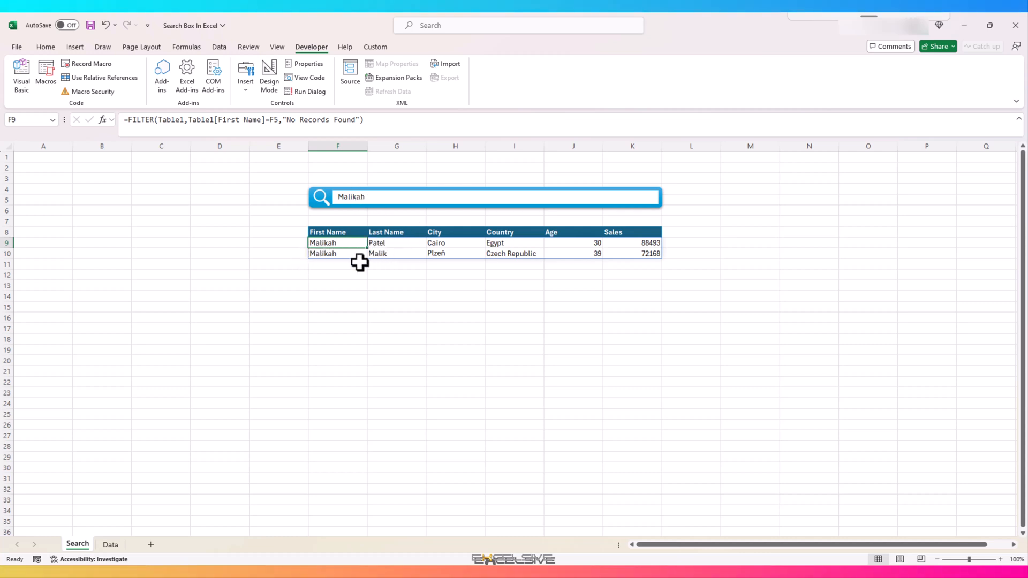
{"action": "mouse_move", "coordinate": [347, 243]}
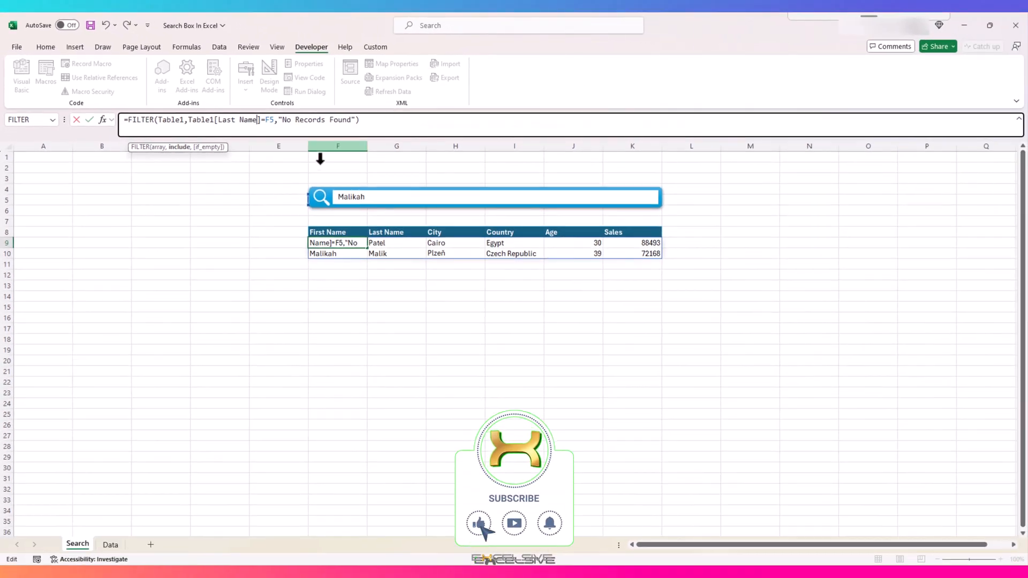
Search the last name Patel from the Data sheet, then shorten it to Pat to see No Records Found
{"action": "left_click", "coordinate": [109, 544]}
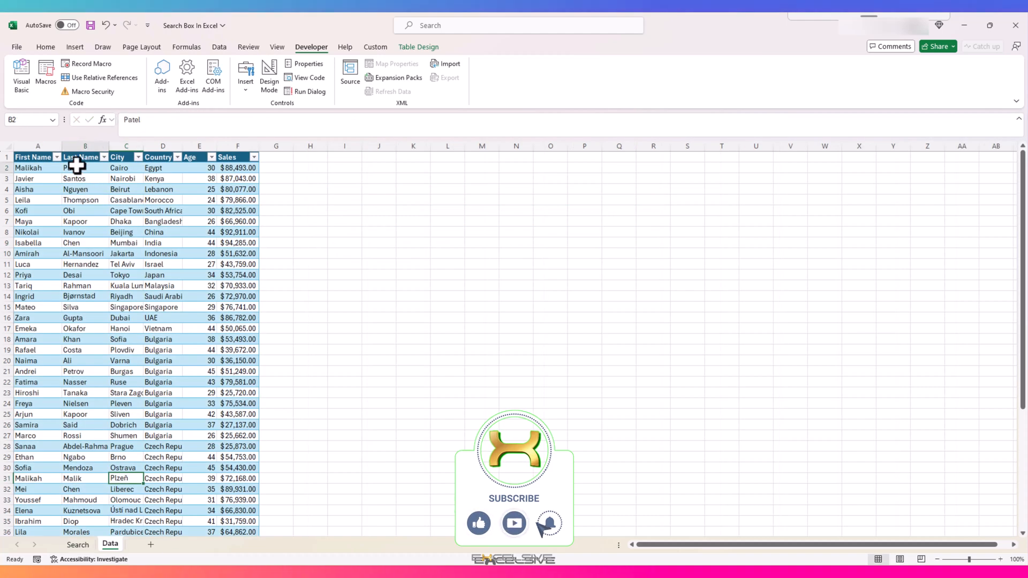
{"action": "left_click", "coordinate": [76, 543]}
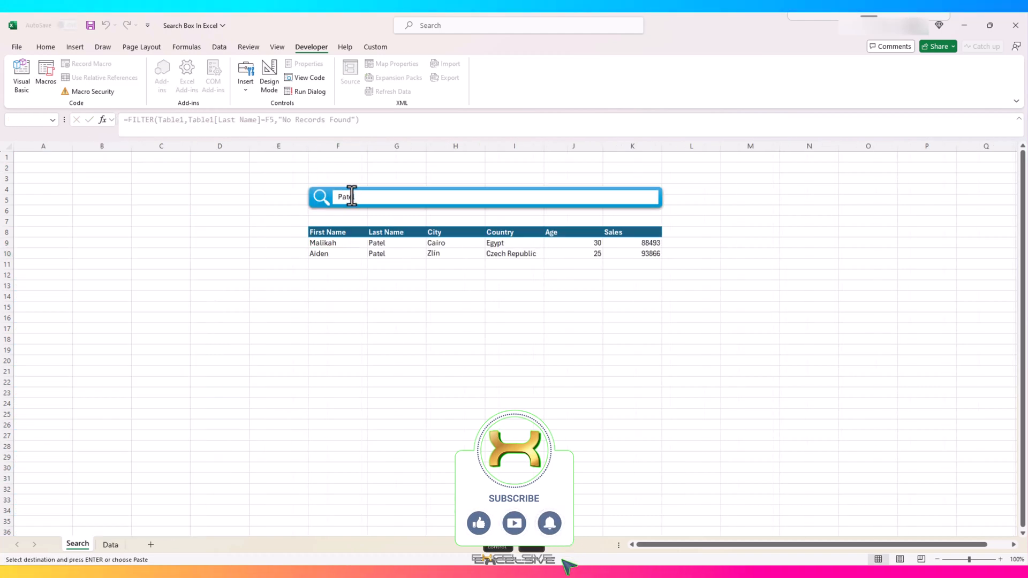
{"action": "left_click", "coordinate": [396, 254]}
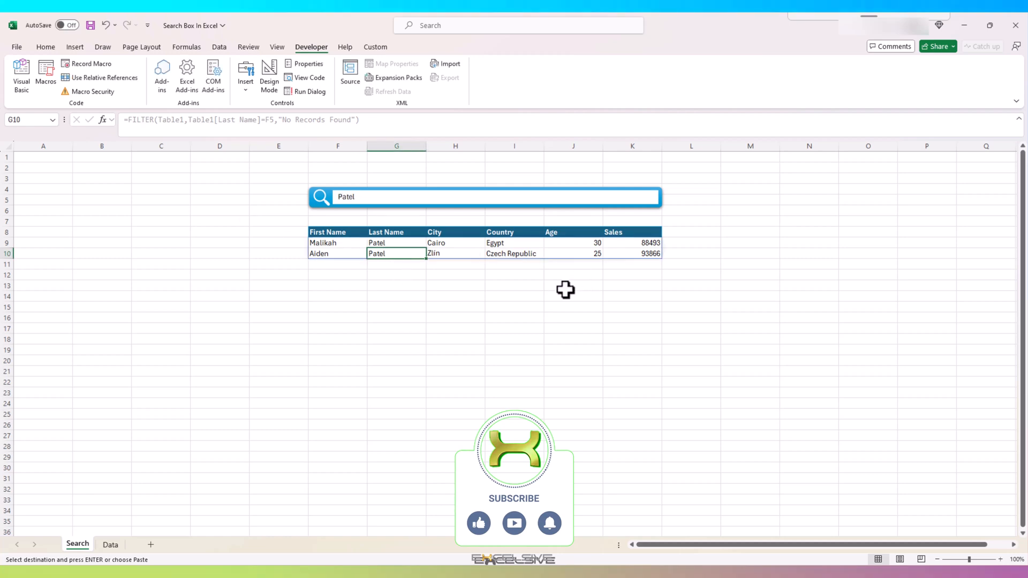
{"action": "left_click", "coordinate": [336, 243]}
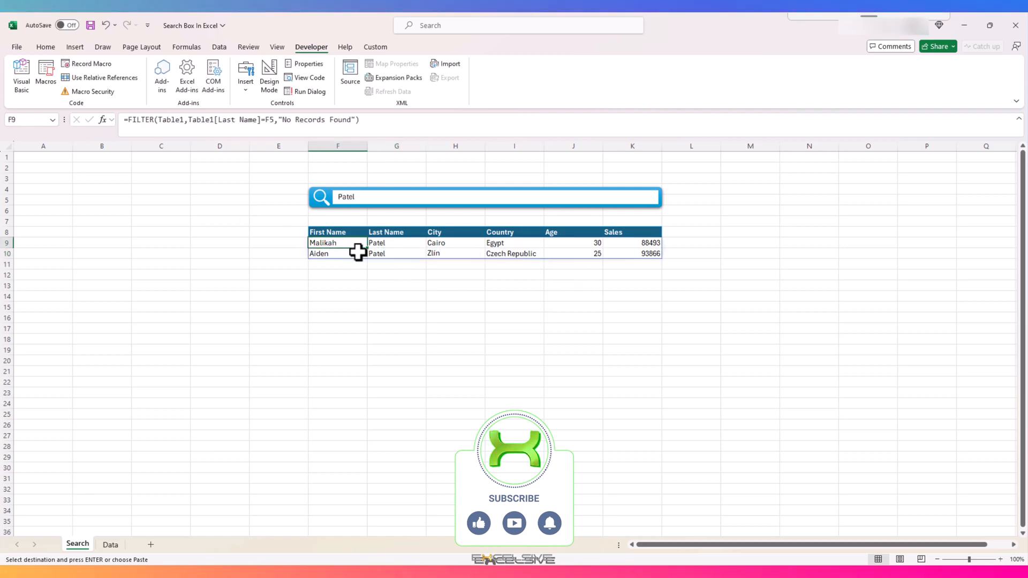
{"action": "mouse_move", "coordinate": [331, 254]}
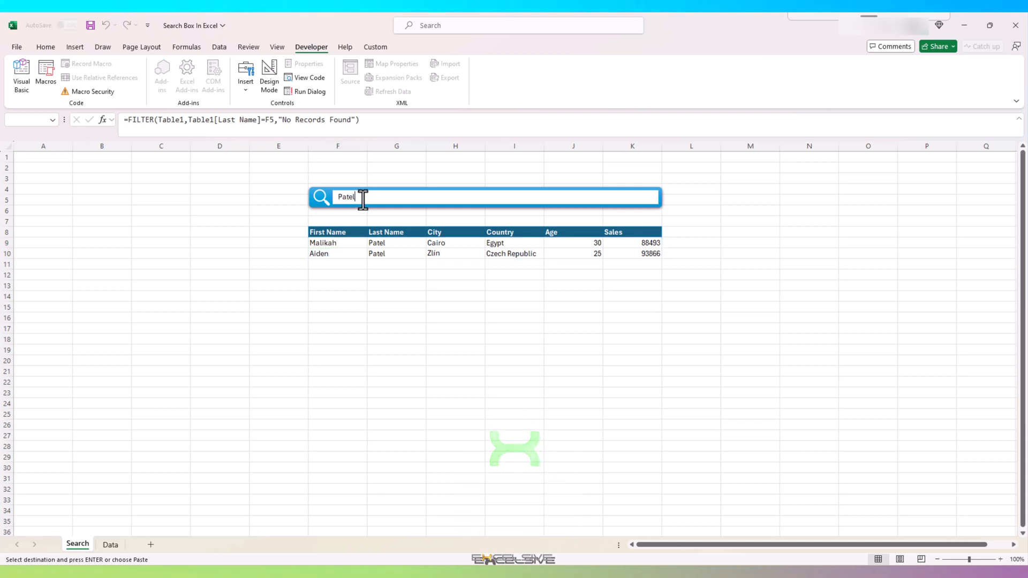
{"action": "key", "text": "Backspace"}
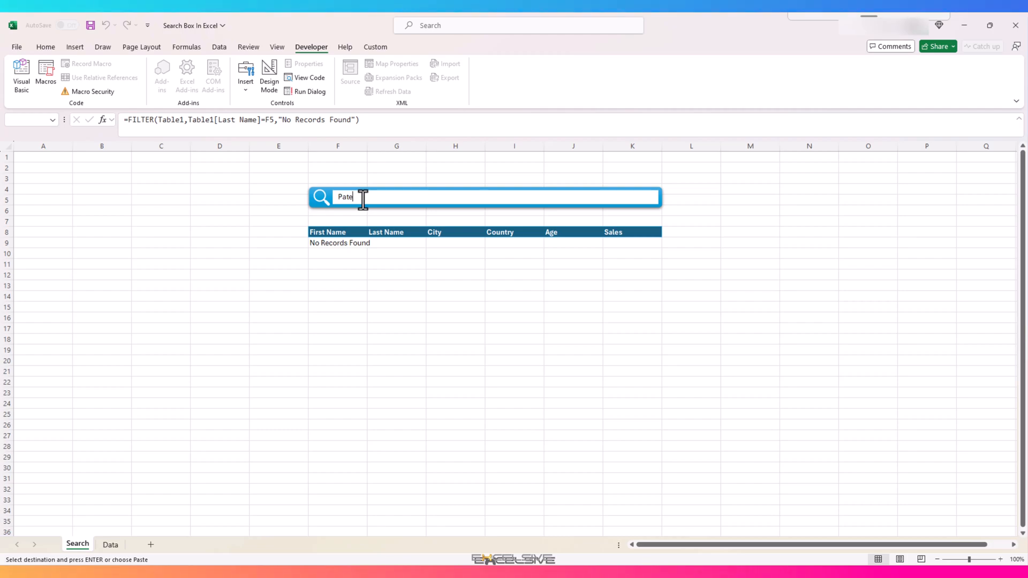
{"action": "mouse_move", "coordinate": [217, 266]}
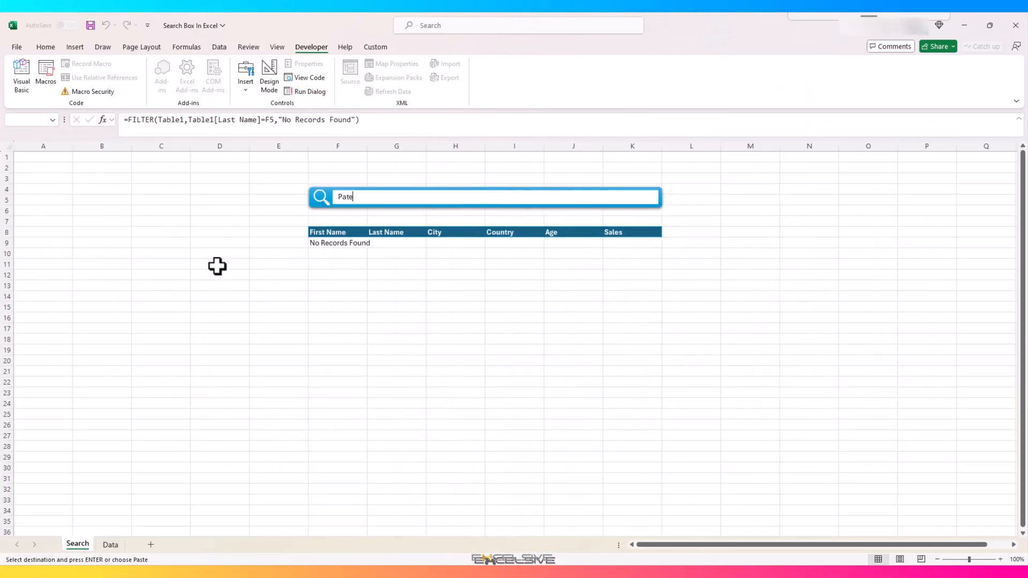
{"action": "mouse_move", "coordinate": [249, 216]}
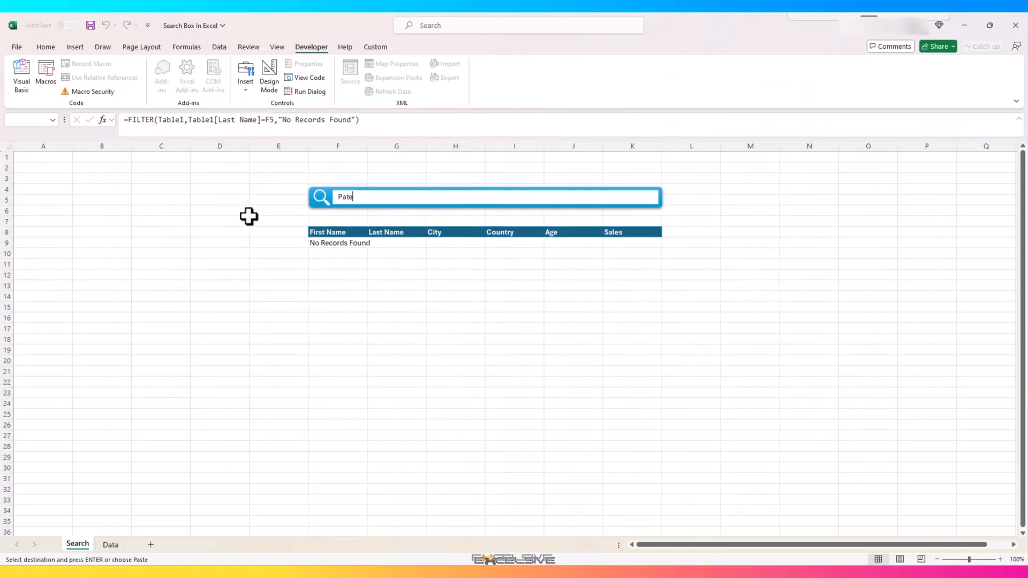
{"action": "mouse_move", "coordinate": [223, 369]}
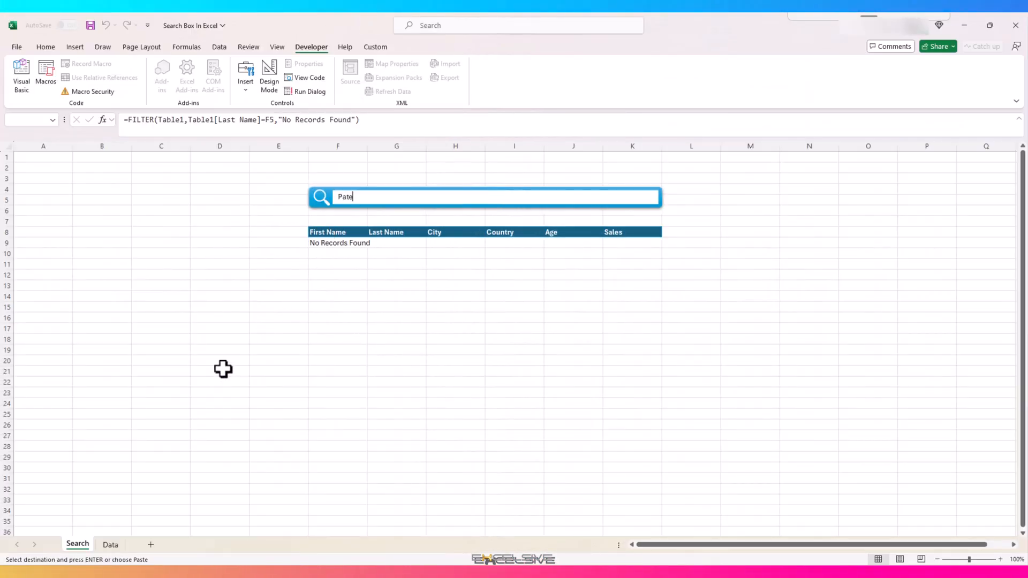
{"action": "mouse_move", "coordinate": [312, 289]}
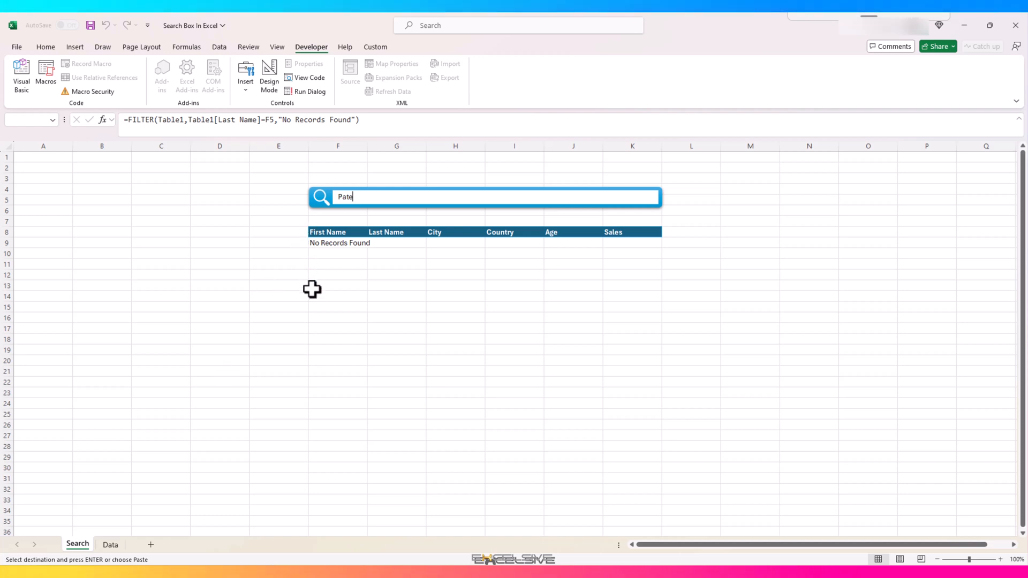
{"action": "key", "text": "Backspace"}
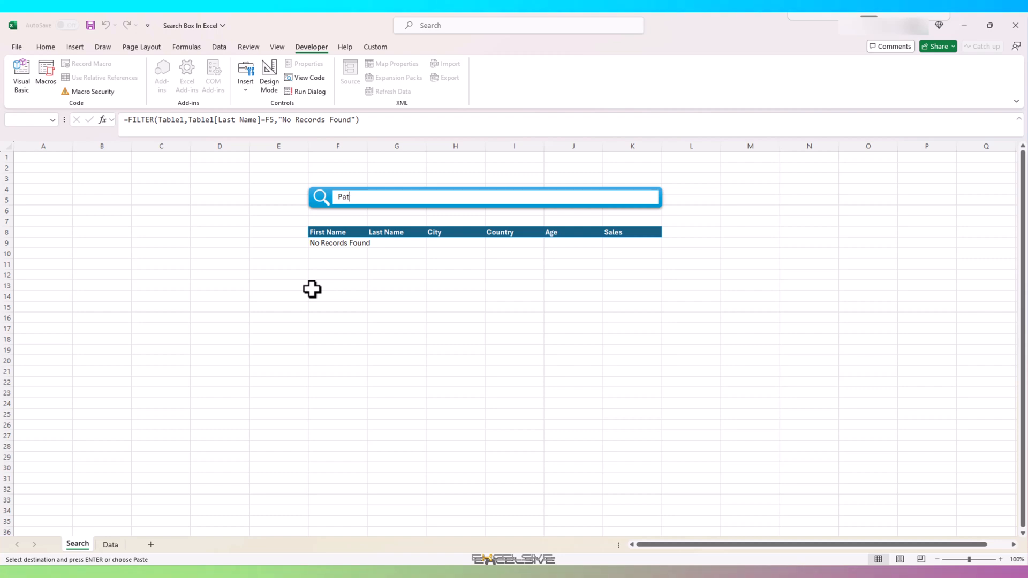
{"action": "left_click", "coordinate": [109, 544]}
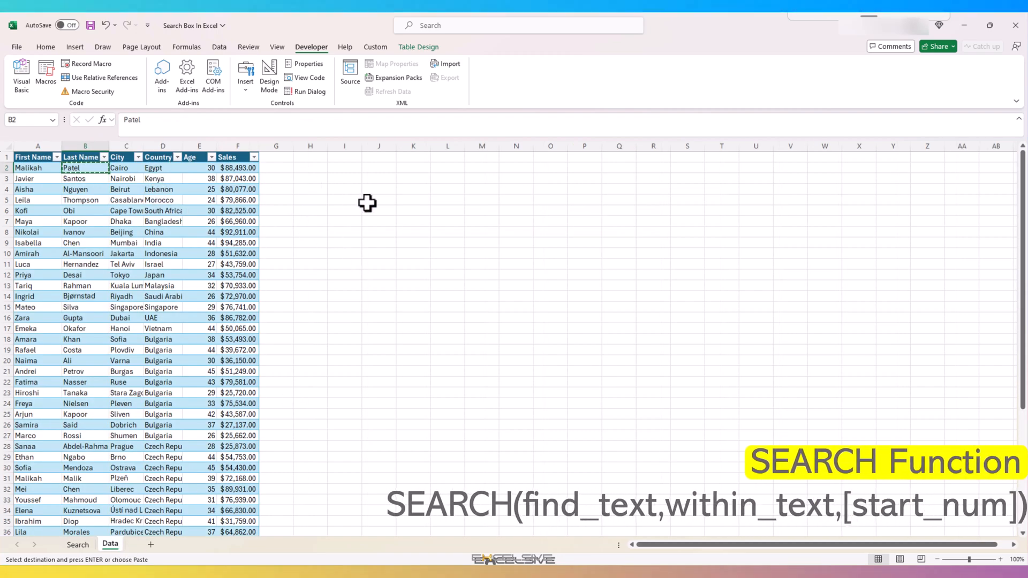
Enter li in H2 and =SEARCH(H2,Table1[First Name]) in I2 to spill match positions
{"action": "key", "text": "Escape"}
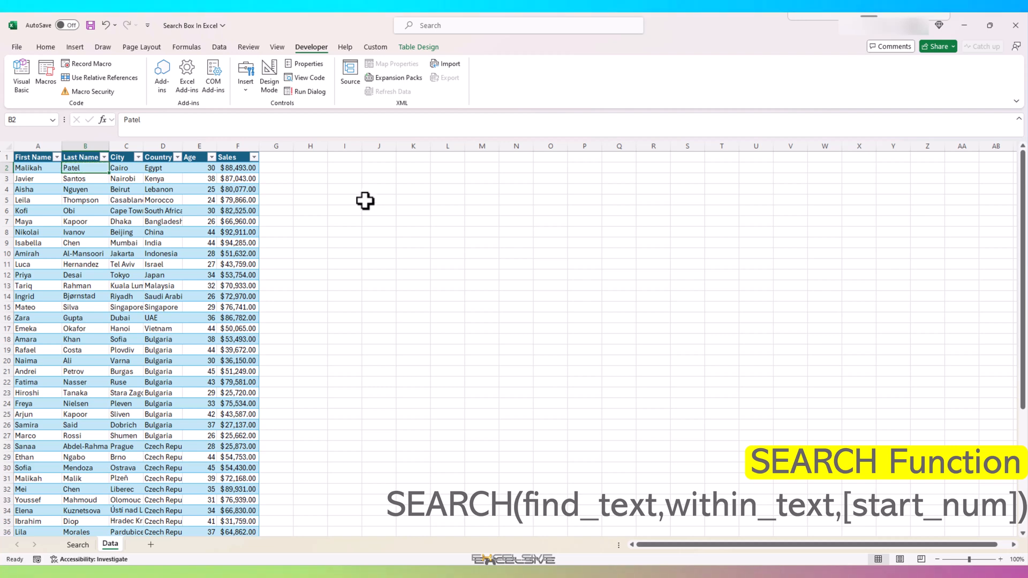
{"action": "mouse_move", "coordinate": [415, 232]}
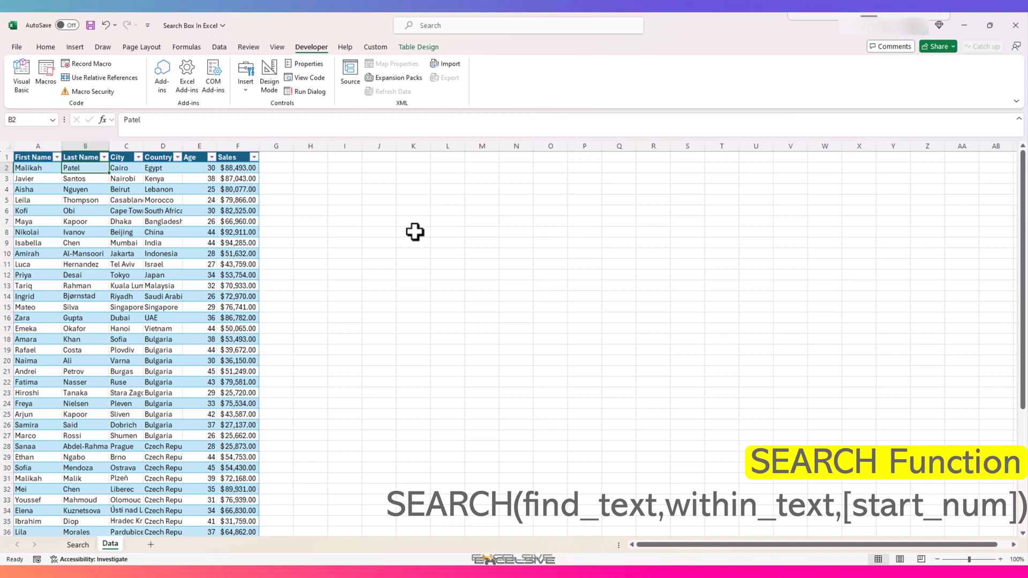
{"action": "mouse_move", "coordinate": [408, 231]}
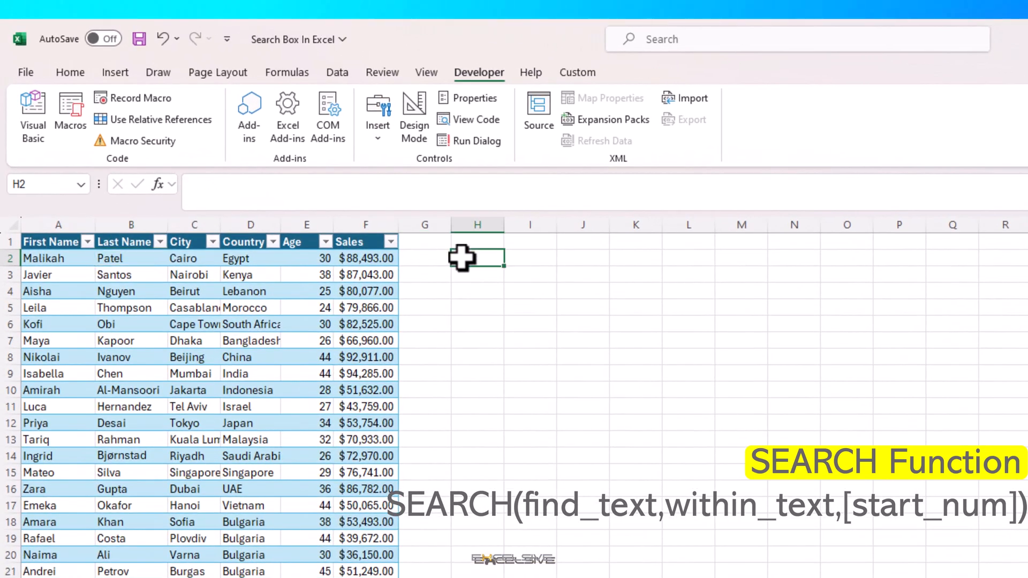
{"action": "left_click", "coordinate": [529, 256]}
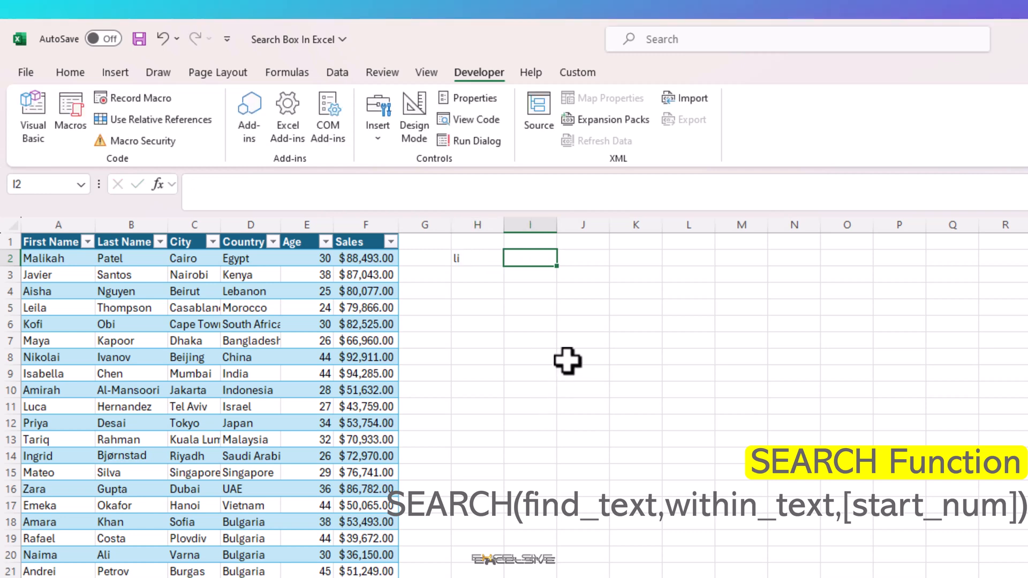
{"action": "type", "text": "=SEARCH("}
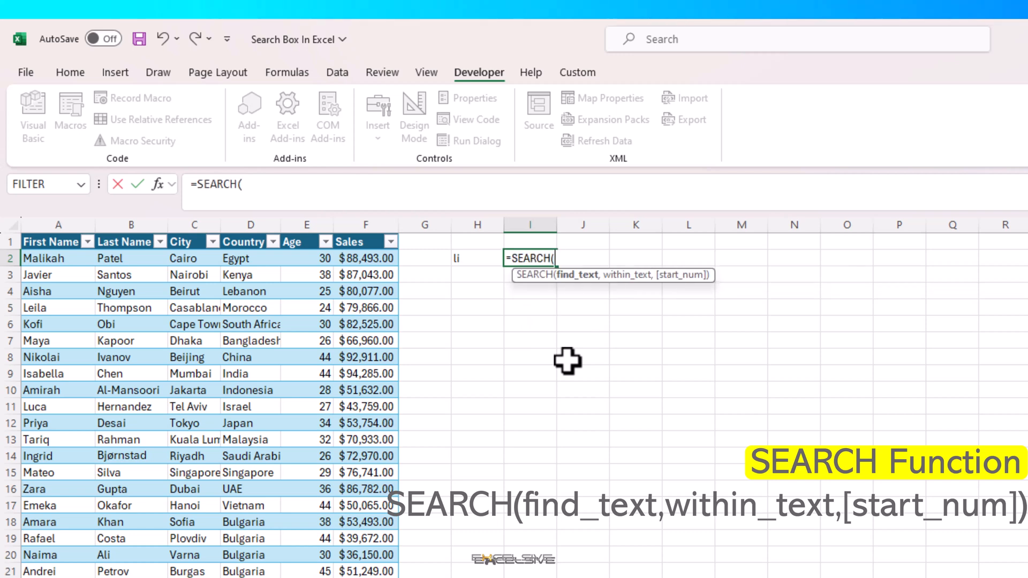
{"action": "left_click", "coordinate": [477, 258]}
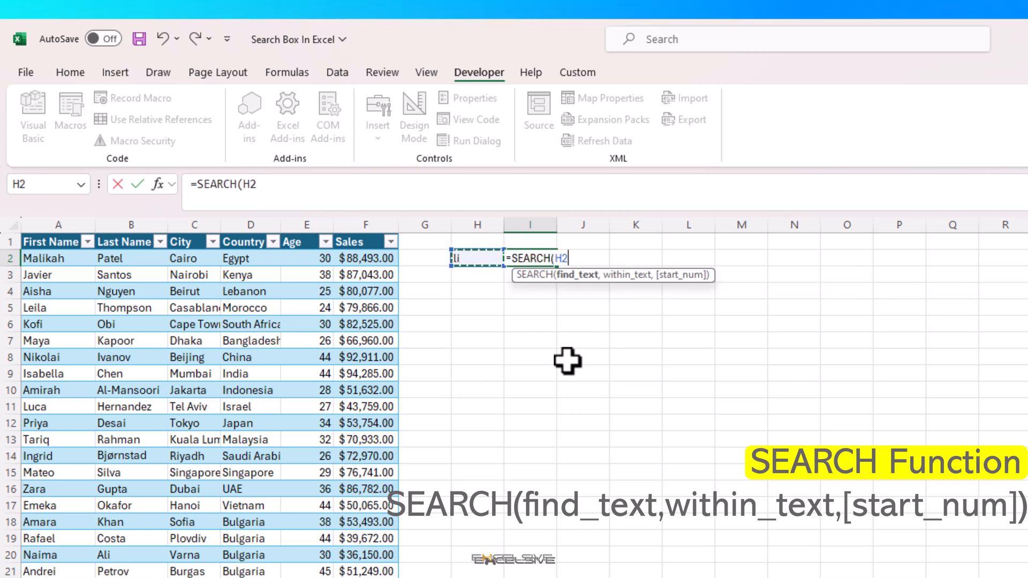
{"action": "type", "text": ","}
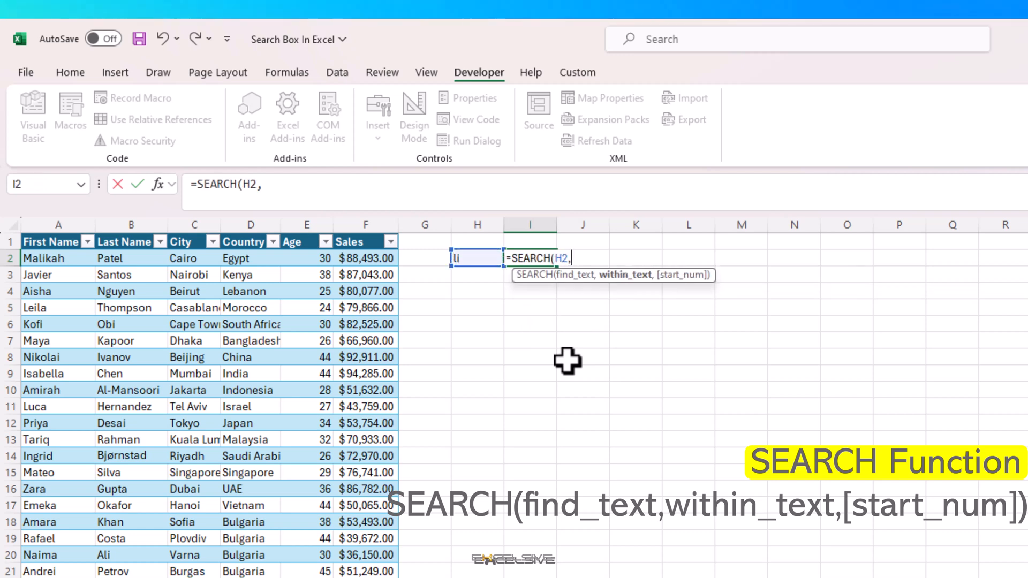
{"action": "left_click", "coordinate": [365, 257]}
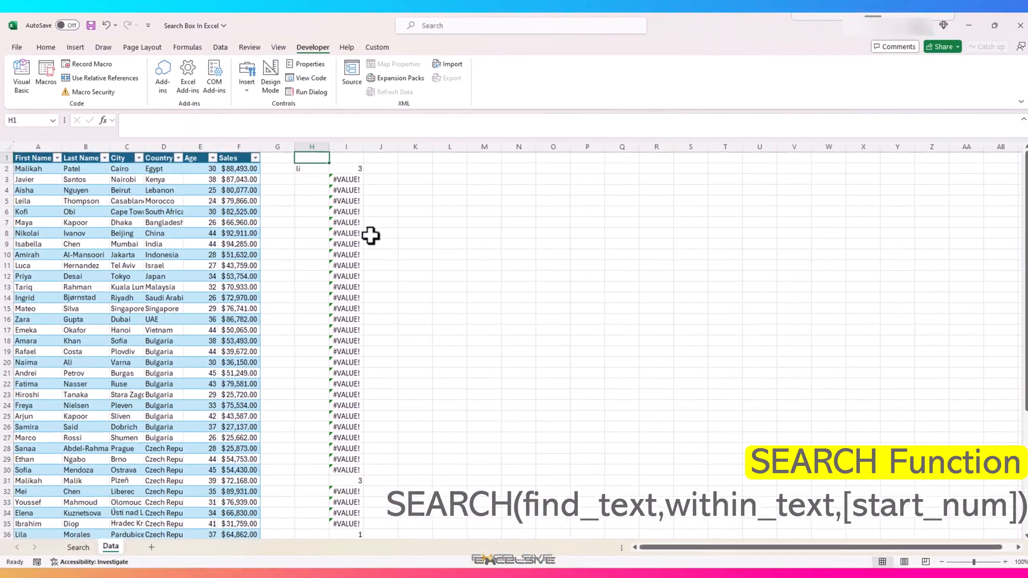
Inspect the SEARCH results, checking the numeric match beside Lila and the #VALUE! errors
{"action": "left_click", "coordinate": [344, 167]}
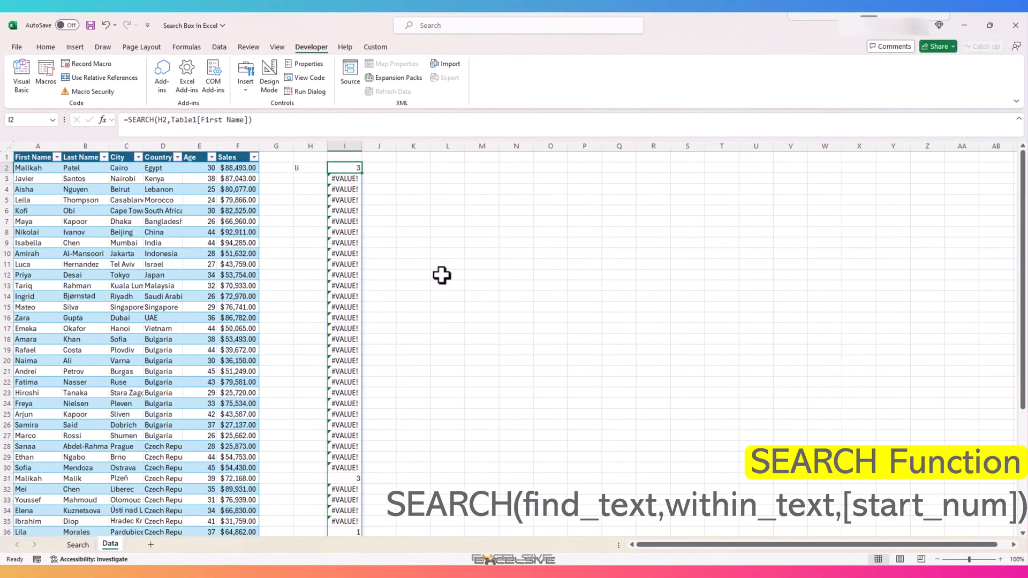
{"action": "mouse_move", "coordinate": [20, 181]}
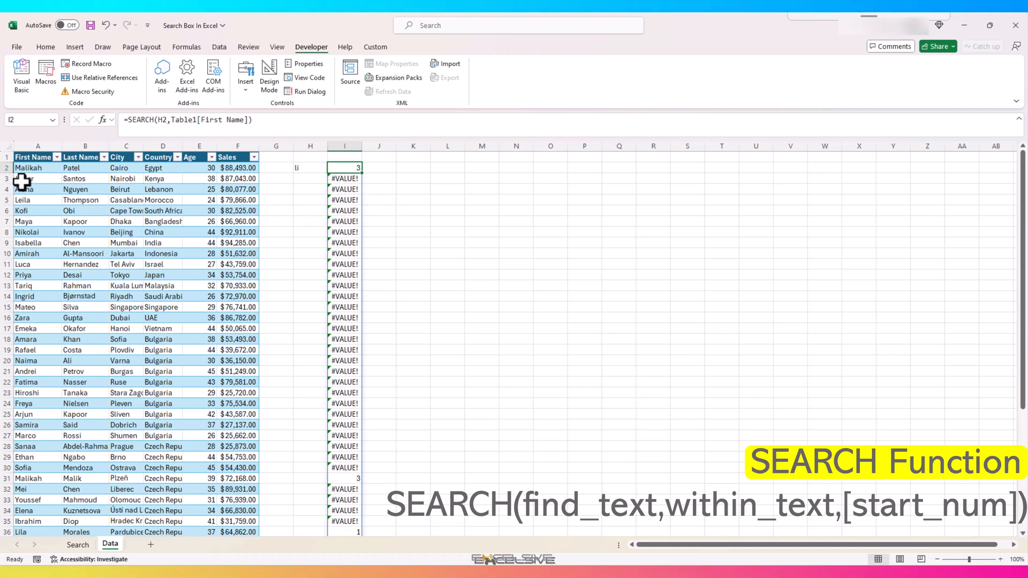
{"action": "mouse_move", "coordinate": [325, 178]}
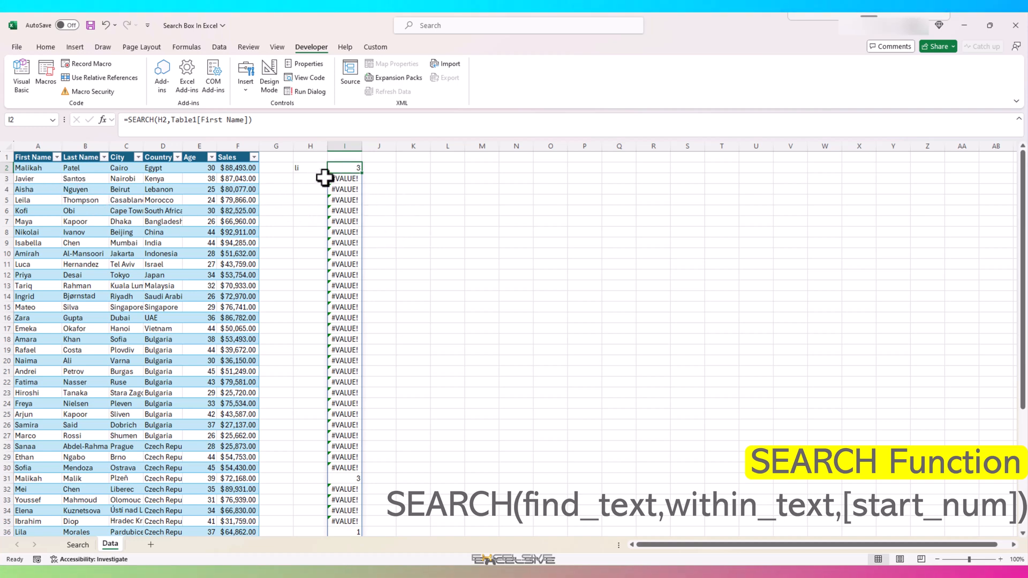
{"action": "mouse_move", "coordinate": [161, 199]}
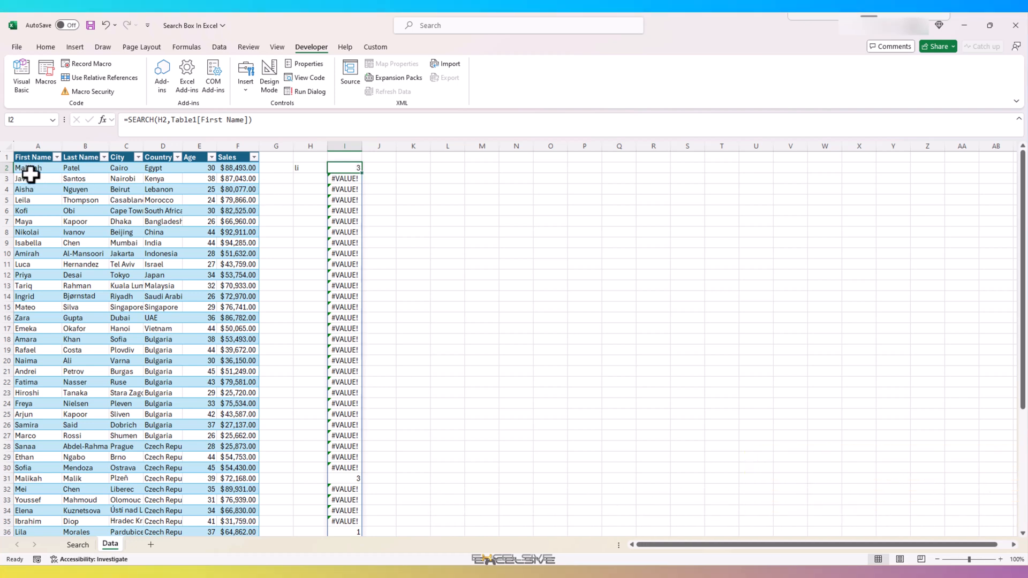
{"action": "mouse_move", "coordinate": [51, 188]}
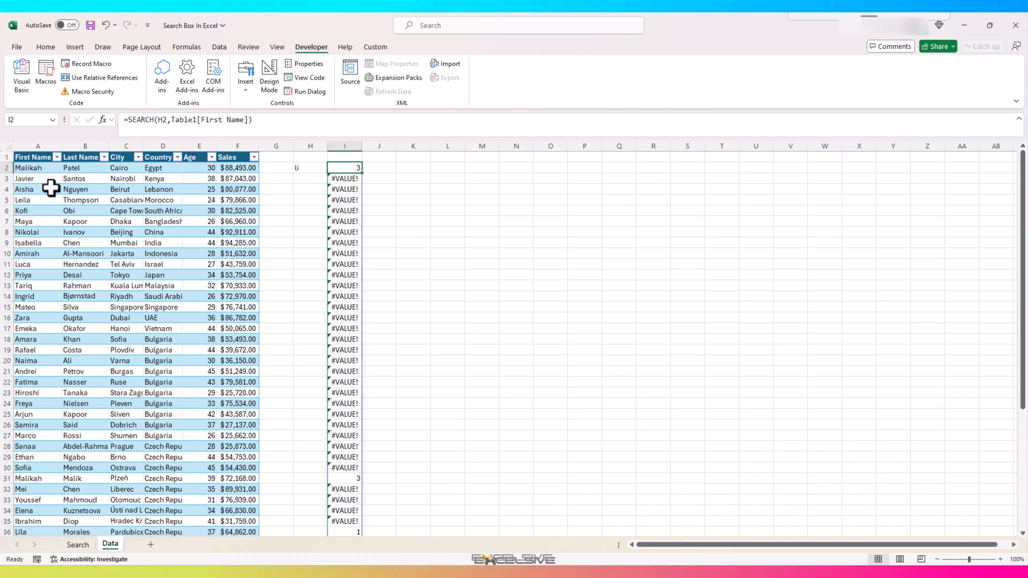
{"action": "scroll", "scroll_direction": "down", "scroll_amount": 3}
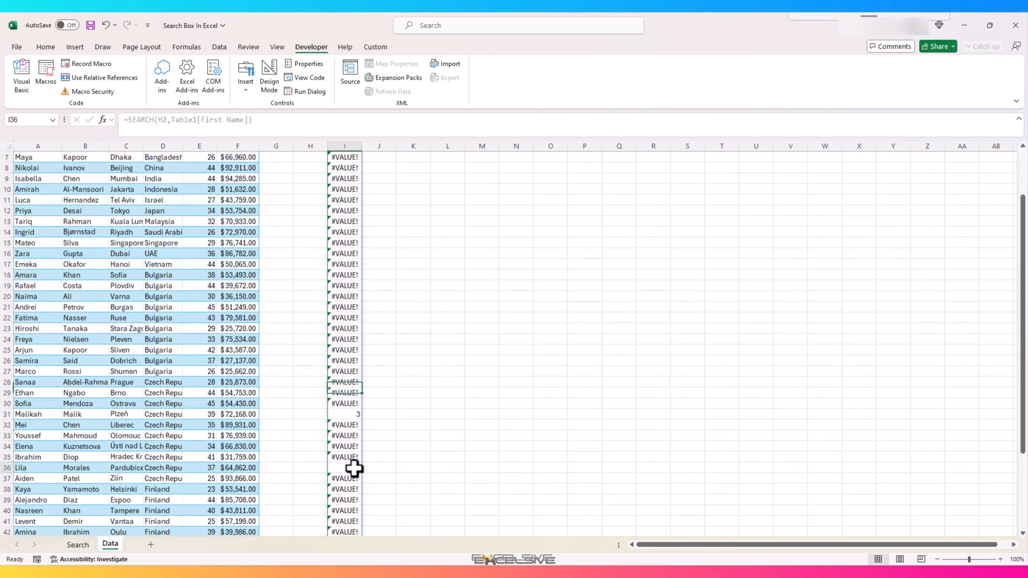
{"action": "left_click", "coordinate": [344, 467]}
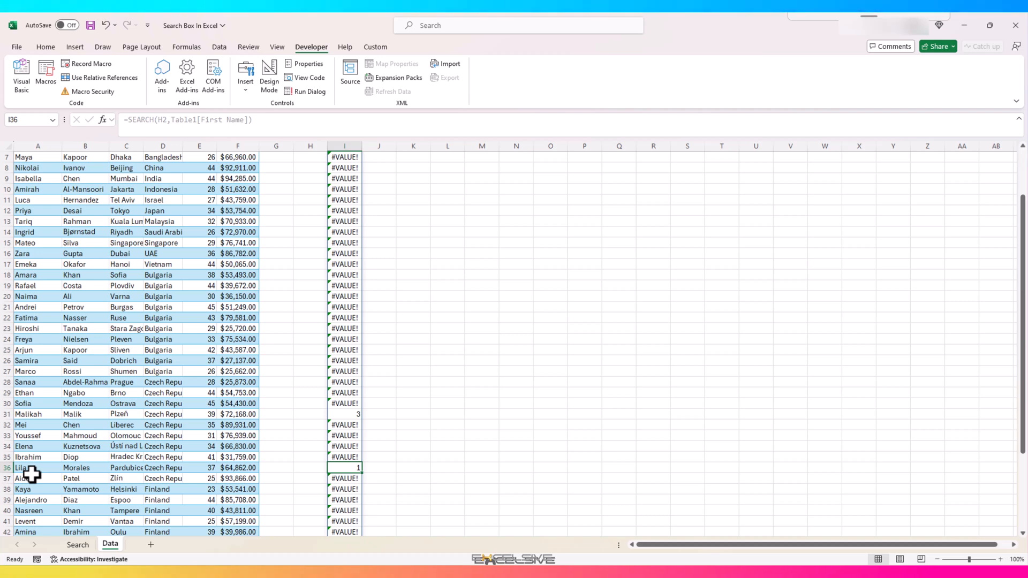
{"action": "scroll", "scroll_direction": "up", "scroll_amount": 3}
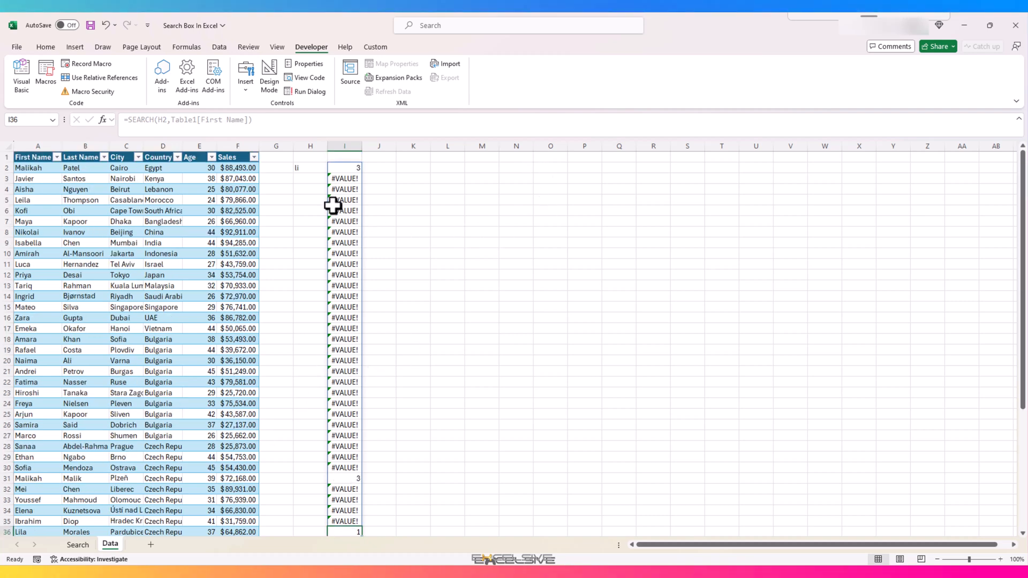
{"action": "left_click", "coordinate": [379, 167]}
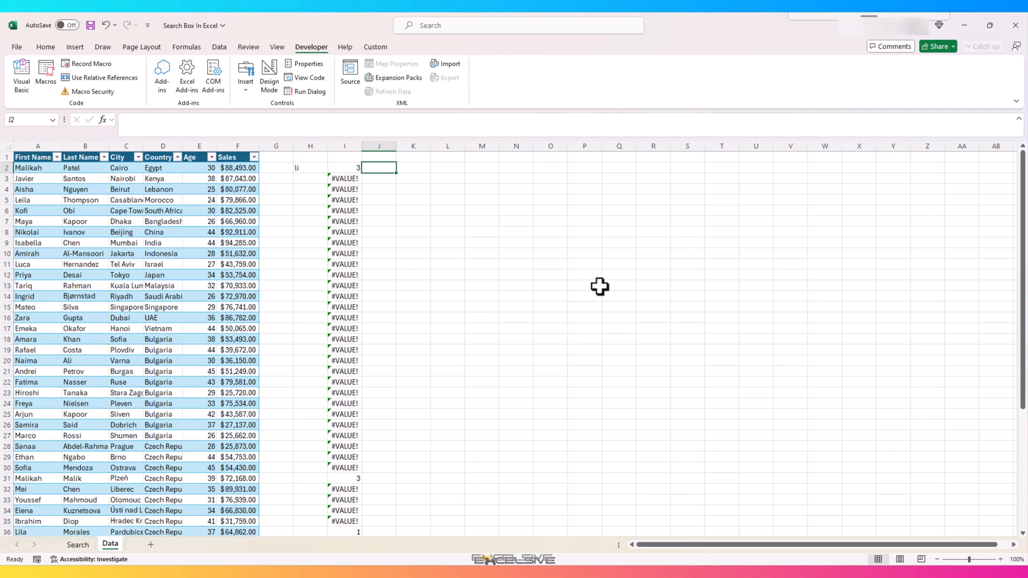
Add =ISNUMBER(I2) in column J to get TRUE/FALSE, then clear helper columns H to J
{"action": "type", "text": "=i"}
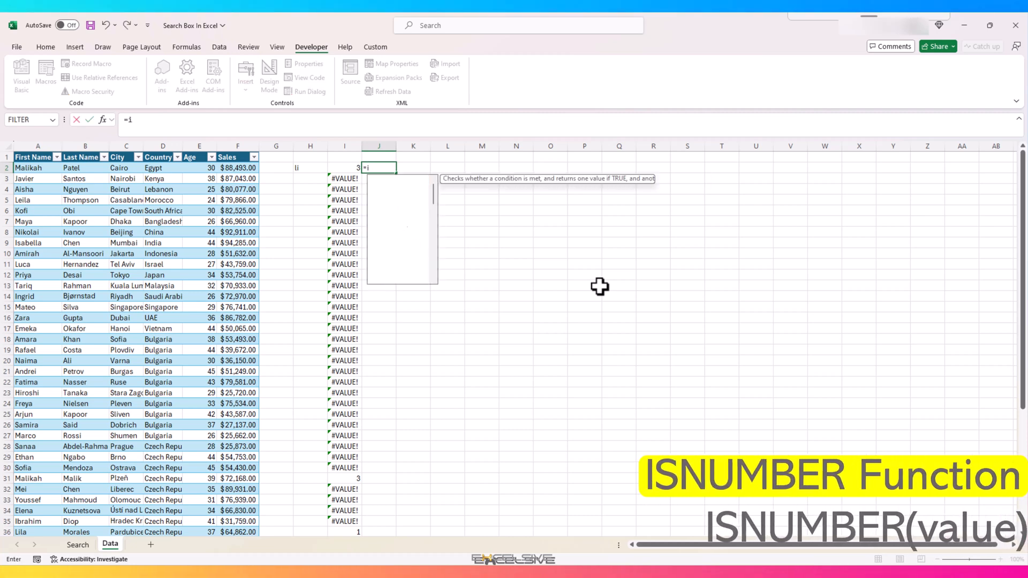
{"action": "type", "text": "SNUMBER("}
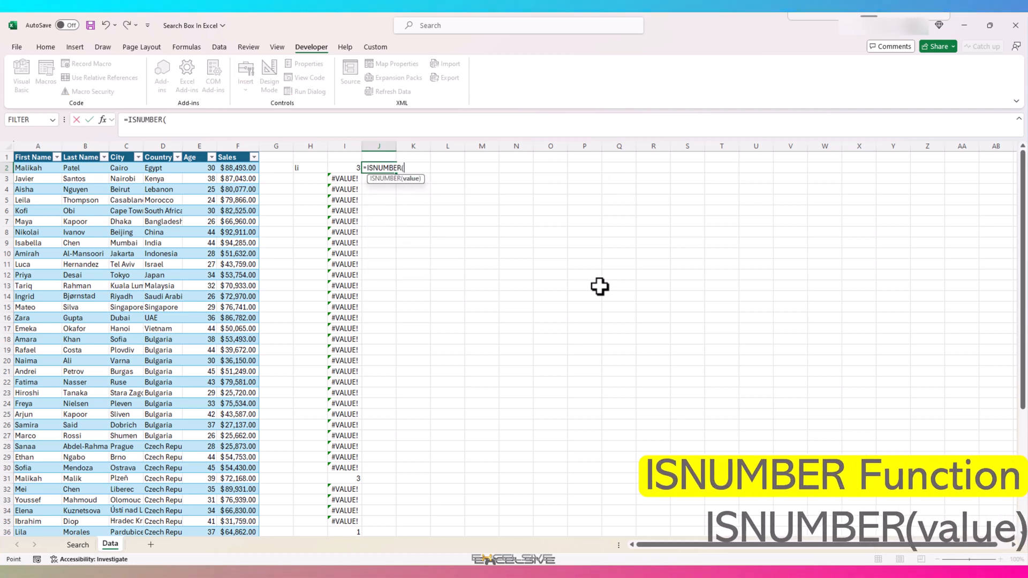
{"action": "scroll", "scroll_direction": "down", "scroll_amount": 3}
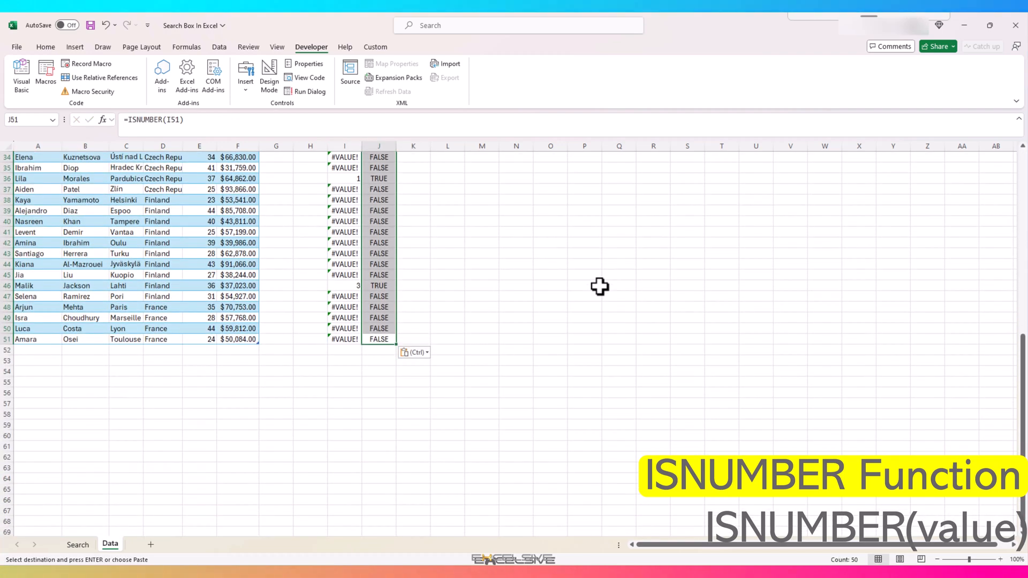
{"action": "scroll", "scroll_direction": "up", "scroll_amount": 3}
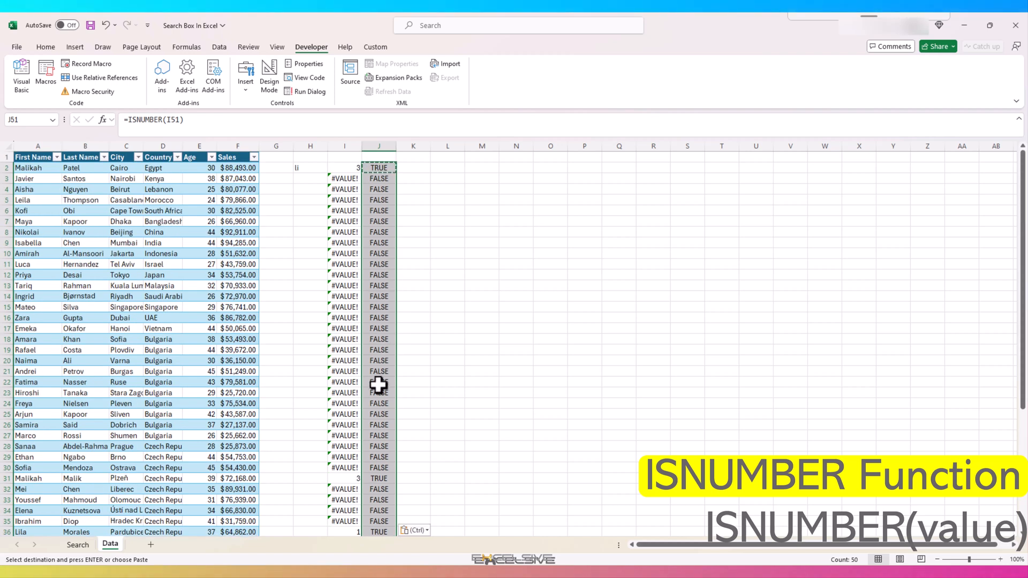
{"action": "mouse_move", "coordinate": [379, 357]}
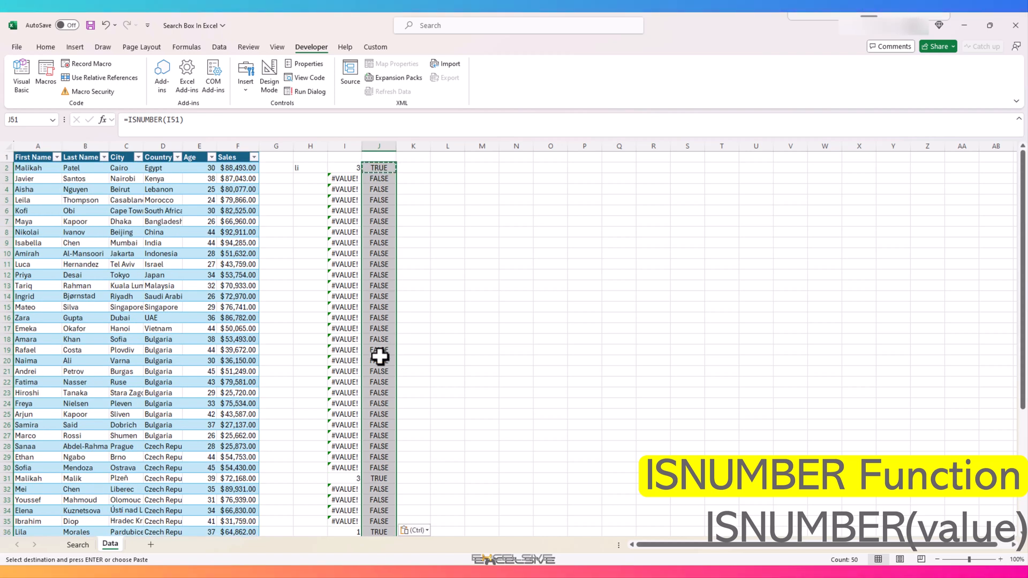
{"action": "left_click", "coordinate": [379, 263]}
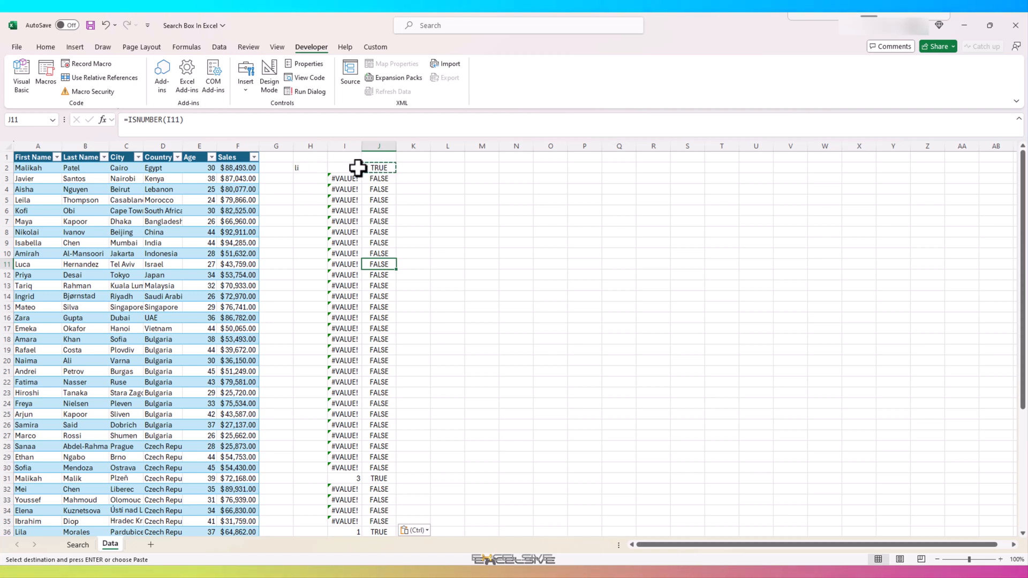
{"action": "left_click", "coordinate": [310, 157]}
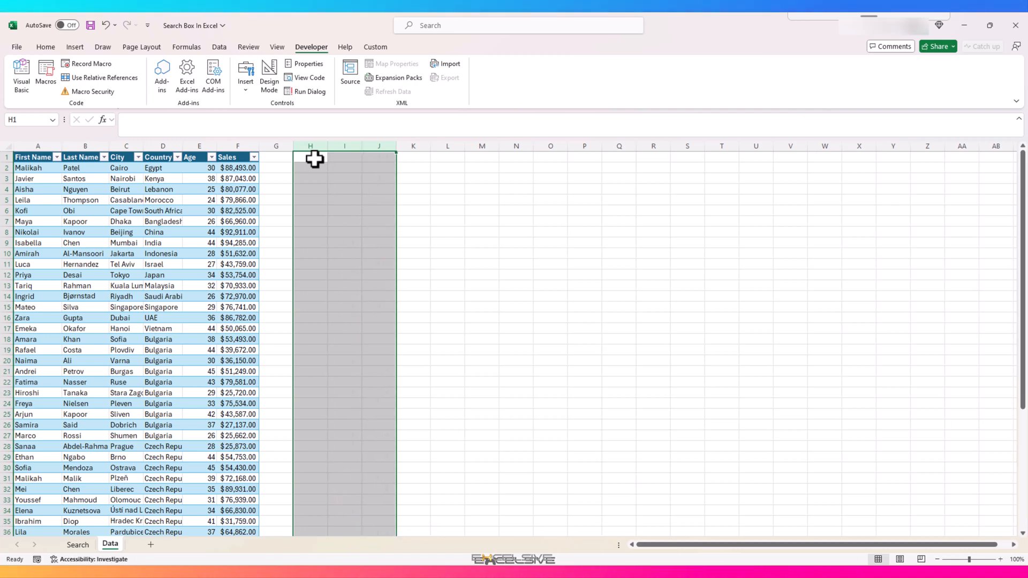
Make FILTER's include argument ISNUMBER(SEARCH(F5,Table1[First Name])) and search for ma
{"action": "left_click", "coordinate": [76, 543]}
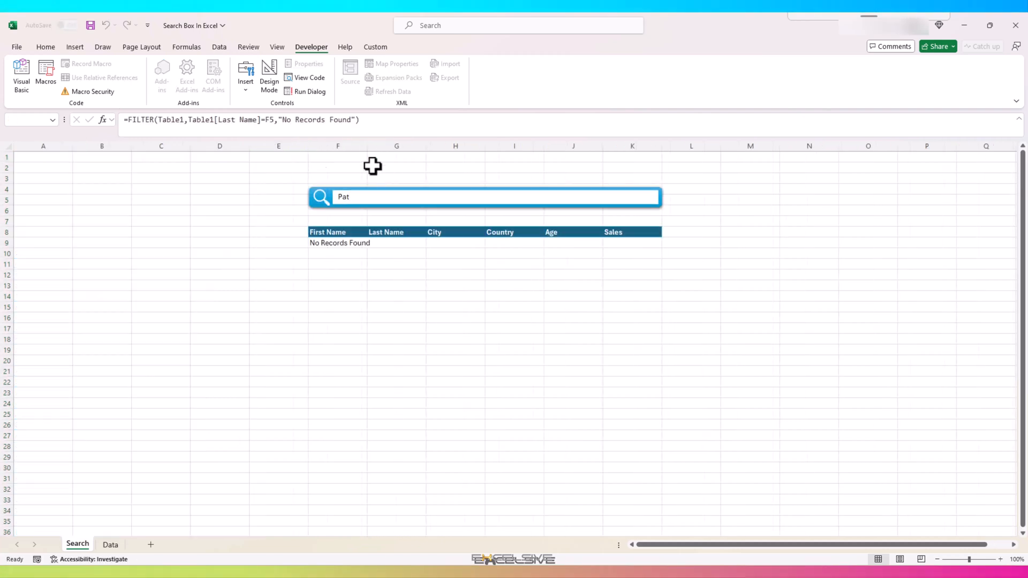
{"action": "mouse_move", "coordinate": [331, 243]}
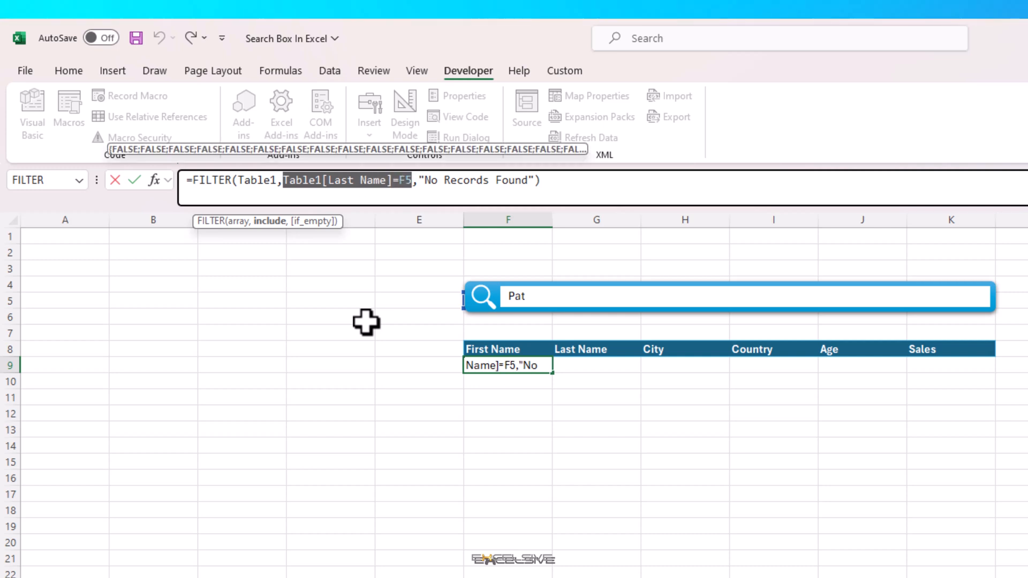
{"action": "type", "text": "is"}
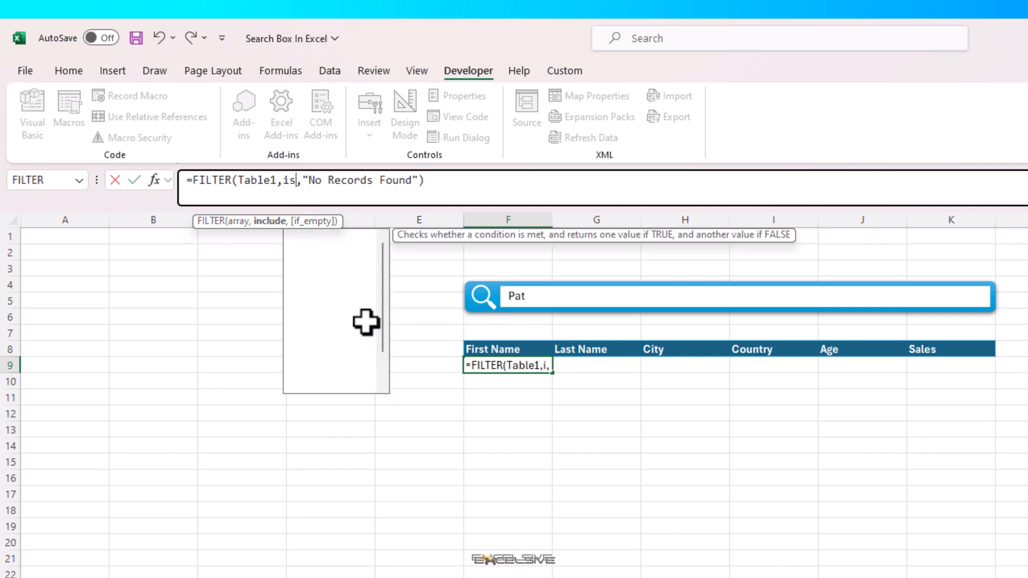
{"action": "type", "text": "ISNUMBER(sea"}
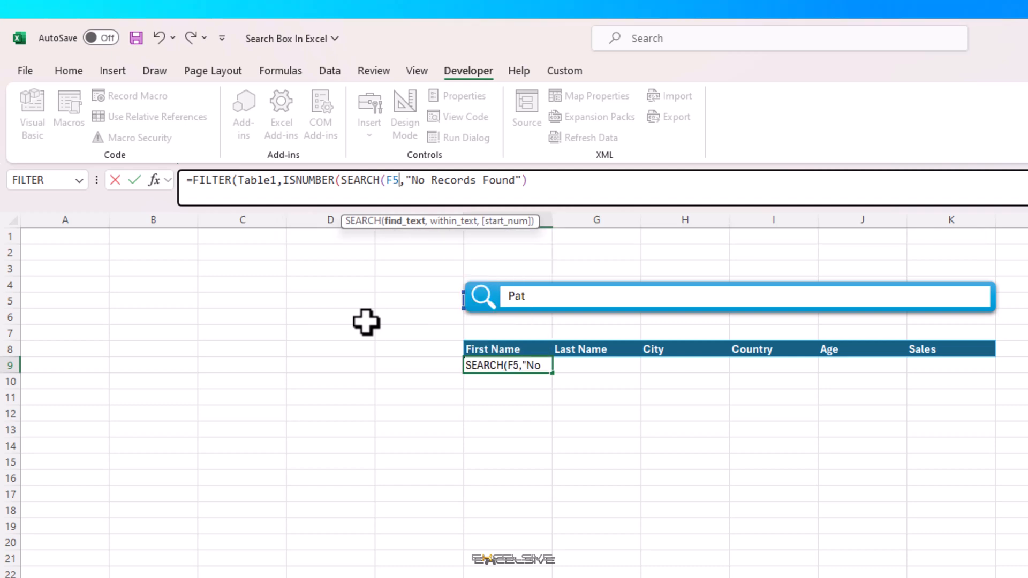
{"action": "type", "text": ","}
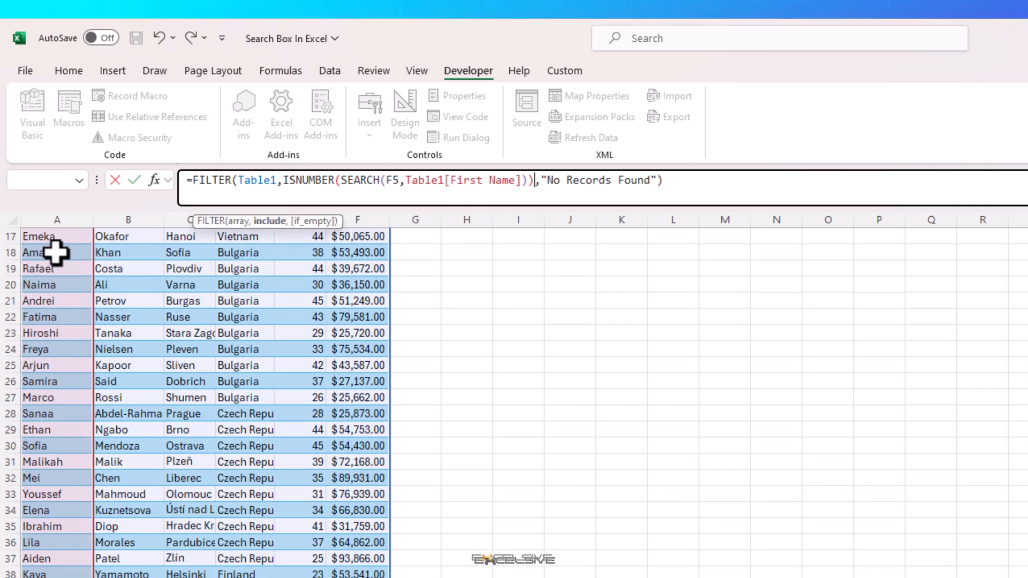
{"action": "type", "text": "ma"}
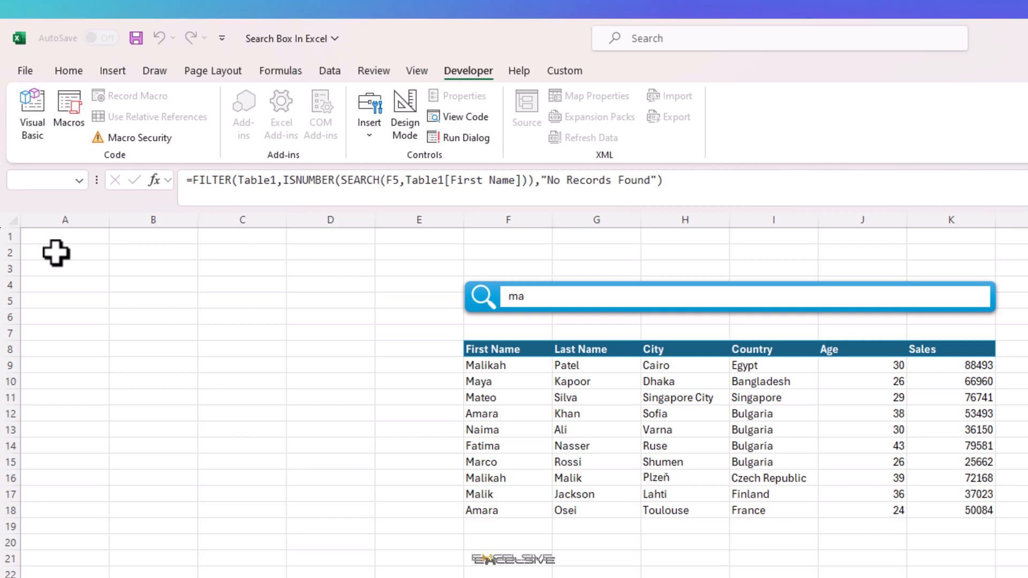
Confirm the partial-match results for ma, then try the last name Khan to get No Records Found
{"action": "type", "text": "l"}
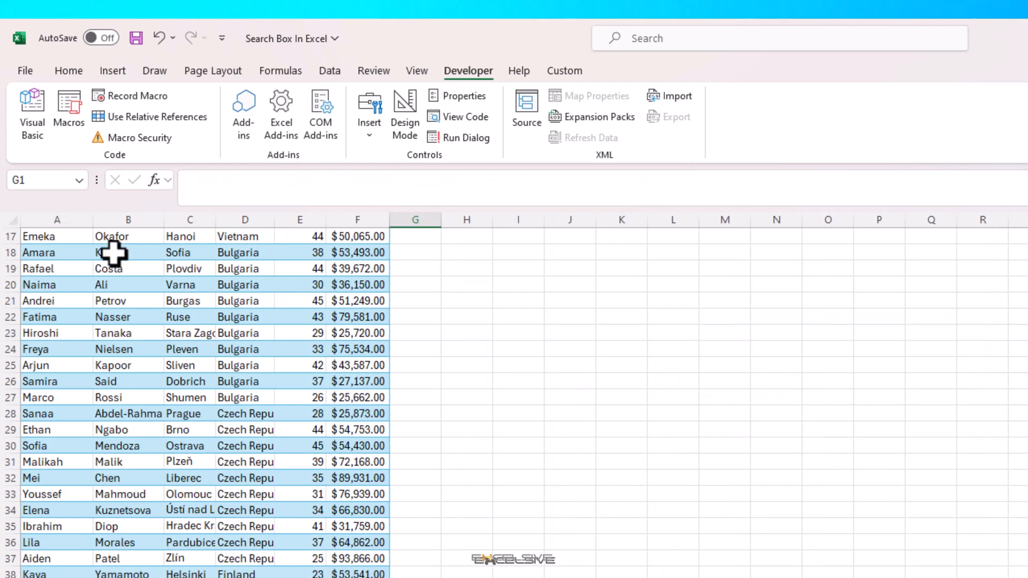
{"action": "left_click", "coordinate": [128, 252]}
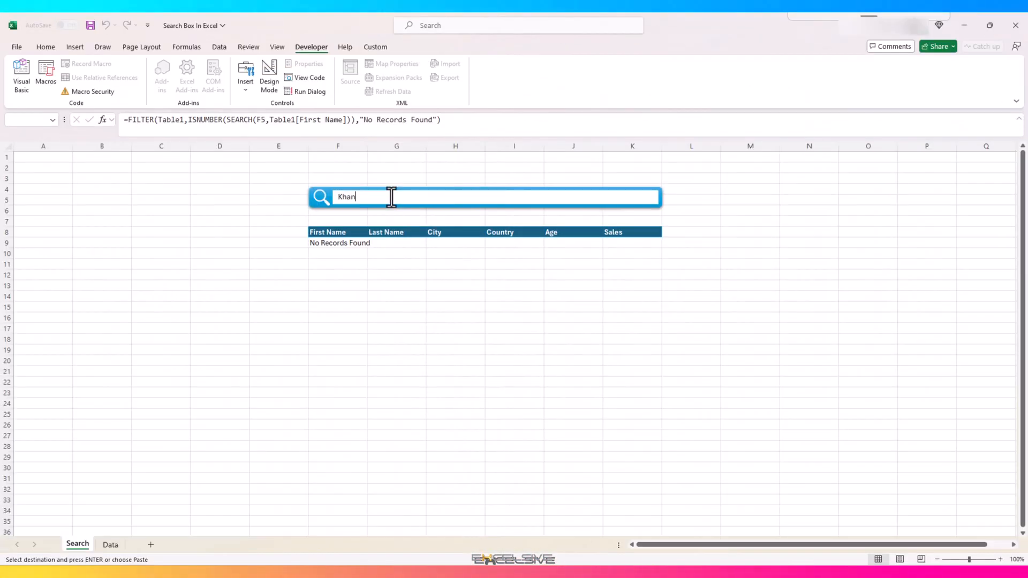
{"action": "mouse_move", "coordinate": [361, 199]}
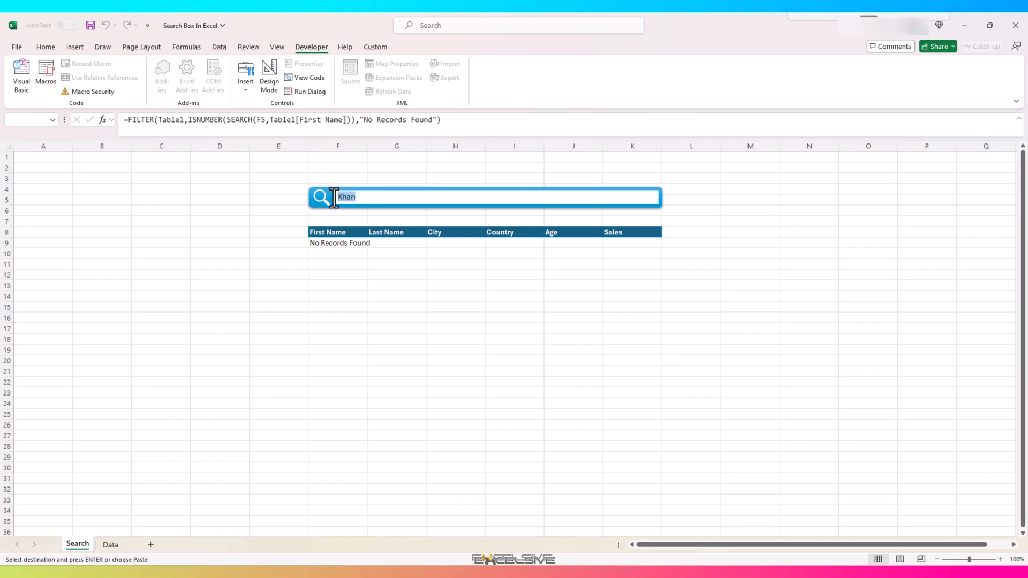
Search for 35, then add +ISNUMBER(SEARCH(F5,Table1[Last Name])) to the FILTER include argument
{"action": "type", "text": "35"}
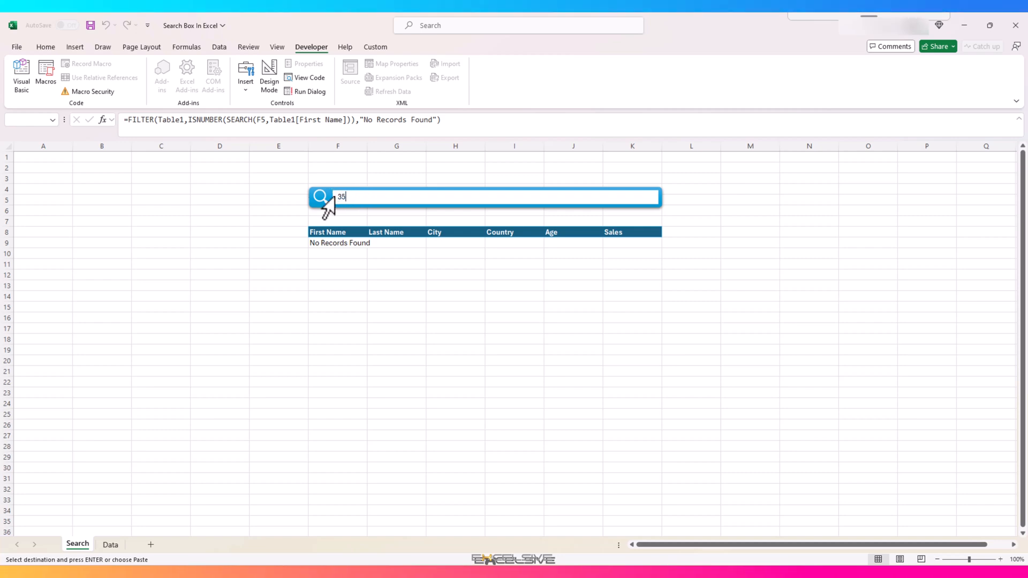
{"action": "mouse_move", "coordinate": [347, 248]}
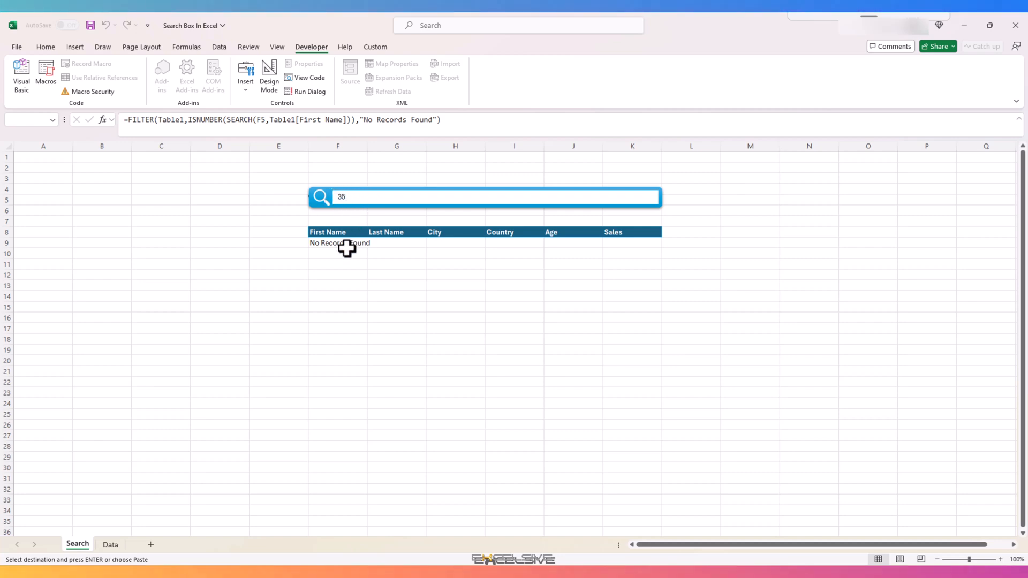
{"action": "mouse_move", "coordinate": [341, 244]}
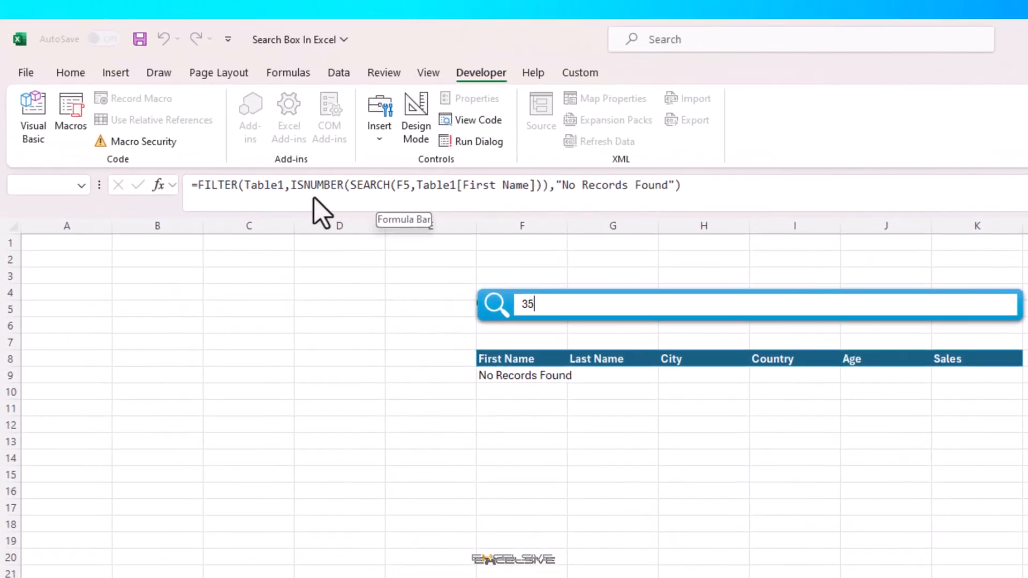
{"action": "mouse_move", "coordinate": [360, 220]}
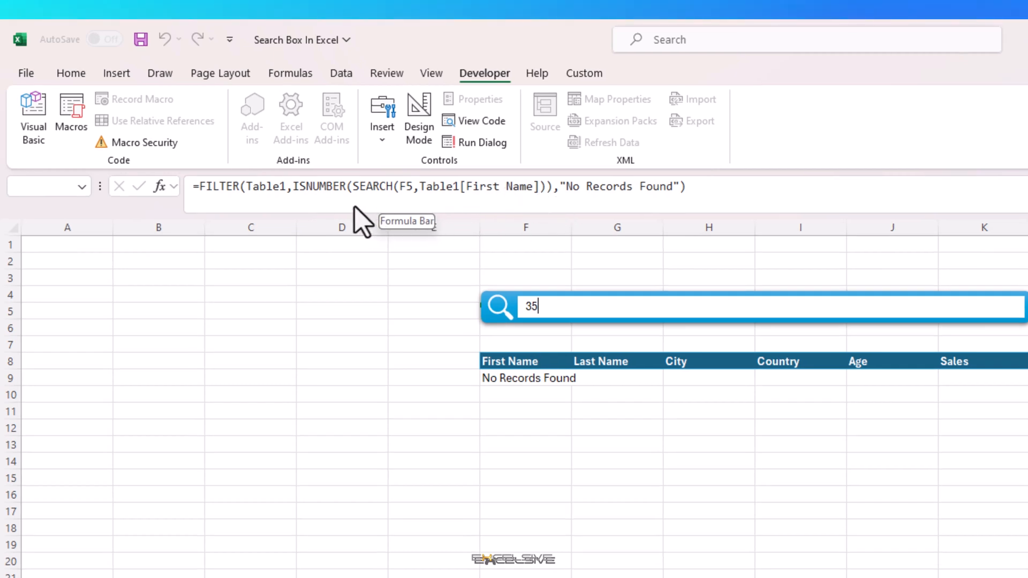
{"action": "left_click", "coordinate": [514, 378]}
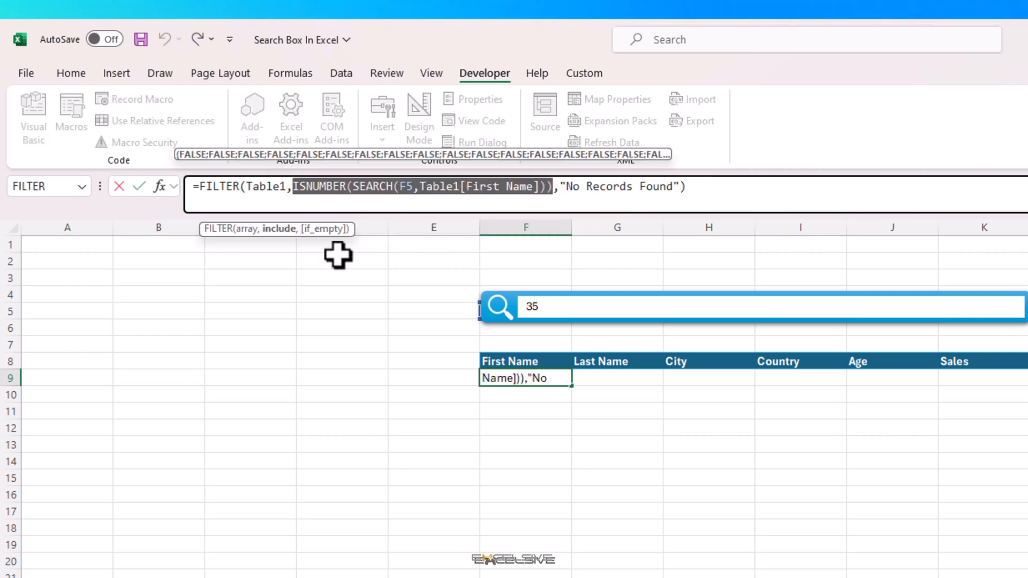
{"action": "mouse_move", "coordinate": [564, 193]}
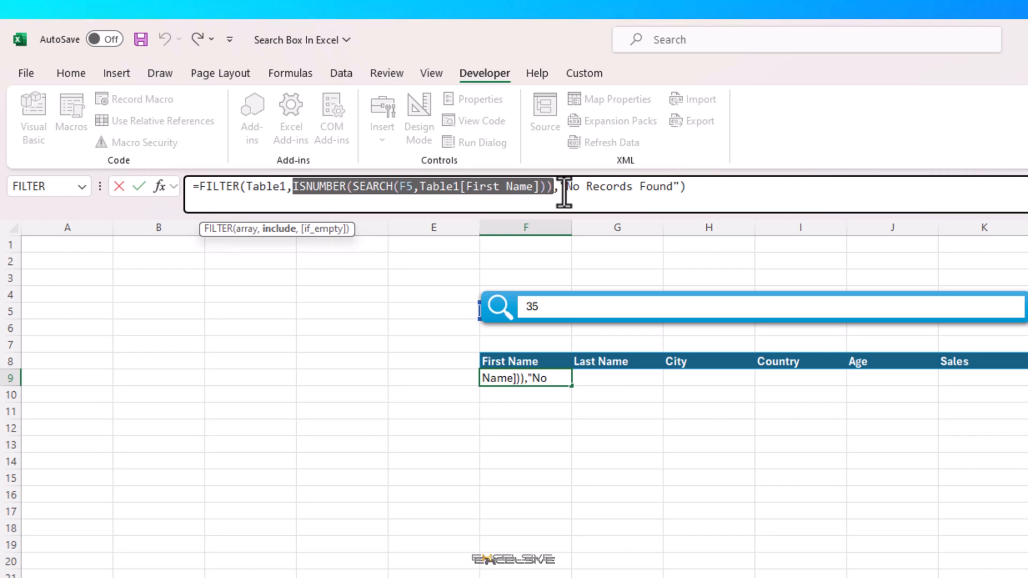
{"action": "type", "text": "+"}
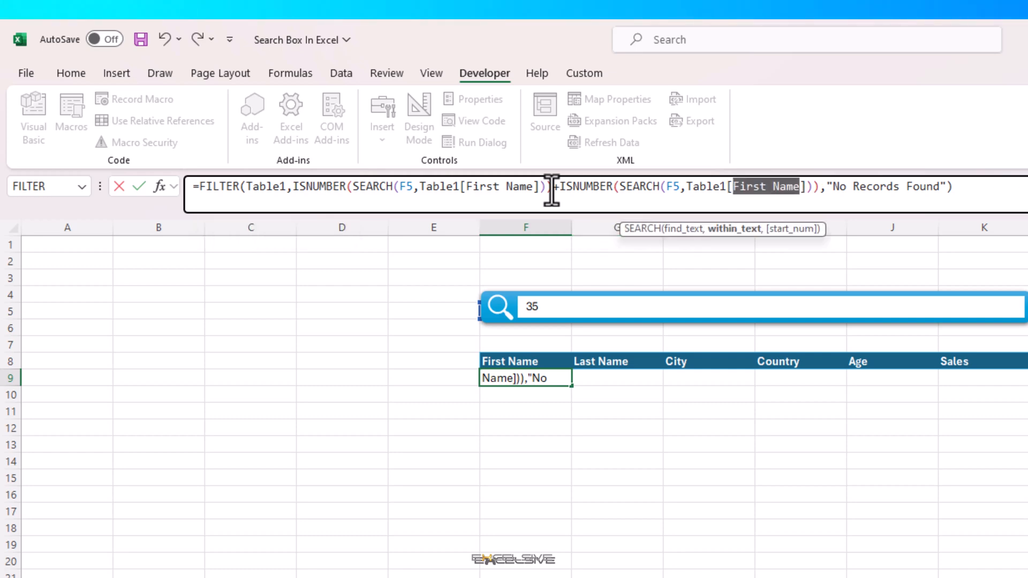
{"action": "type", "text": "Last Name"}
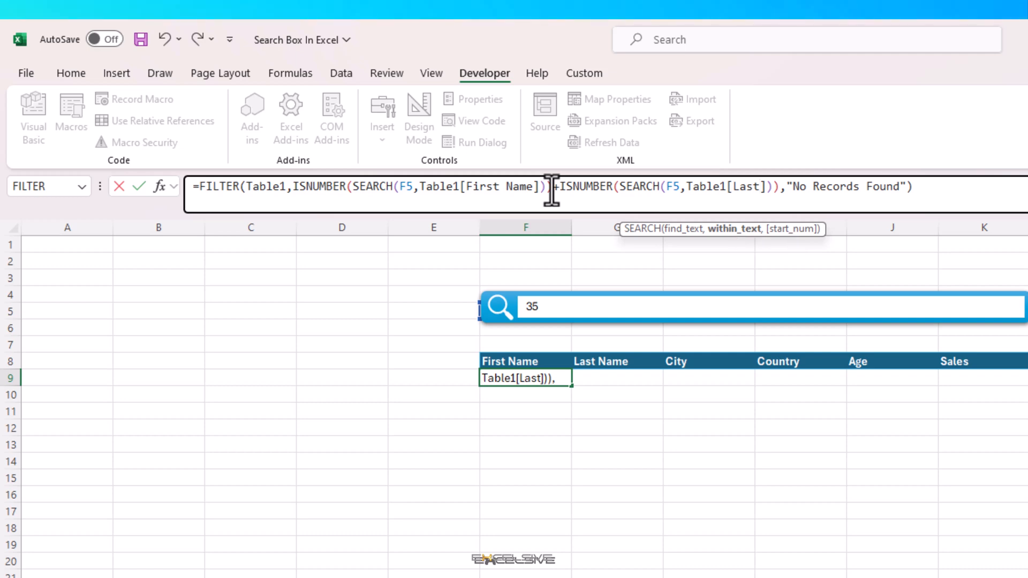
{"action": "type", "text": "Name"}
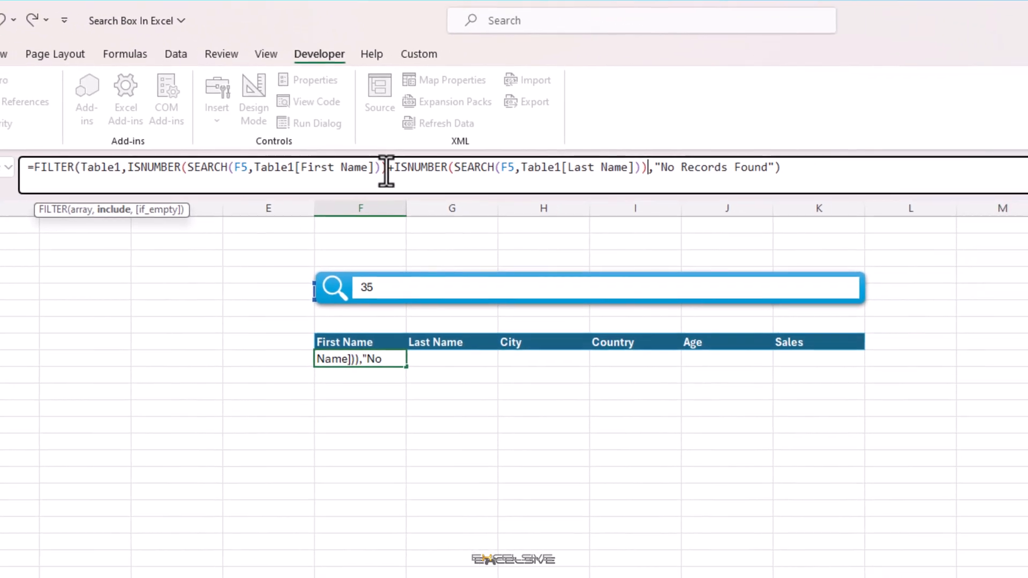
Add ISNUMBER(SEARCH) checks for City, Country, Age and Sales so 35 returns four records
{"action": "type", "text": "+ISNUMBER(SEARCH(F5,Table1[First Name]))"}
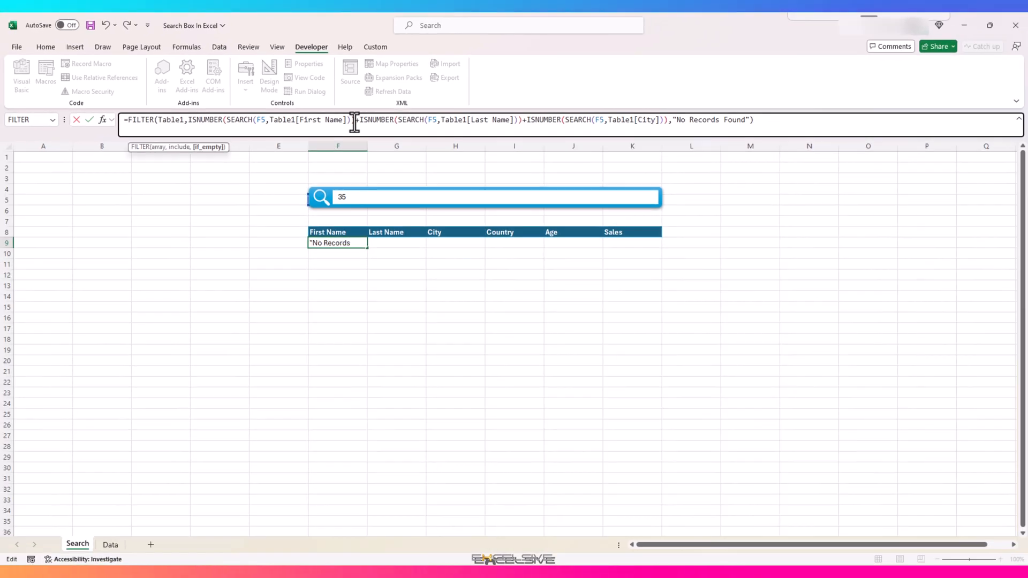
{"action": "type", "text": "+ISNUMBER(SEARCH(F5,Table1[First Name]))"}
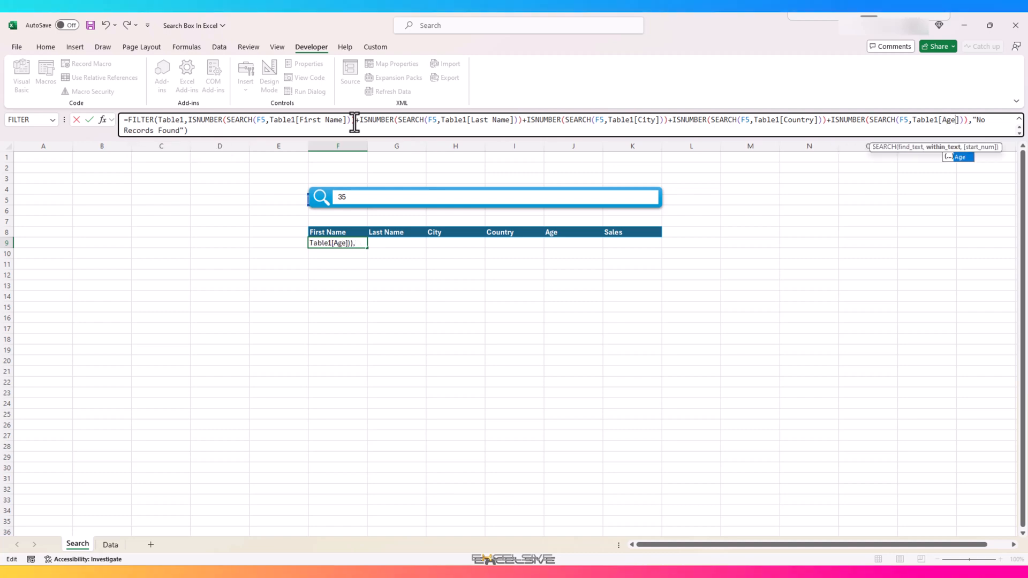
{"action": "type", "text": "+"}
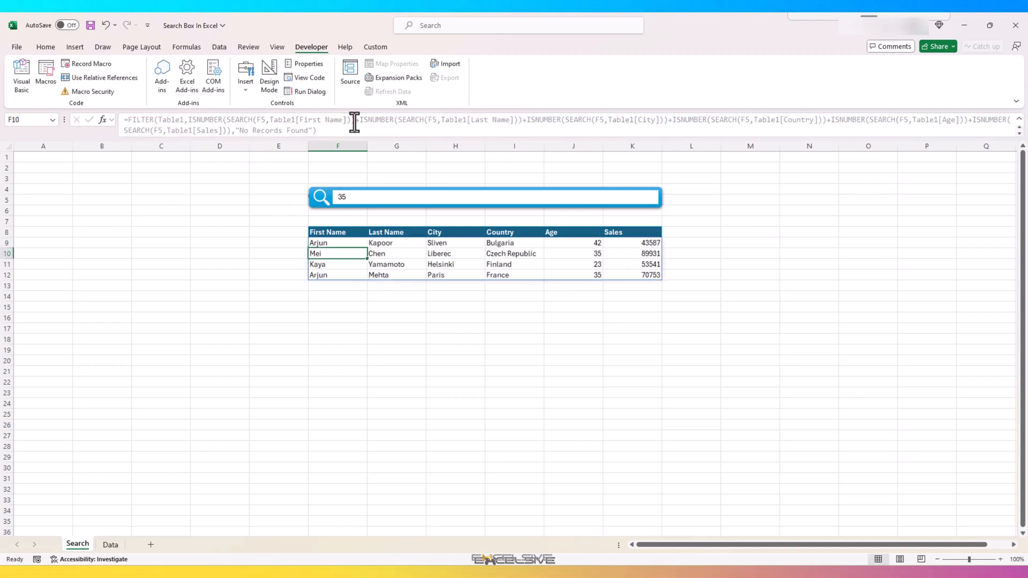
Test the multi-column search with kh and 43, each listing their matching records
{"action": "left_click", "coordinate": [631, 242]}
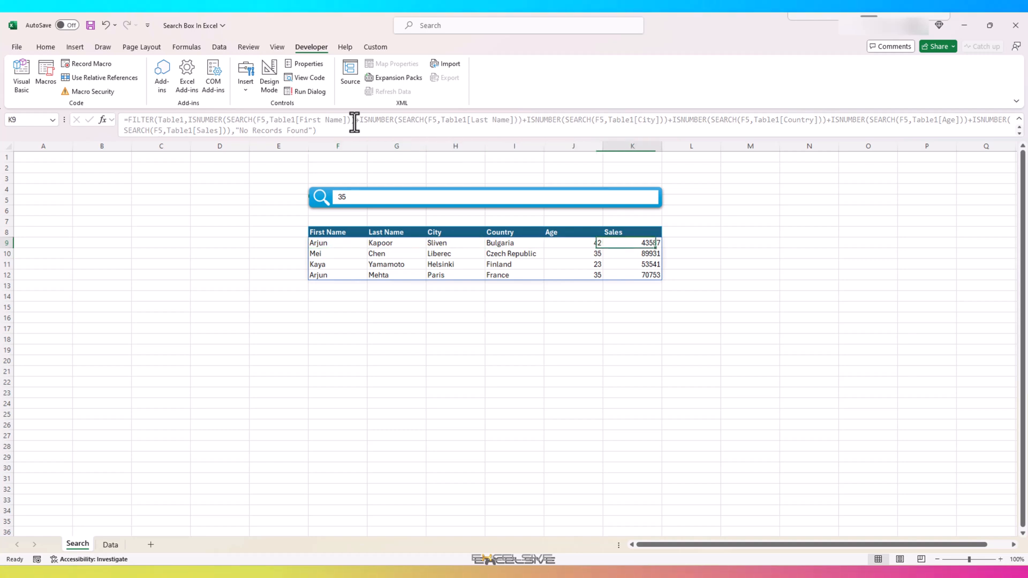
{"action": "left_click", "coordinate": [572, 254]}
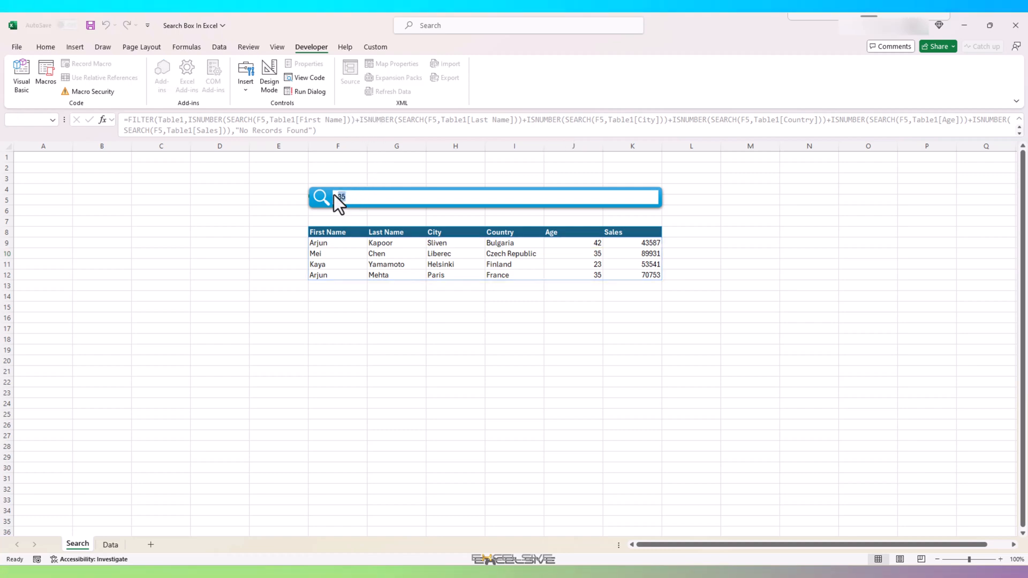
{"action": "type", "text": "43"}
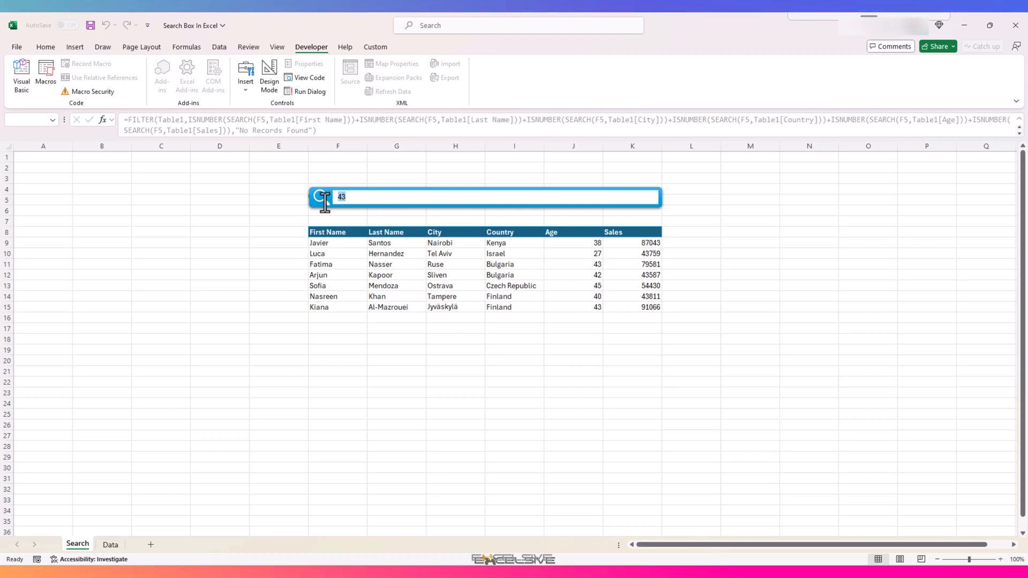
{"action": "type", "text": "kh"}
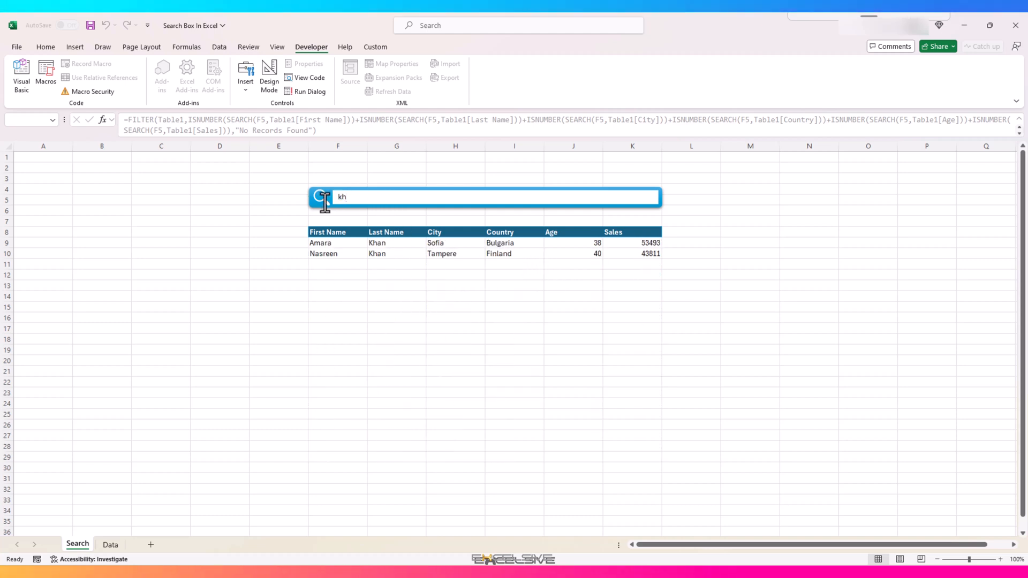
{"action": "key", "text": "Backspace"}
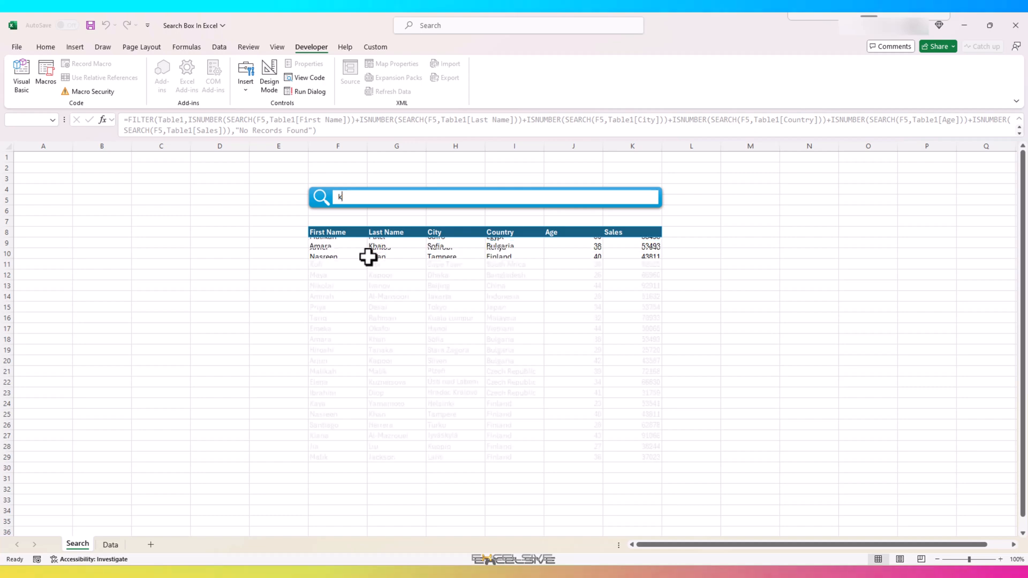
{"action": "type", "text": "43"}
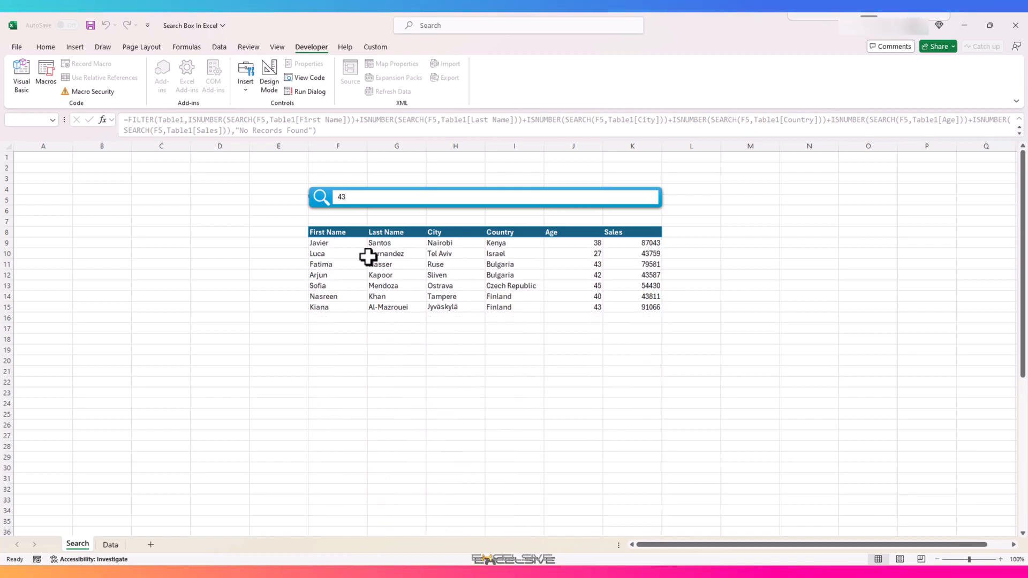
{"action": "mouse_move", "coordinate": [471, 261]}
{"action": "type", "text": "os"}
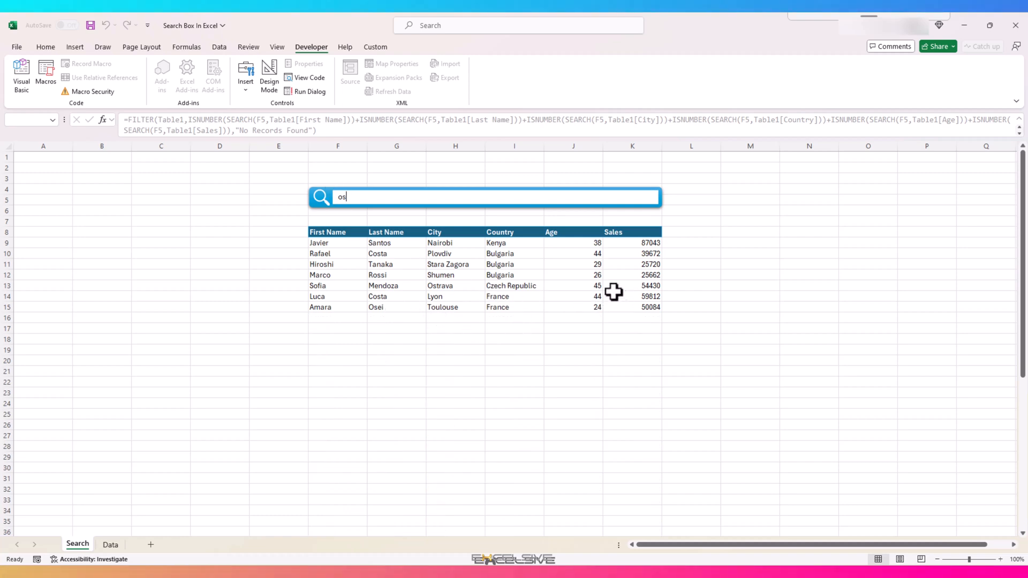
Search for os and check results containing it across different columns
{"action": "left_click", "coordinate": [396, 306]}
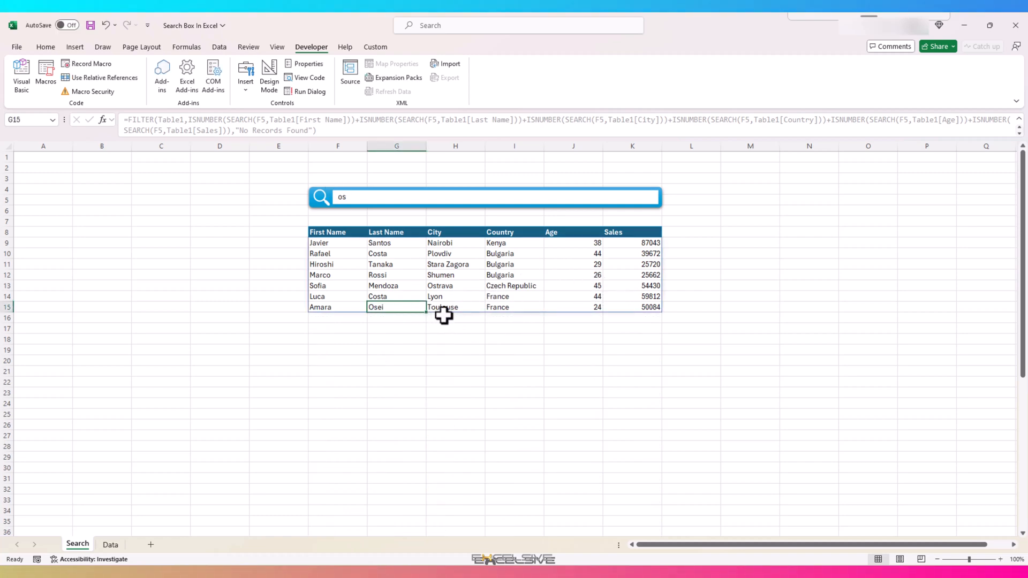
{"action": "left_click", "coordinate": [455, 285]}
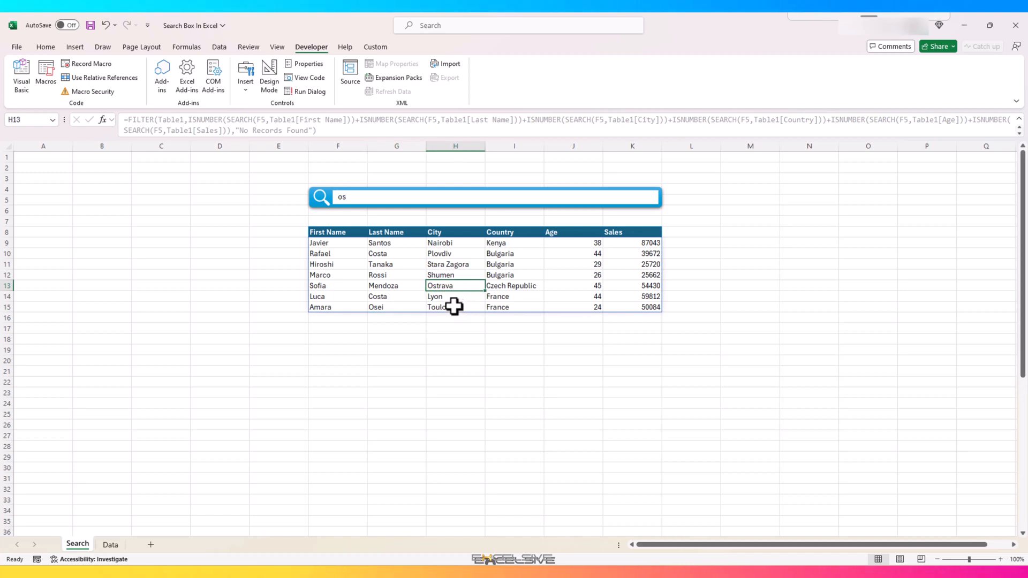
{"action": "mouse_move", "coordinate": [414, 300]}
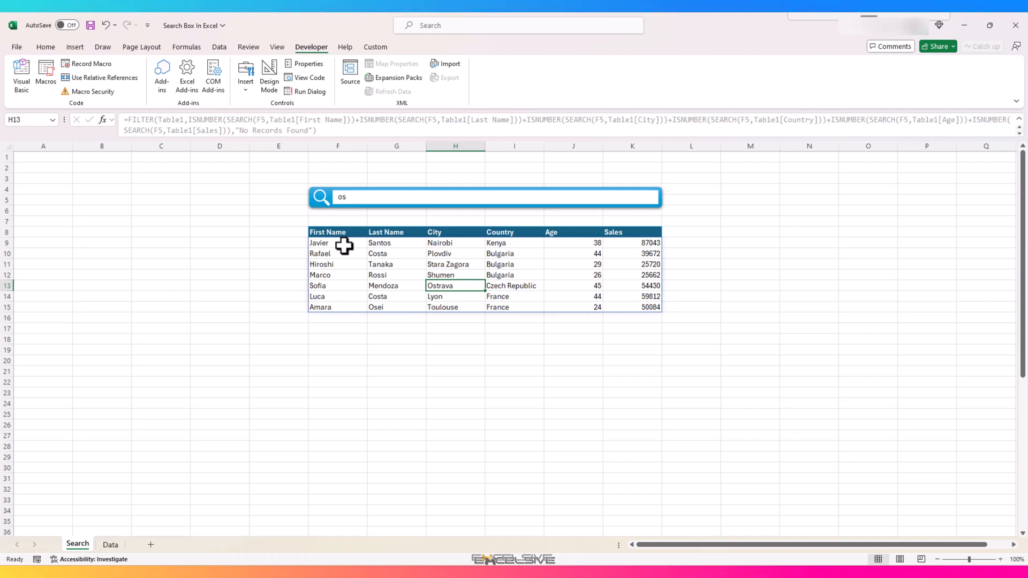
{"action": "left_click", "coordinate": [337, 243]}
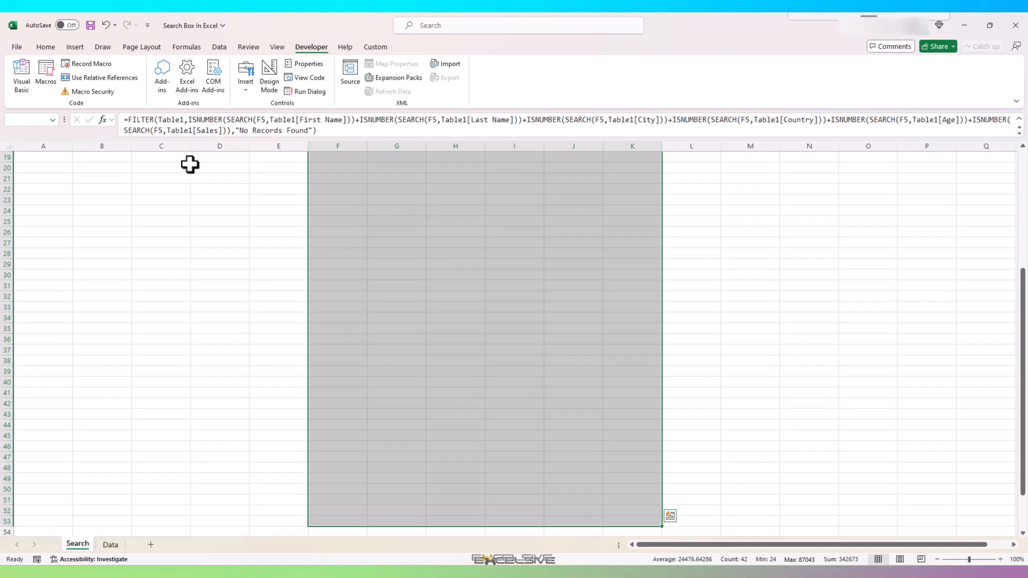
Add a Text That Contains rule on F9:K53 referencing $F$5 with Yellow Fill and Dark Yellow Text
{"action": "left_click", "coordinate": [44, 47]}
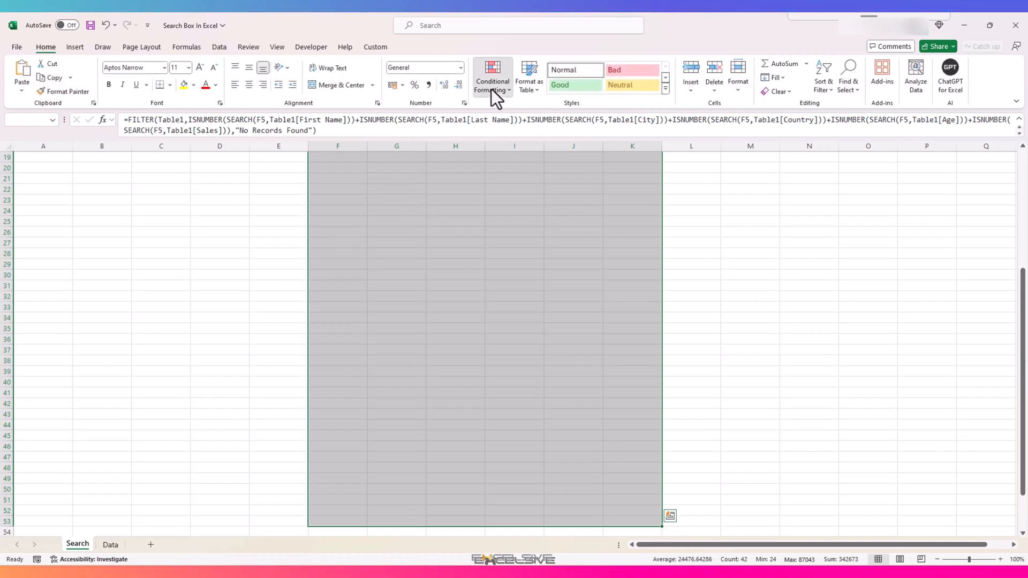
{"action": "left_click", "coordinate": [491, 76]}
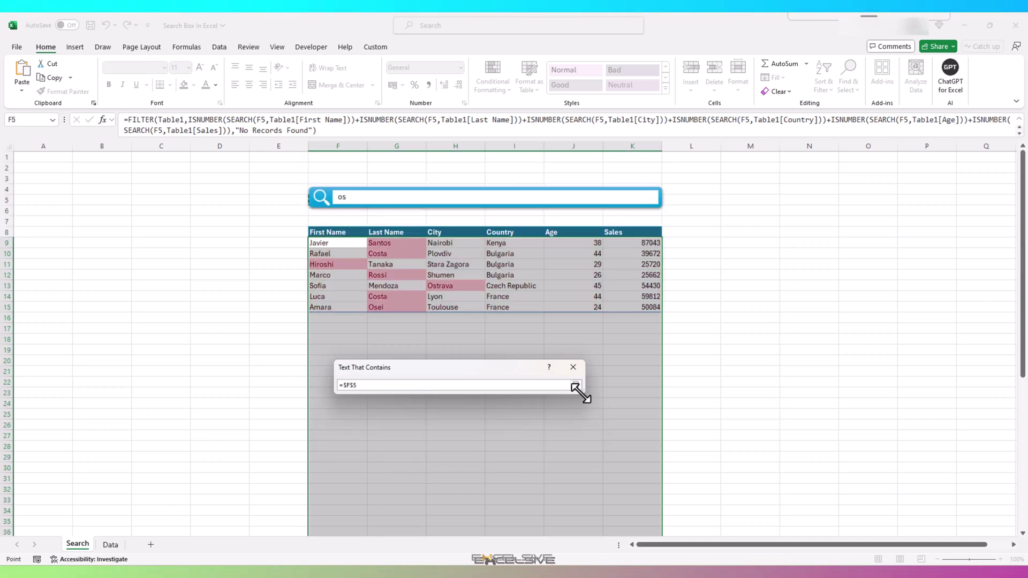
{"action": "left_click", "coordinate": [575, 400]}
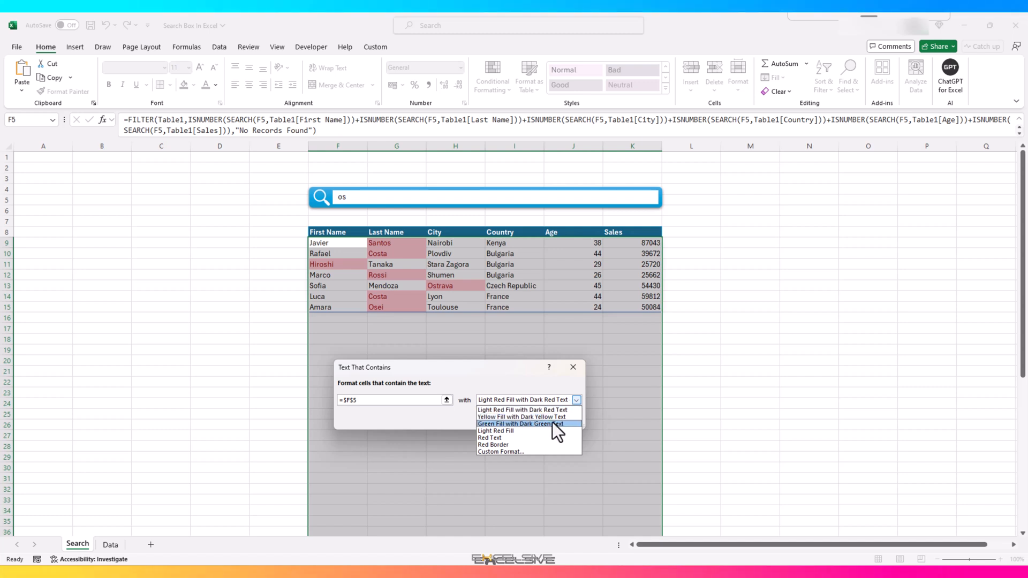
{"action": "left_click", "coordinate": [522, 416]}
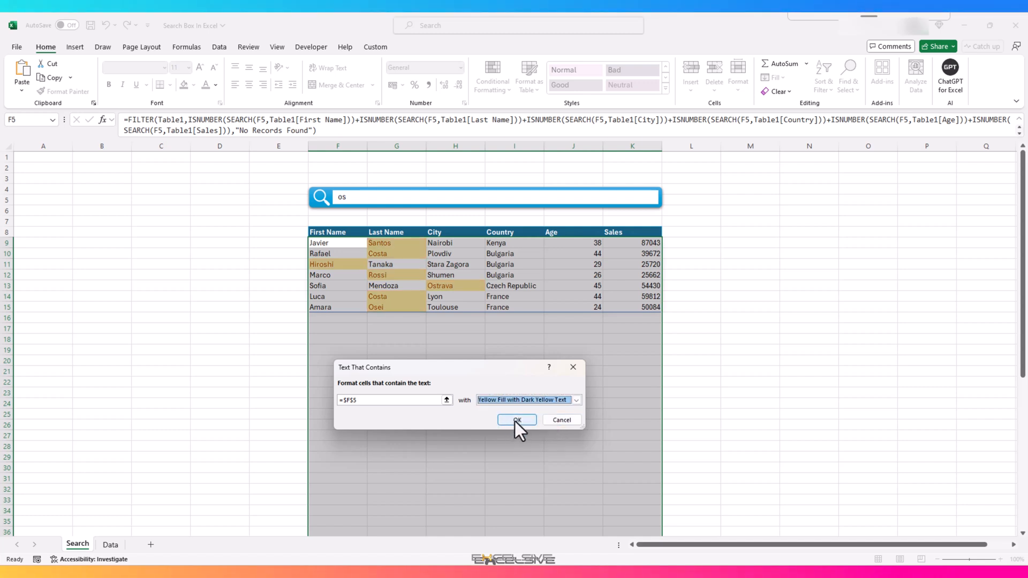
{"action": "left_click", "coordinate": [516, 419]}
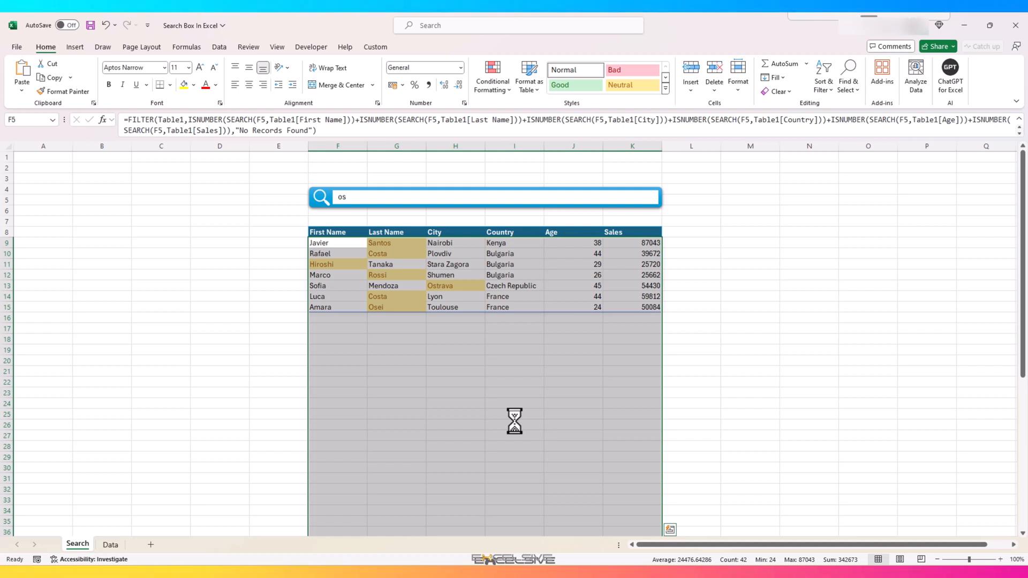
Review the yellow highlights on cells containing os, such as Santos and Costa
{"action": "left_click", "coordinate": [441, 286]}
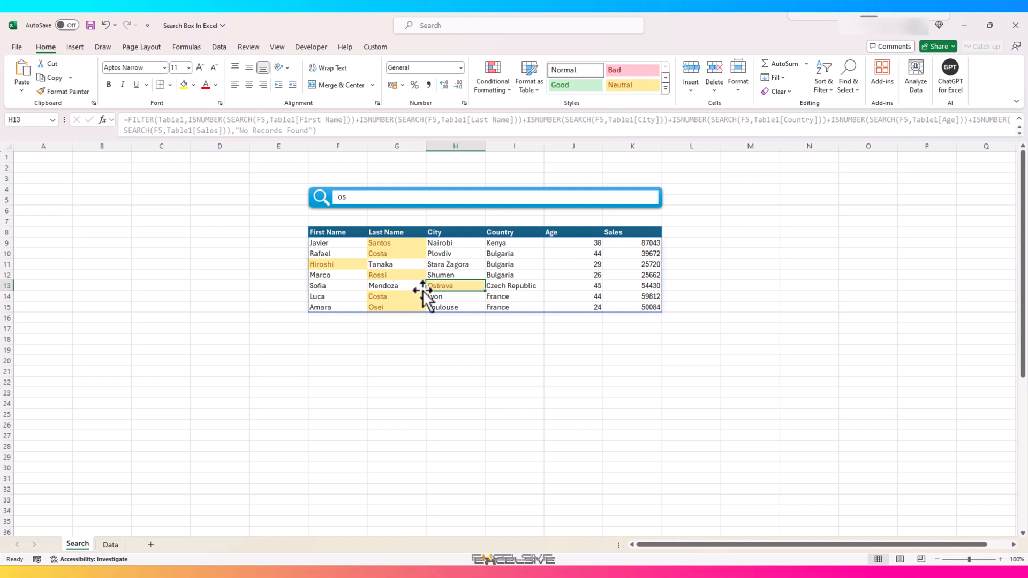
{"action": "left_click", "coordinate": [396, 253]}
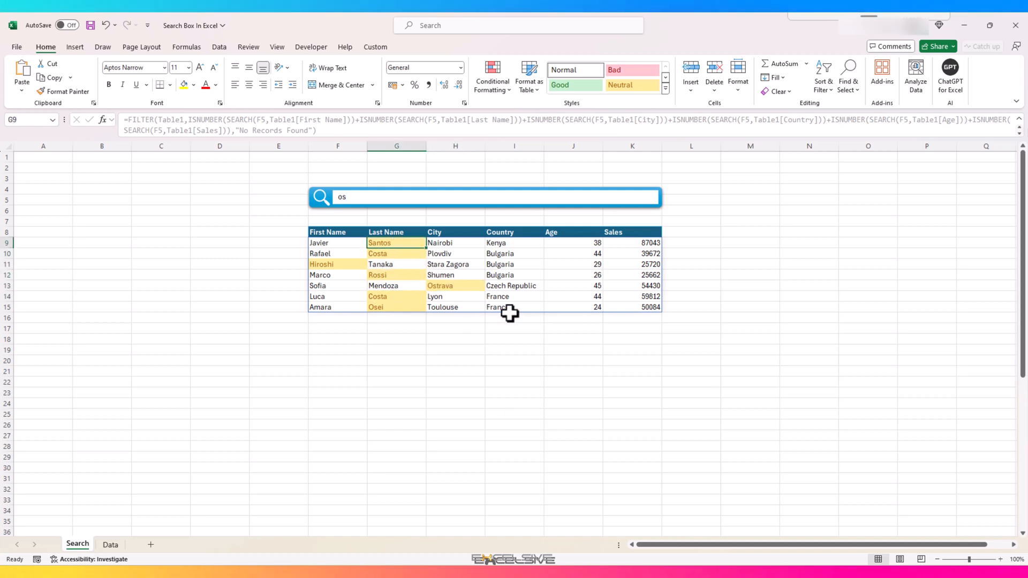
{"action": "mouse_move", "coordinate": [339, 246]}
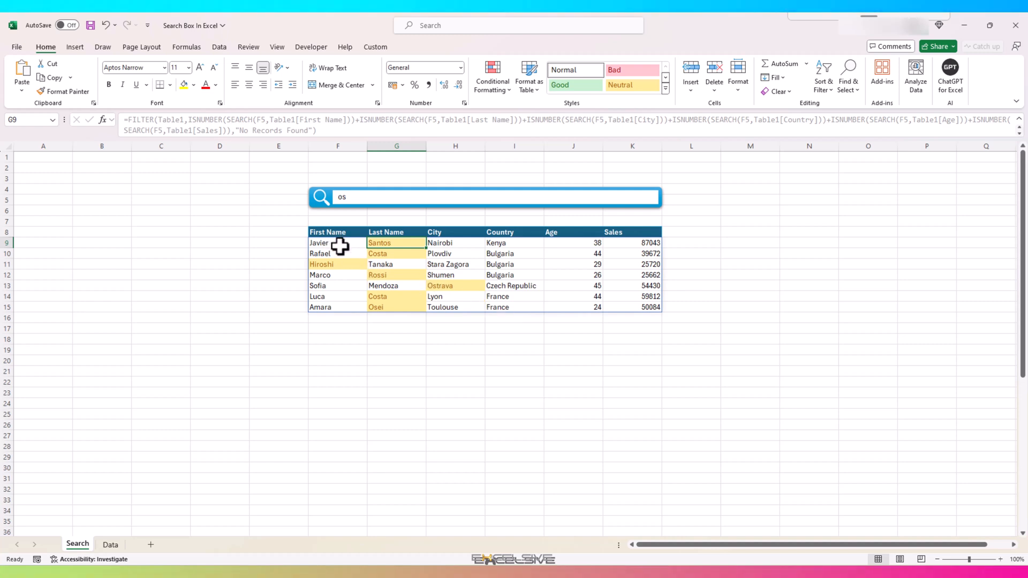
{"action": "left_click", "coordinate": [338, 242]}
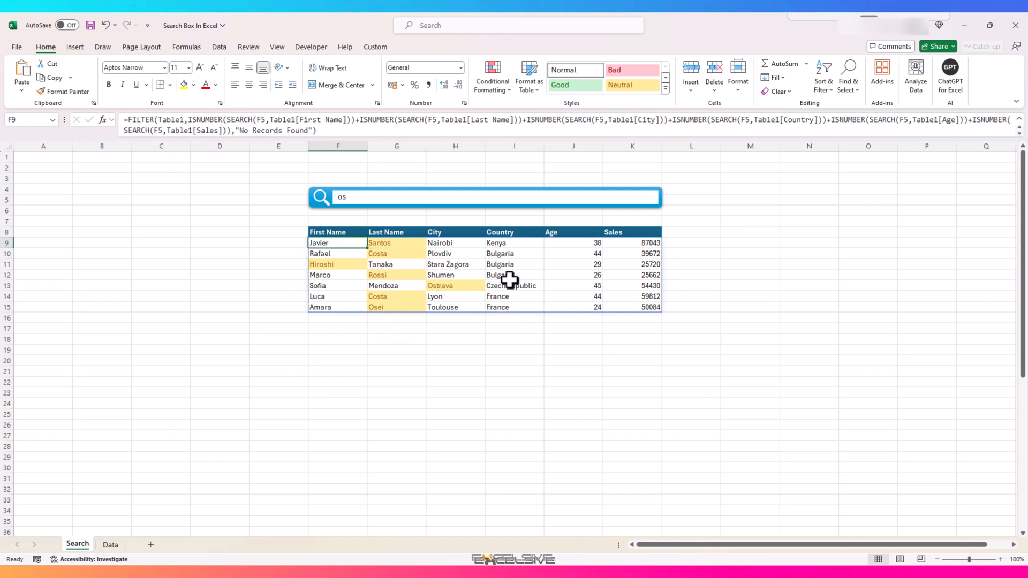
{"action": "mouse_move", "coordinate": [228, 299]}
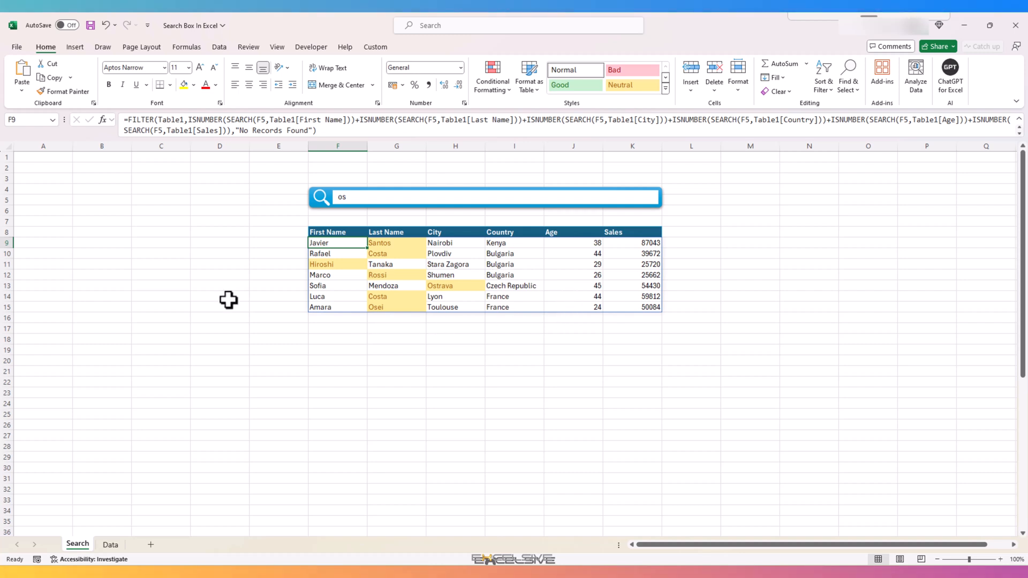
{"action": "mouse_move", "coordinate": [386, 302]}
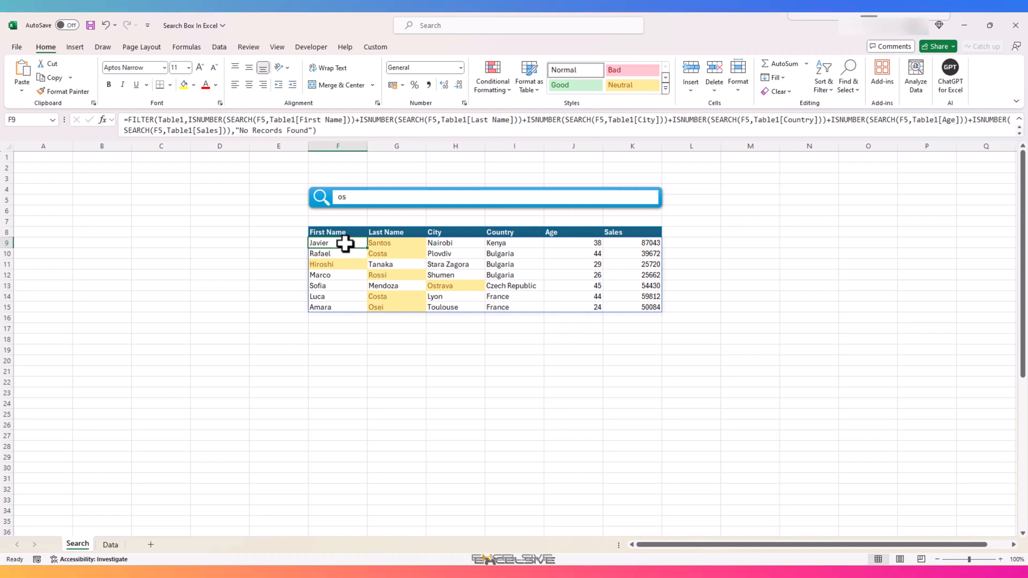
Add a New Rule formatting only No Blanks cells in the results range with an Outline border
{"action": "left_click", "coordinate": [490, 73]}
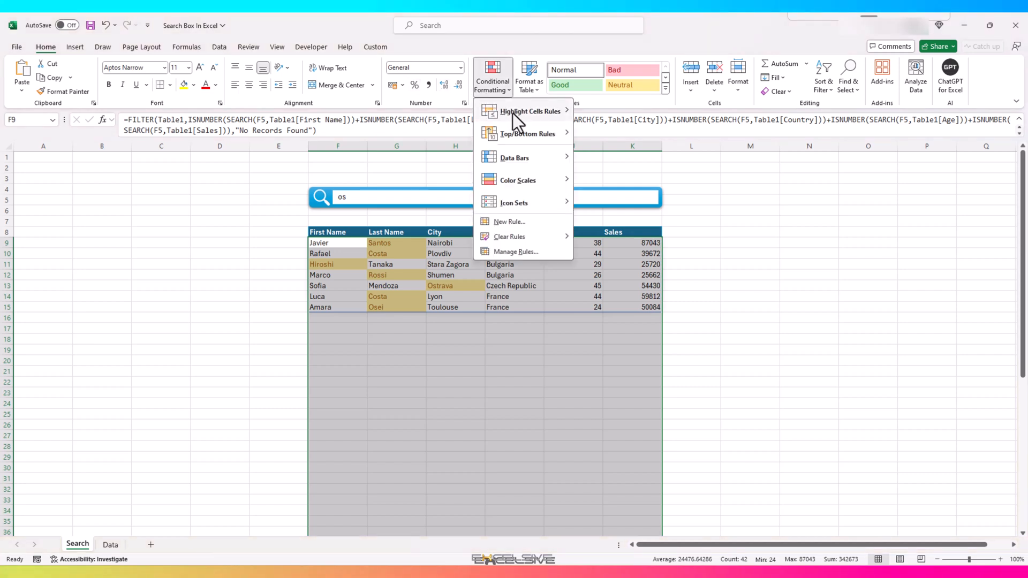
{"action": "left_click", "coordinate": [509, 221]}
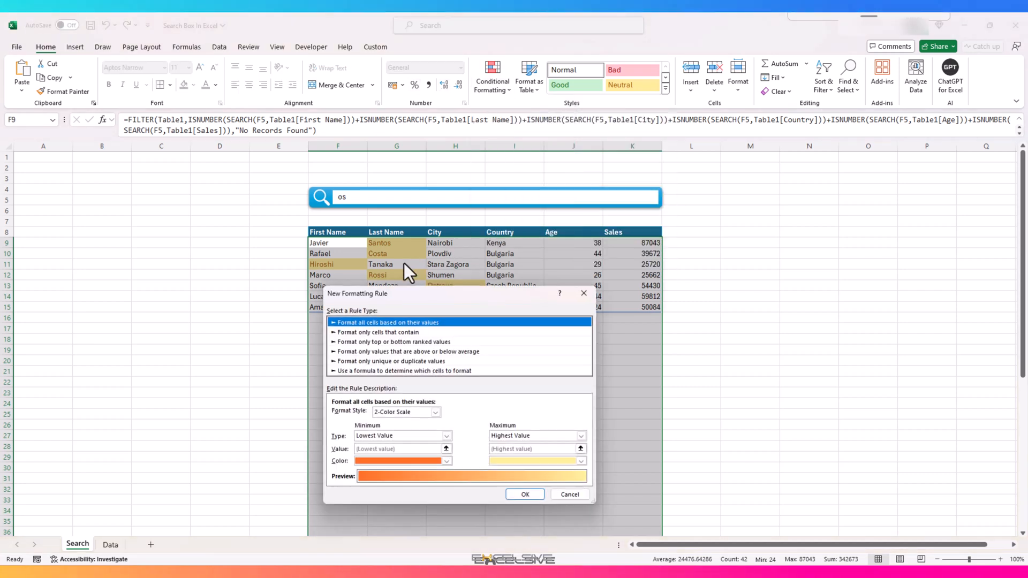
{"action": "mouse_move", "coordinate": [393, 345]}
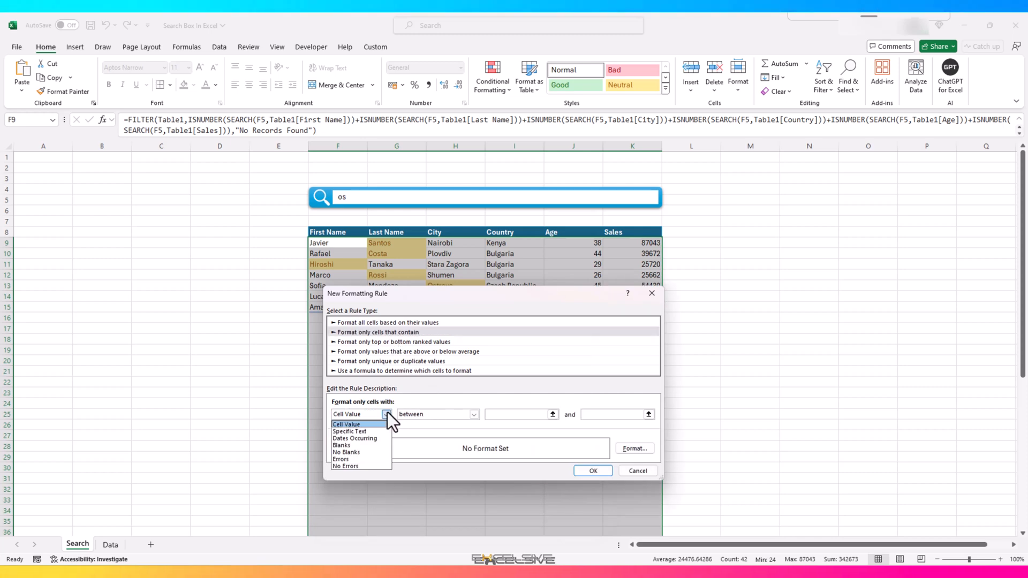
{"action": "left_click", "coordinate": [346, 452]}
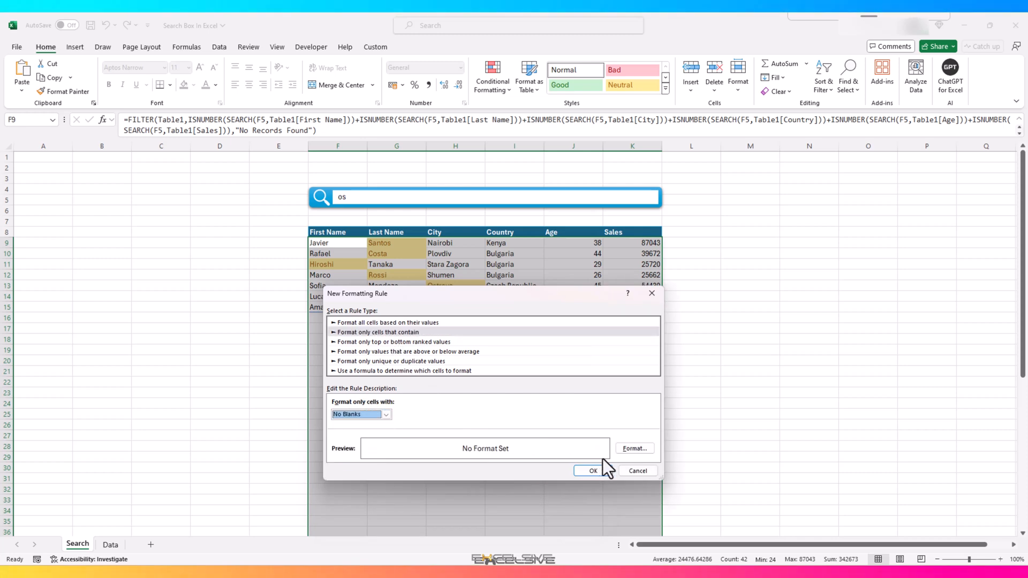
{"action": "left_click", "coordinate": [633, 448]}
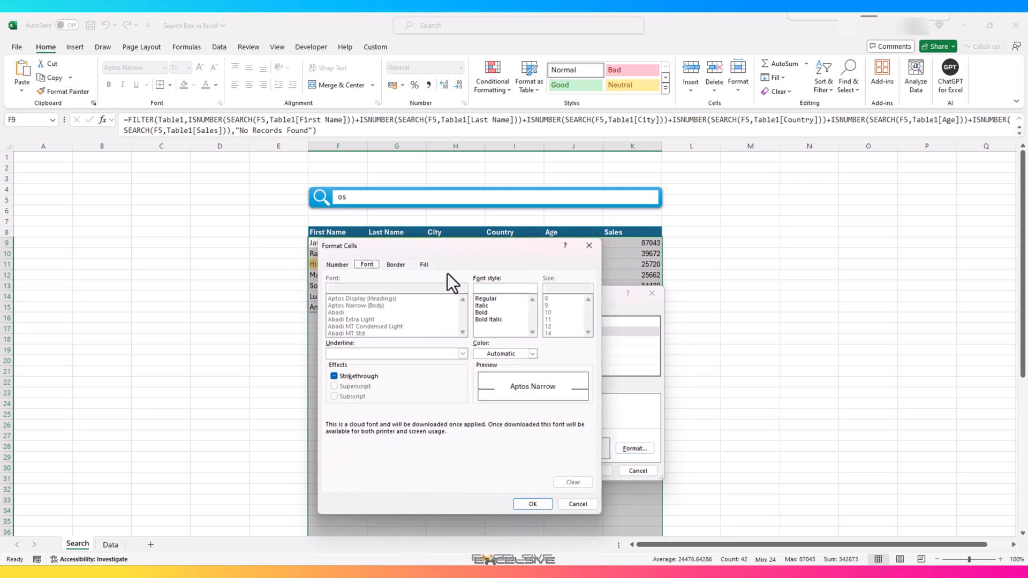
{"action": "left_click", "coordinate": [395, 264]}
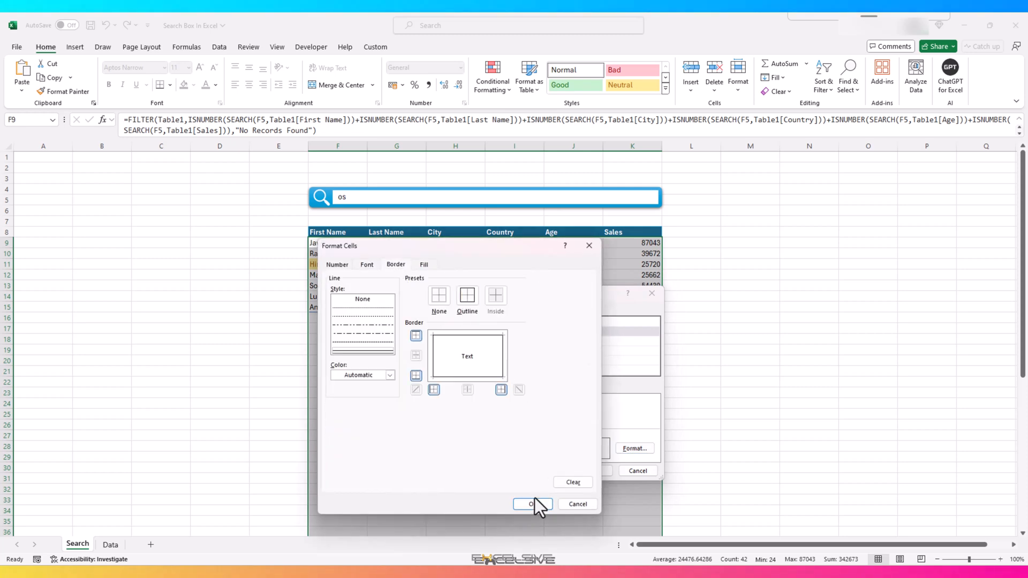
{"action": "left_click", "coordinate": [532, 504]}
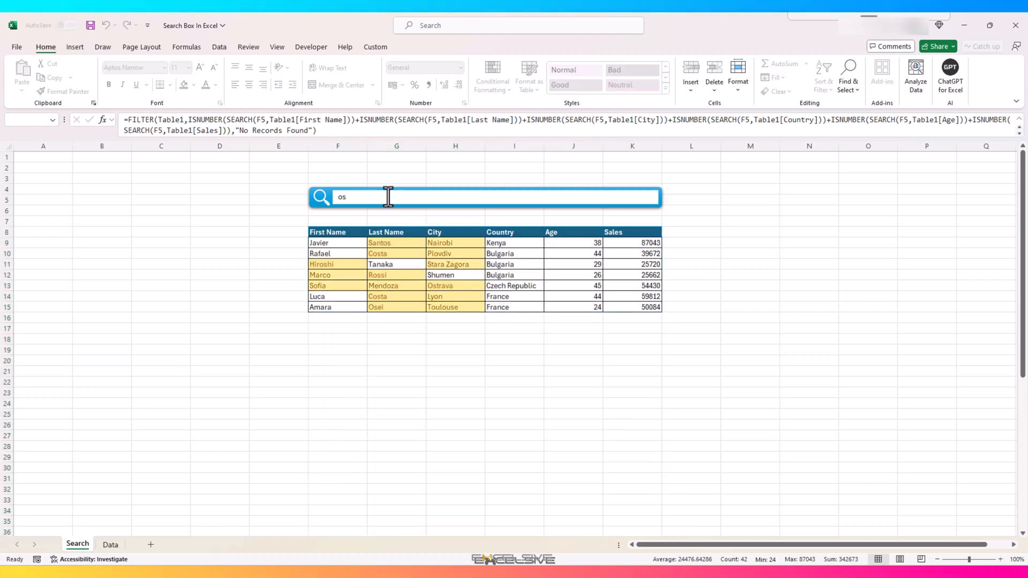
Search for 'c', then 'cz', then replace the term with 'khan' to show the two Khan records
{"action": "type", "text": "c"}
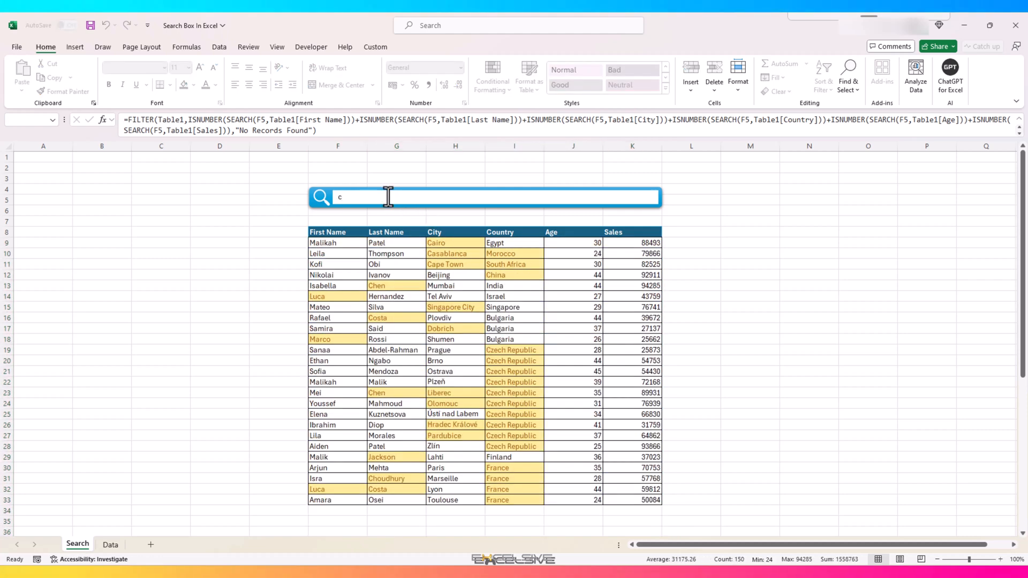
{"action": "type", "text": "z"}
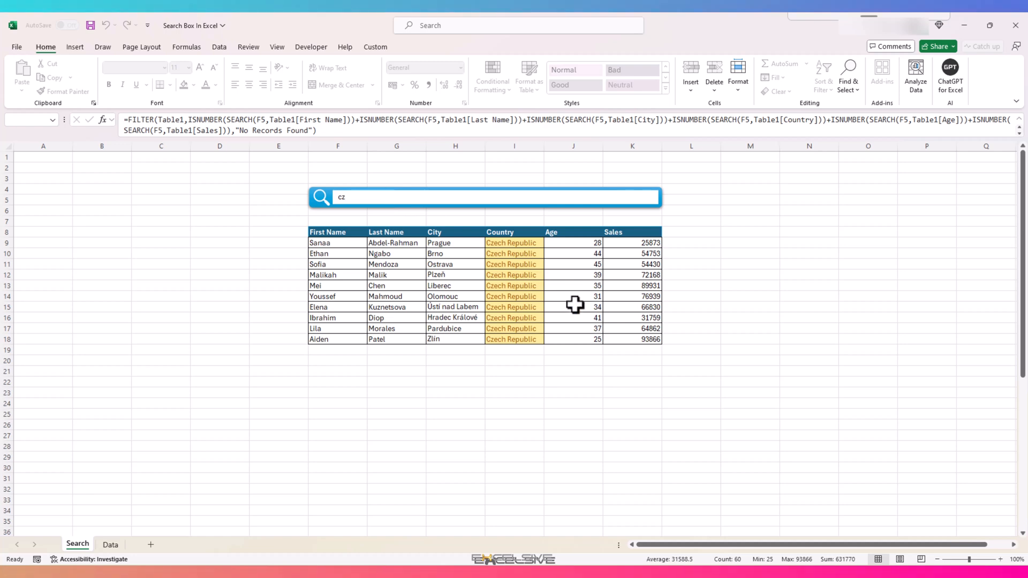
{"action": "mouse_move", "coordinate": [476, 329]}
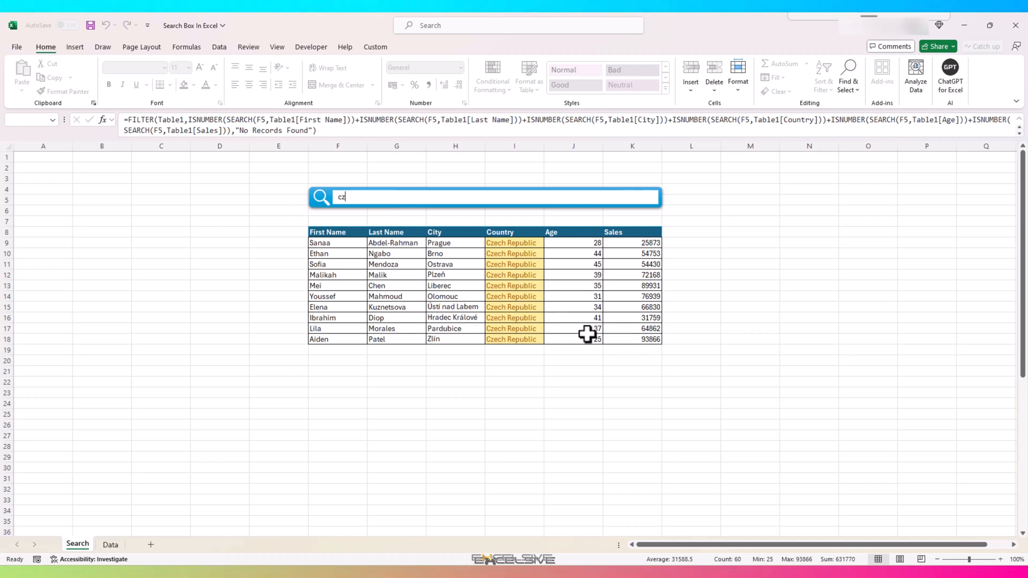
{"action": "left_click", "coordinate": [455, 296]}
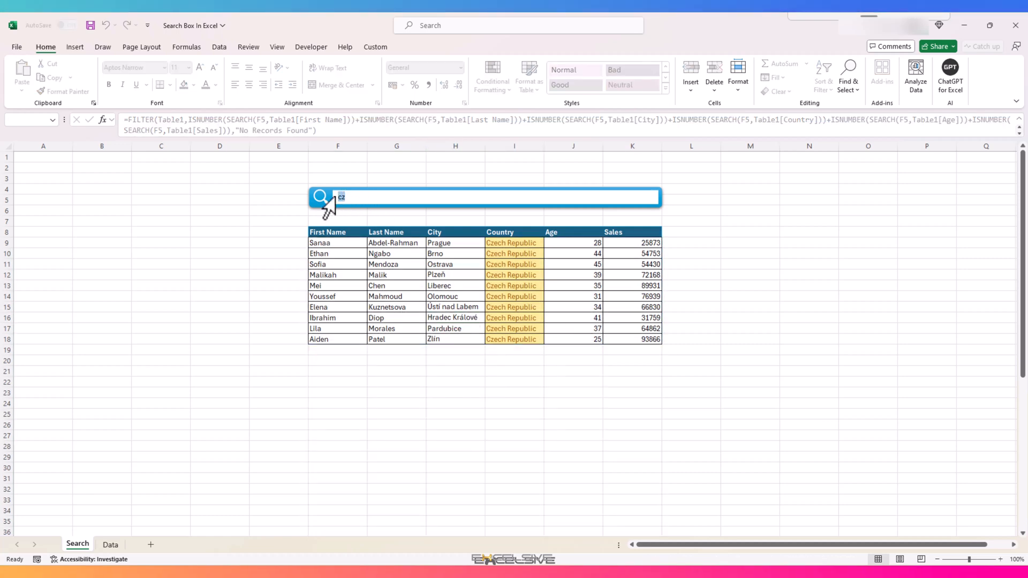
{"action": "type", "text": "khan"}
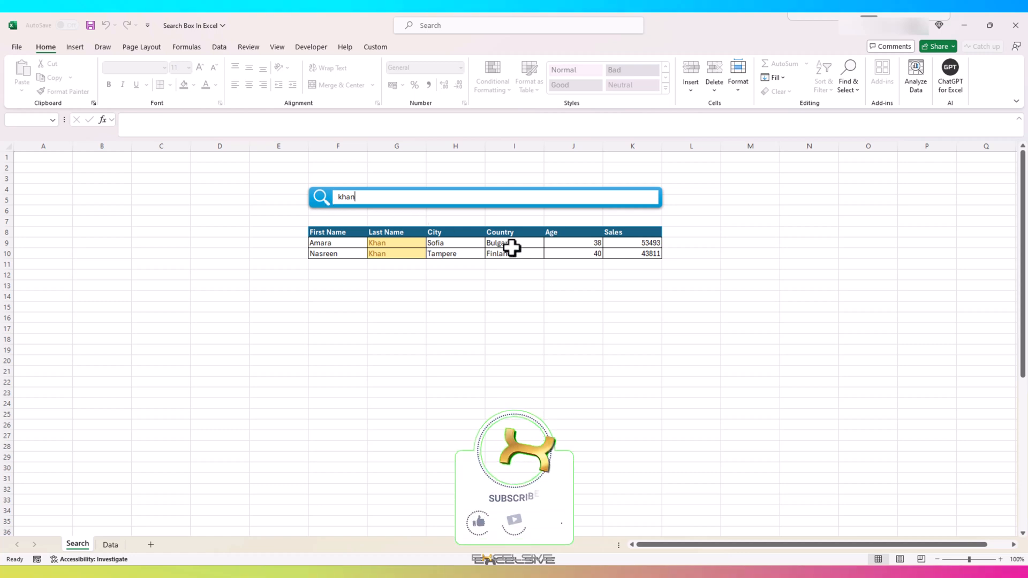